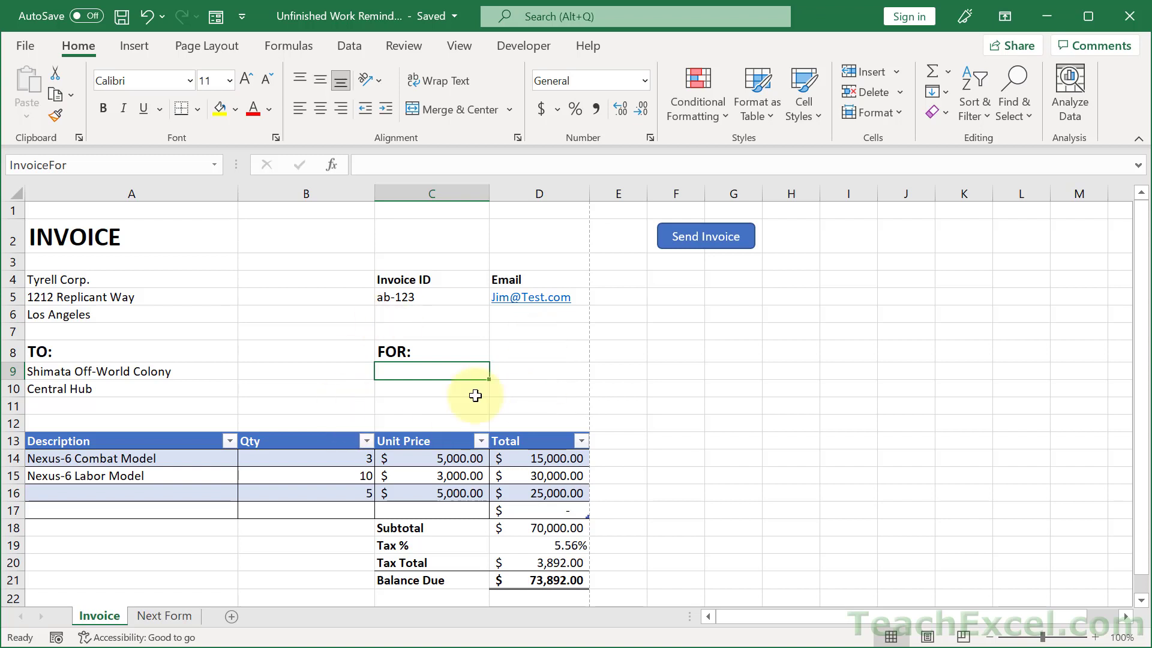
{"action": "mouse_move", "coordinate": [533, 375]}
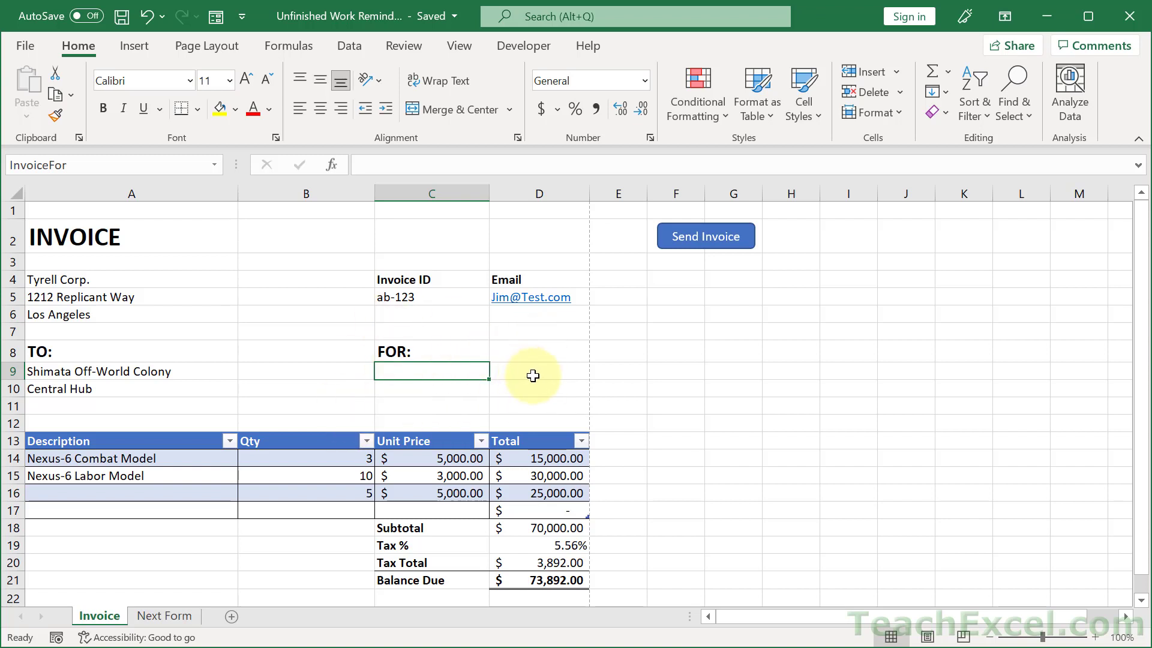
{"action": "mouse_move", "coordinate": [678, 355]}
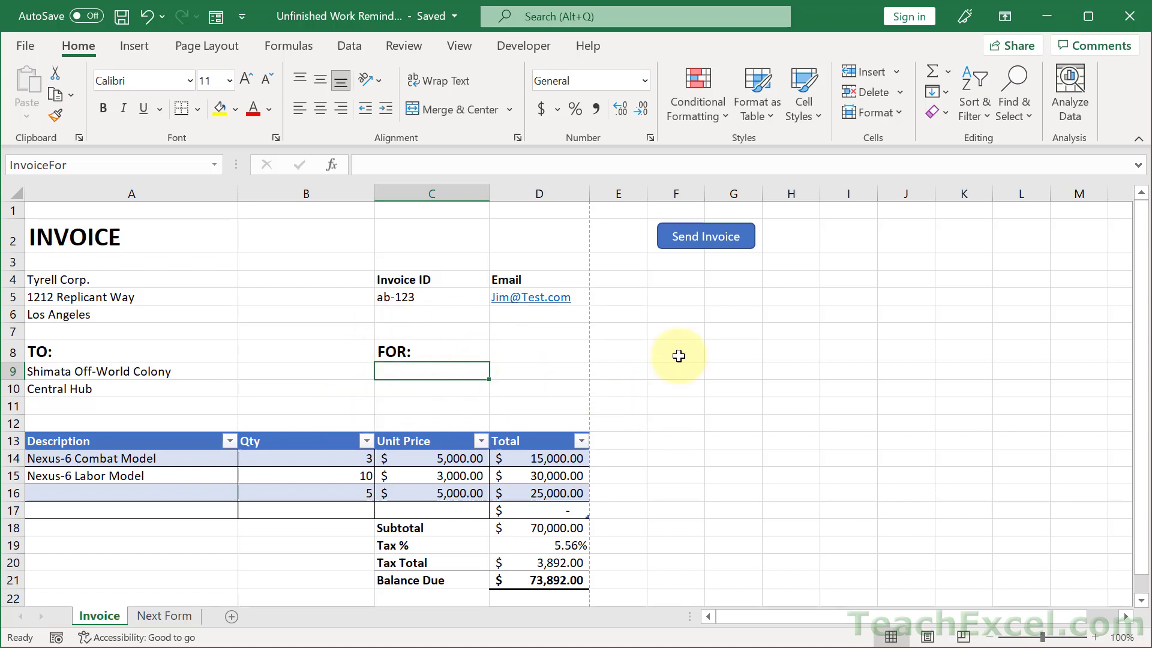
- Confirm sending, printing (Ctrl+P) and switching to Next Form all raise the 'Invoice not complete' warning
{"action": "left_click", "coordinate": [705, 236]}
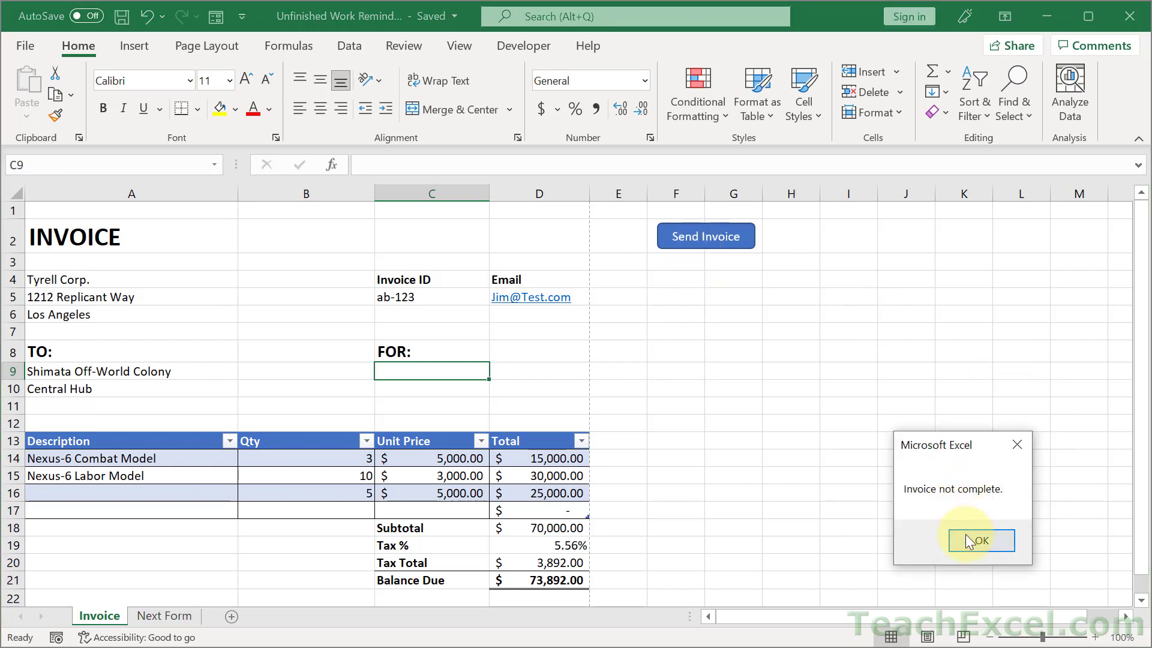
{"action": "left_click", "coordinate": [979, 541]}
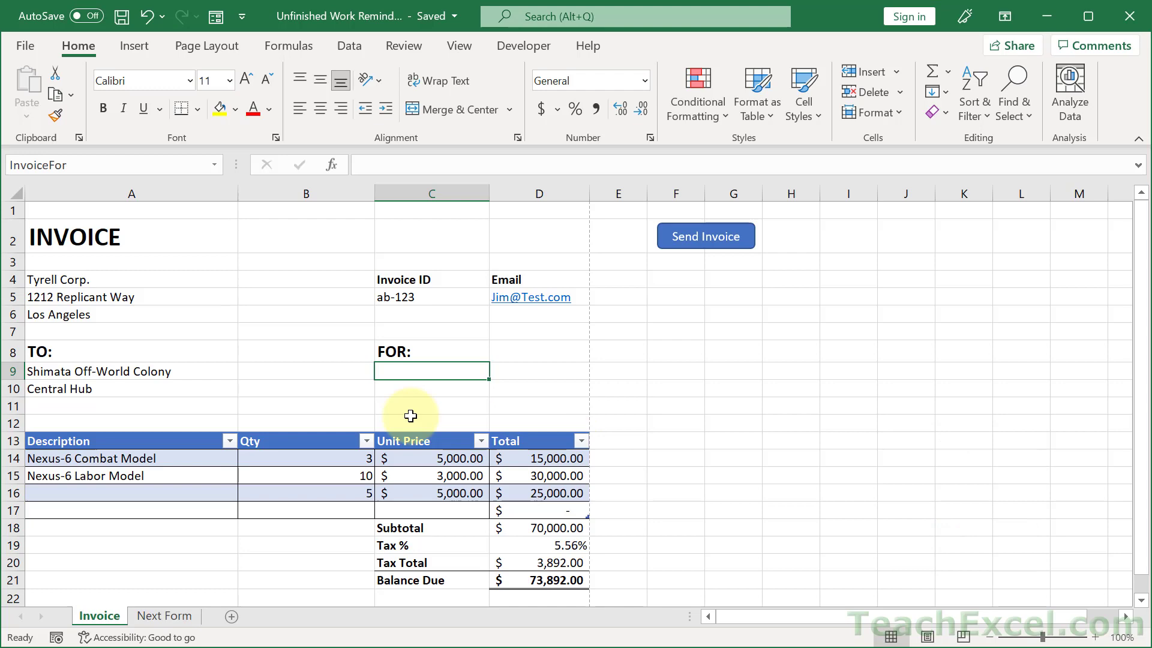
{"action": "mouse_move", "coordinate": [488, 313]}
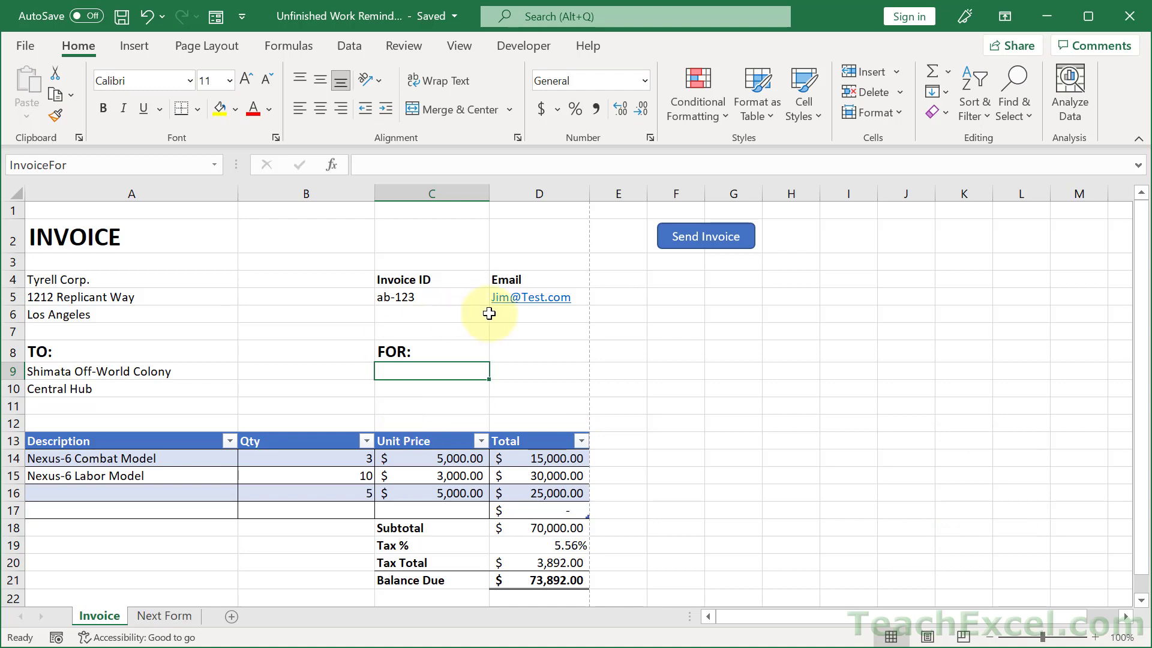
{"action": "key", "text": "ctrl+p"}
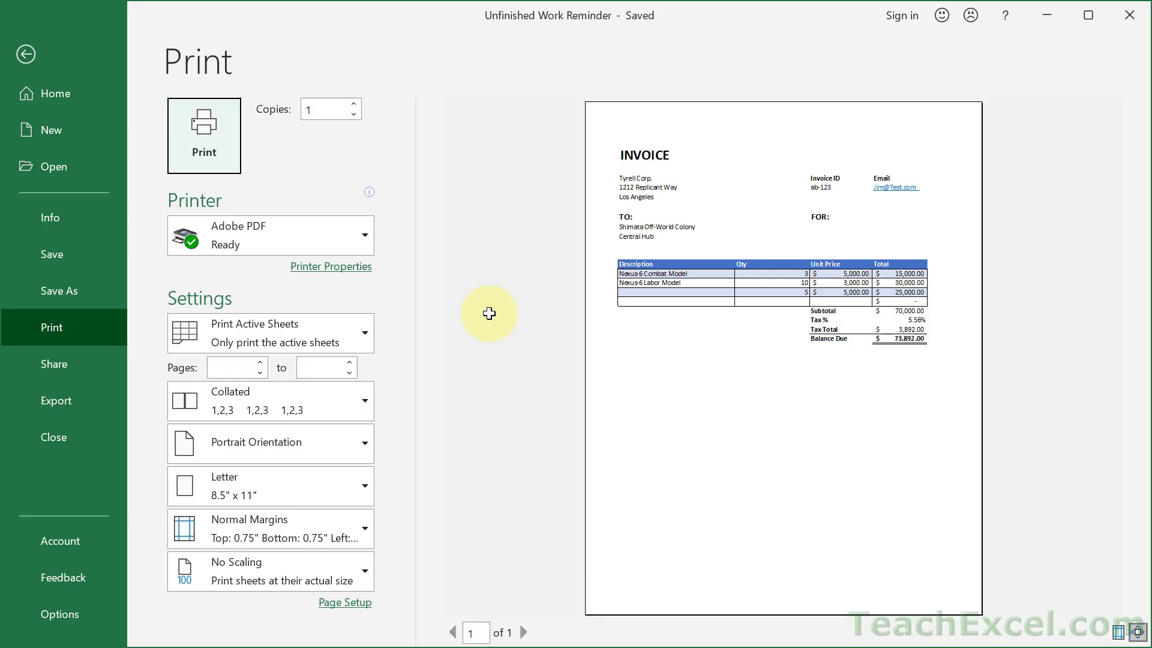
{"action": "mouse_move", "coordinate": [210, 150]}
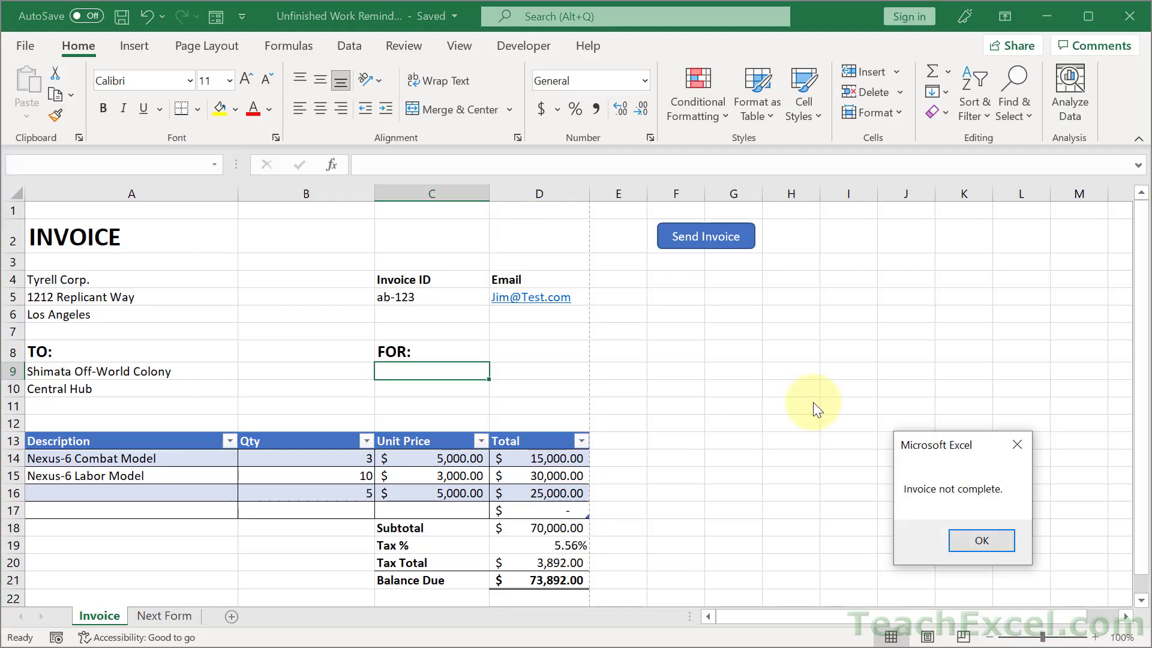
{"action": "left_click", "coordinate": [981, 540]}
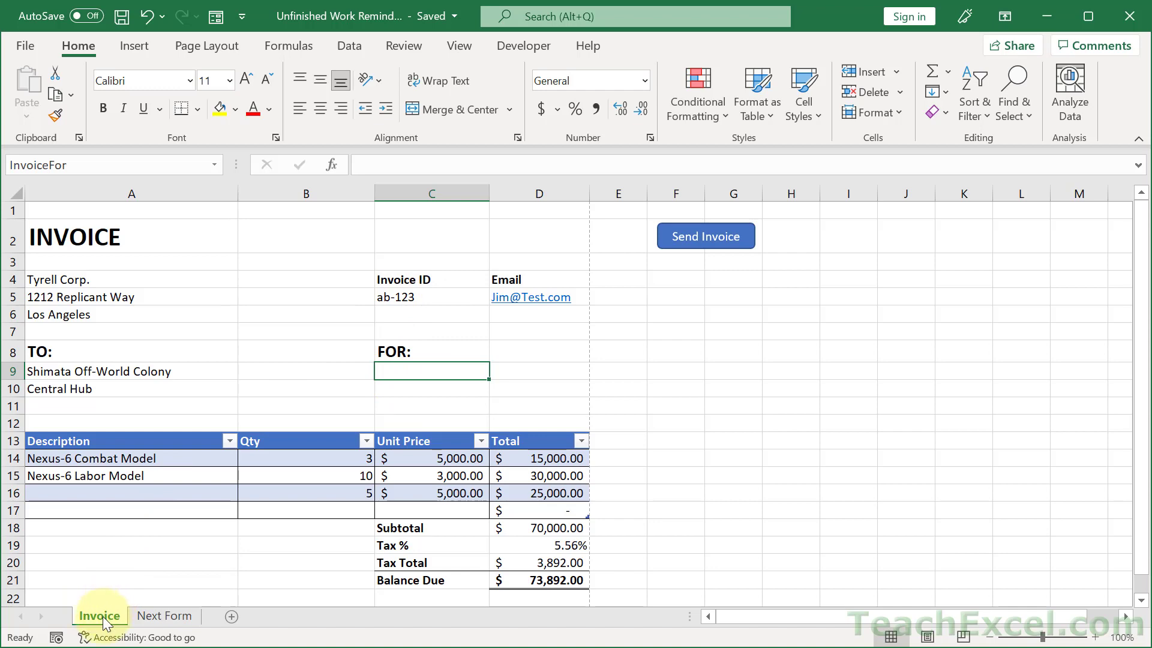
{"action": "left_click", "coordinate": [164, 616]}
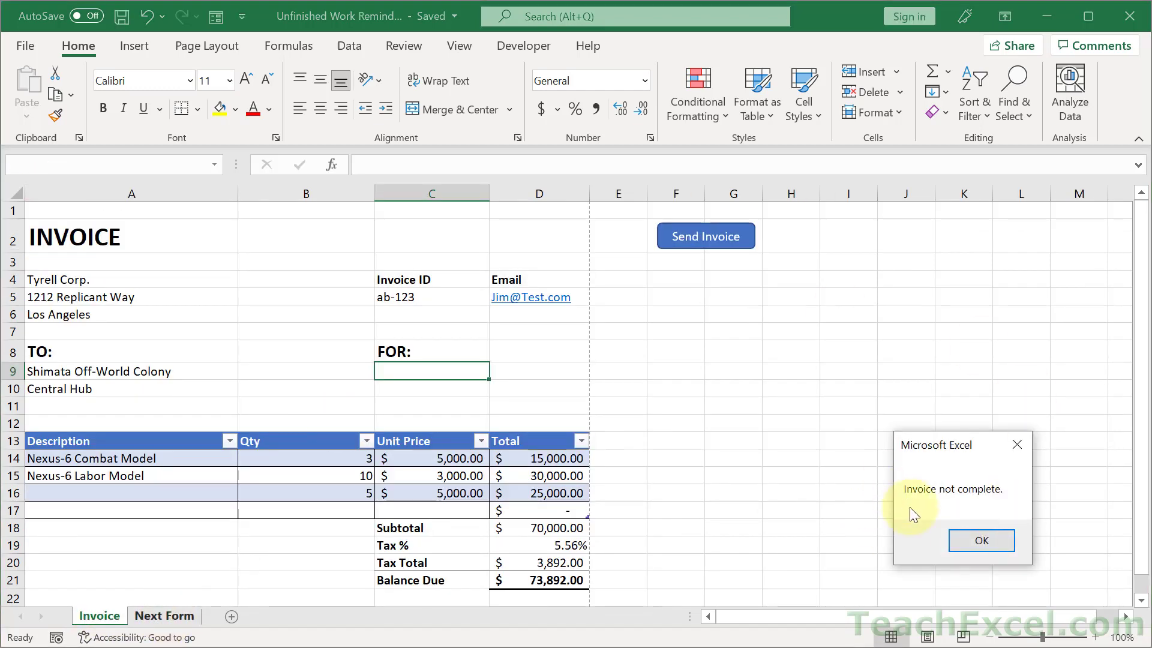
{"action": "left_click", "coordinate": [981, 540]}
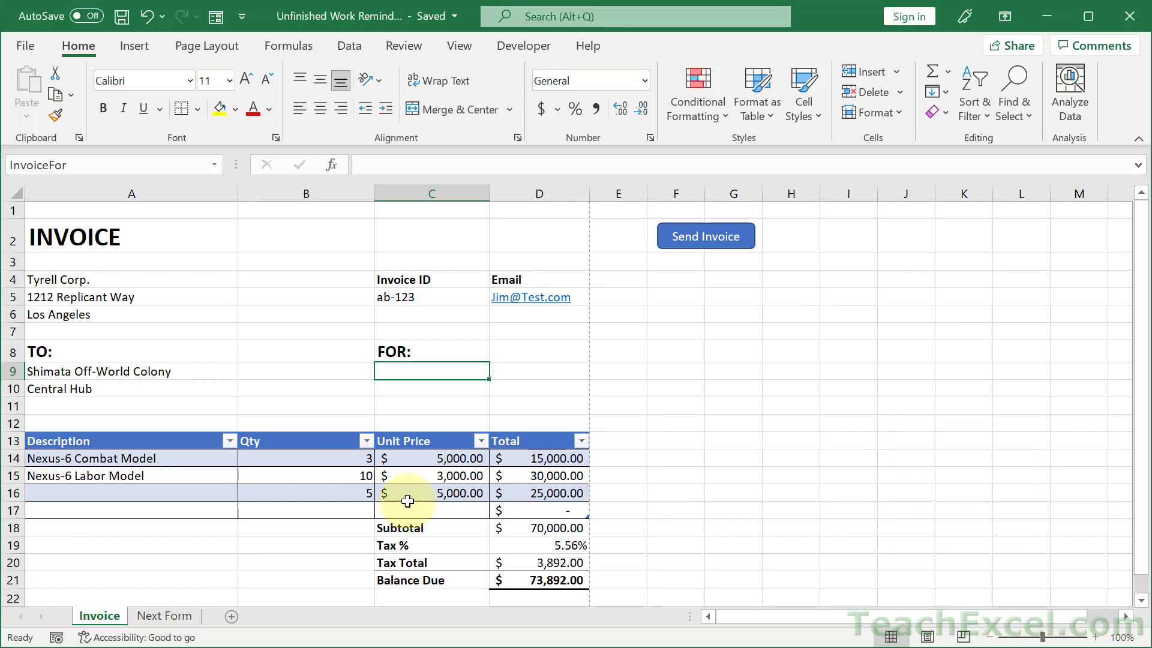
{"action": "mouse_move", "coordinate": [686, 377]}
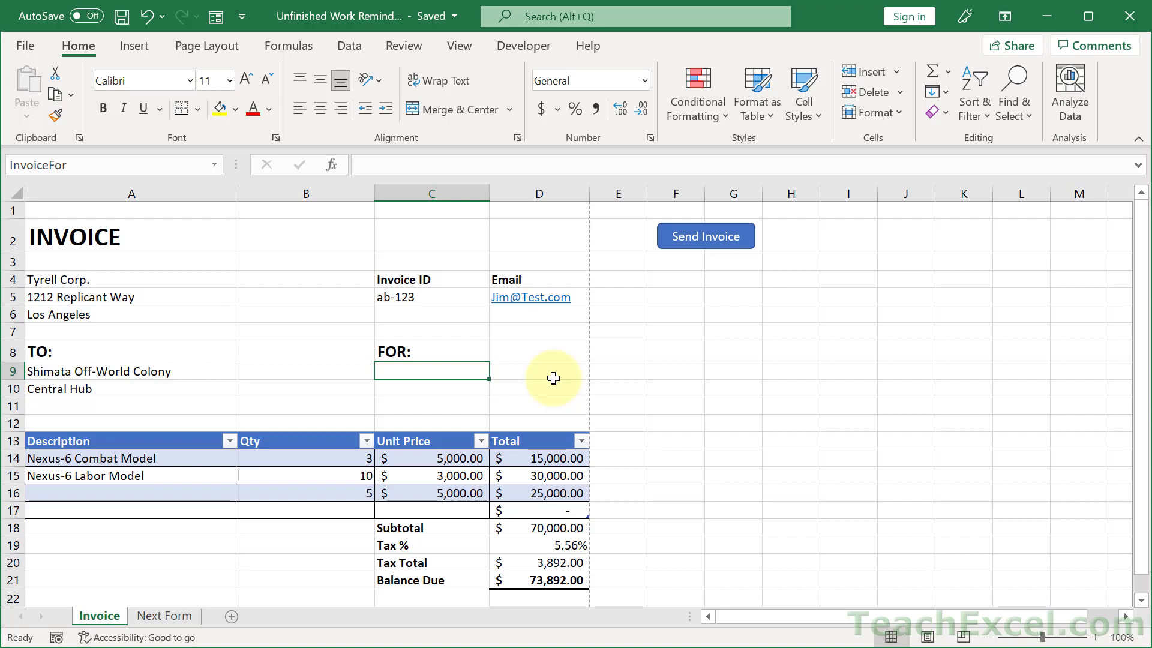
- Inspect the invoice ID cell, the first item description in A14 and the empty cell beside TO:
{"action": "left_click", "coordinate": [430, 296]}
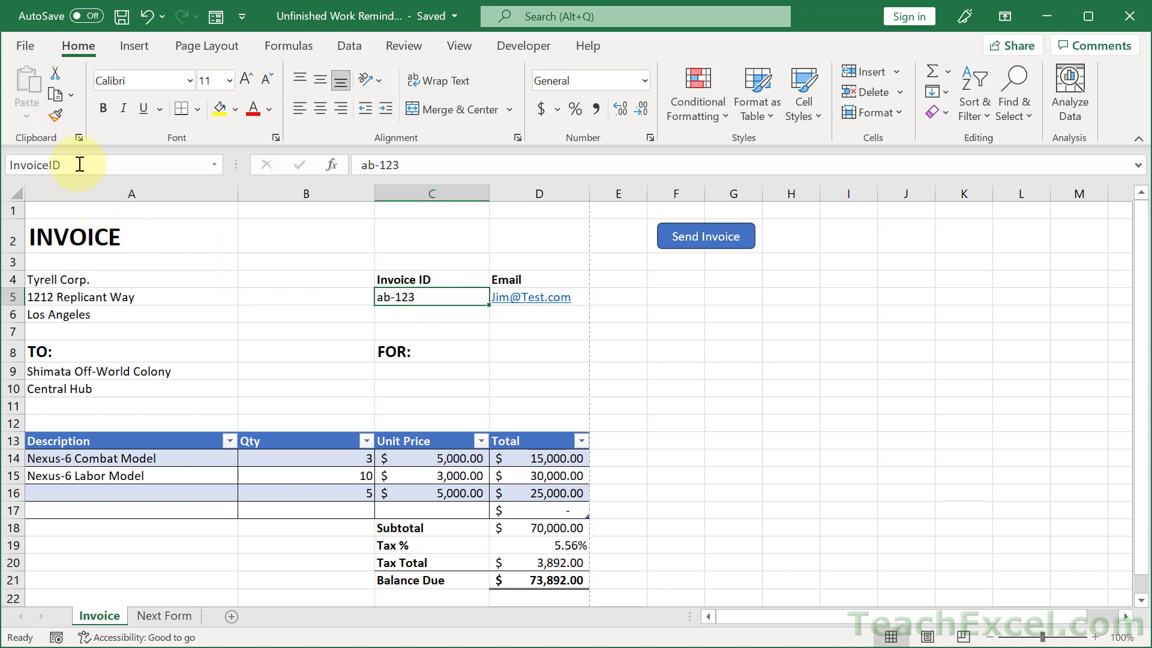
{"action": "mouse_move", "coordinate": [362, 404]}
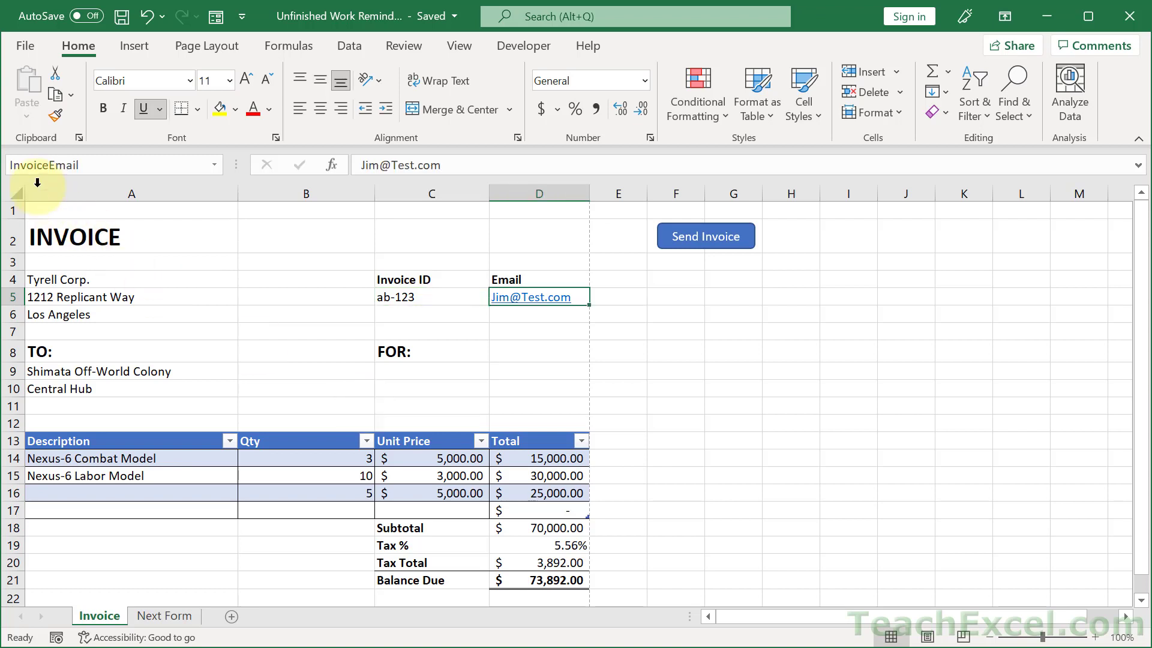
{"action": "mouse_move", "coordinate": [430, 368]}
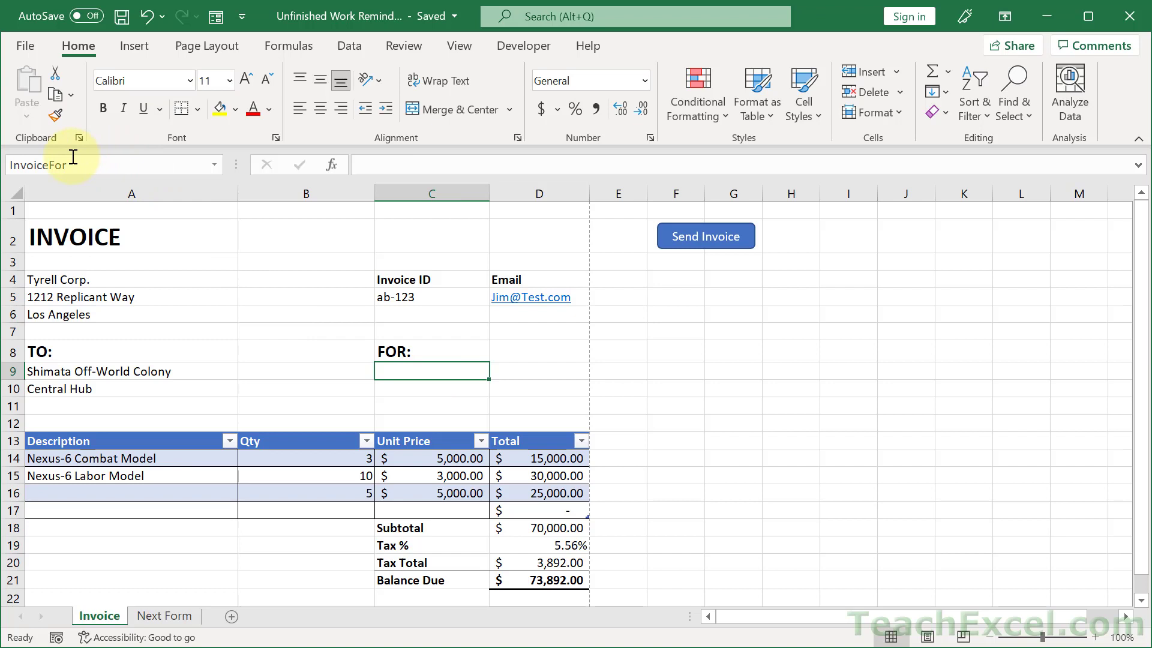
{"action": "mouse_move", "coordinate": [304, 345]}
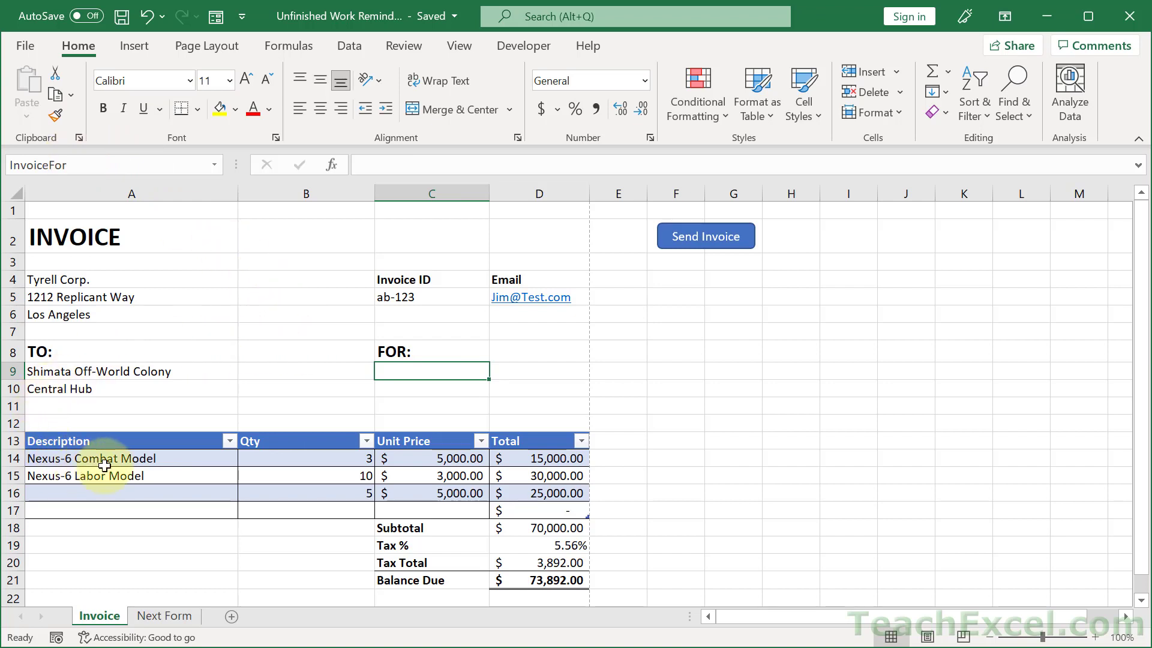
{"action": "left_click", "coordinate": [130, 457]}
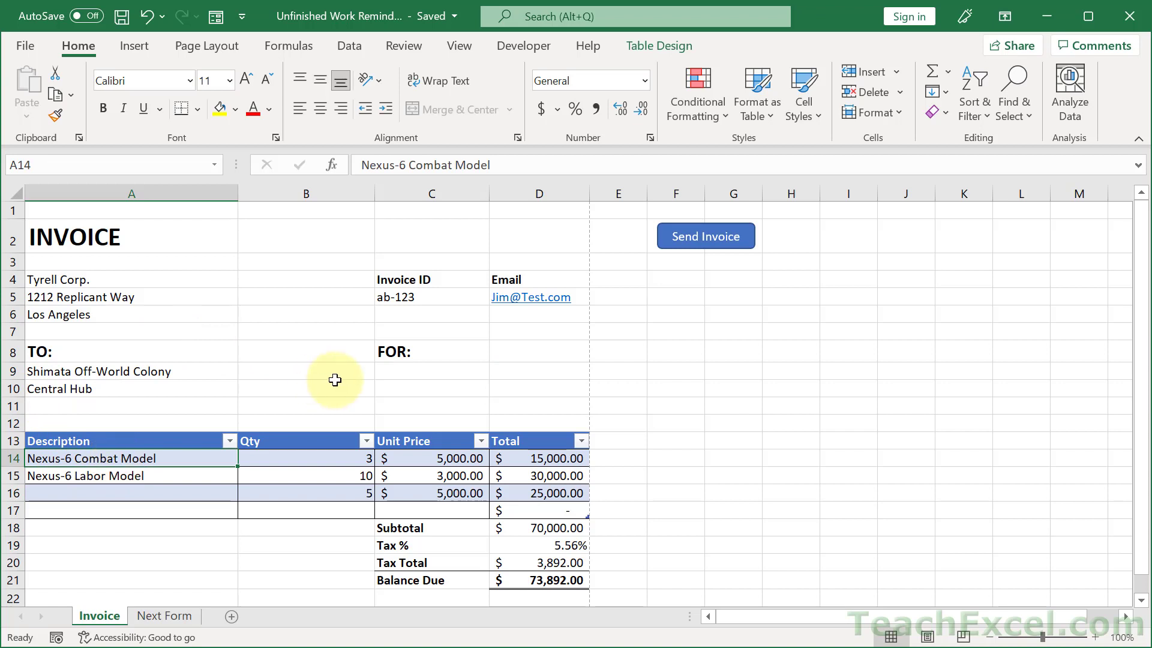
{"action": "left_click", "coordinate": [306, 352]}
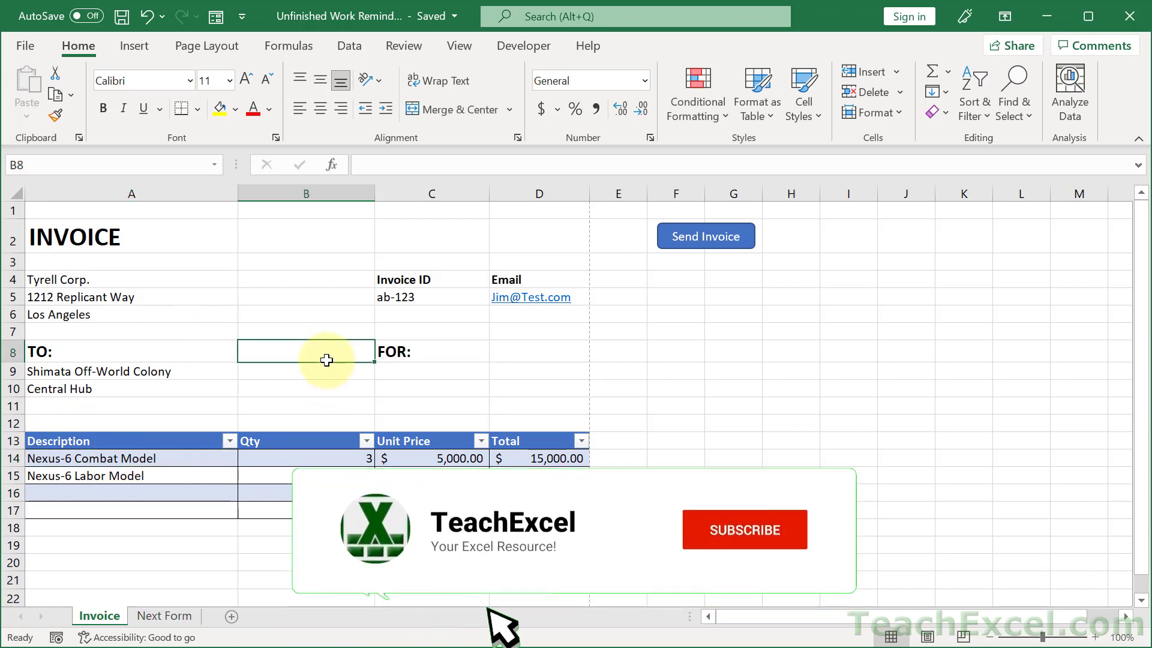
{"action": "left_click", "coordinate": [744, 529]}
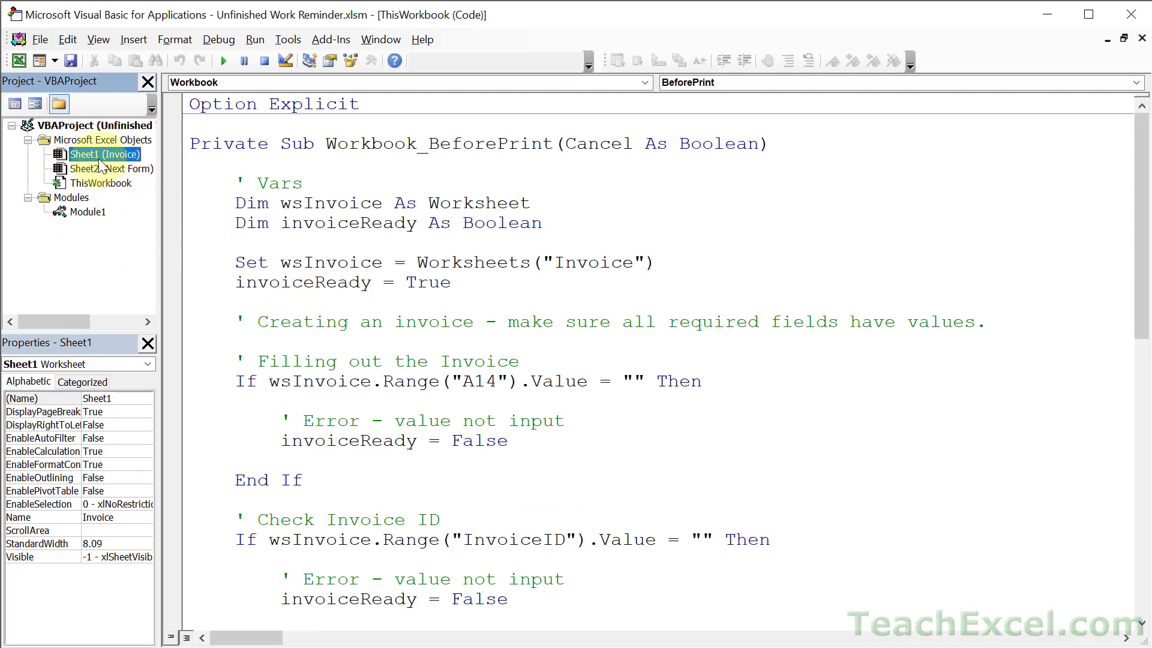
- Show the Project Explorer and view ThisWorkbook's Workbook_BeforePrint code
{"action": "left_click", "coordinate": [97, 38]}
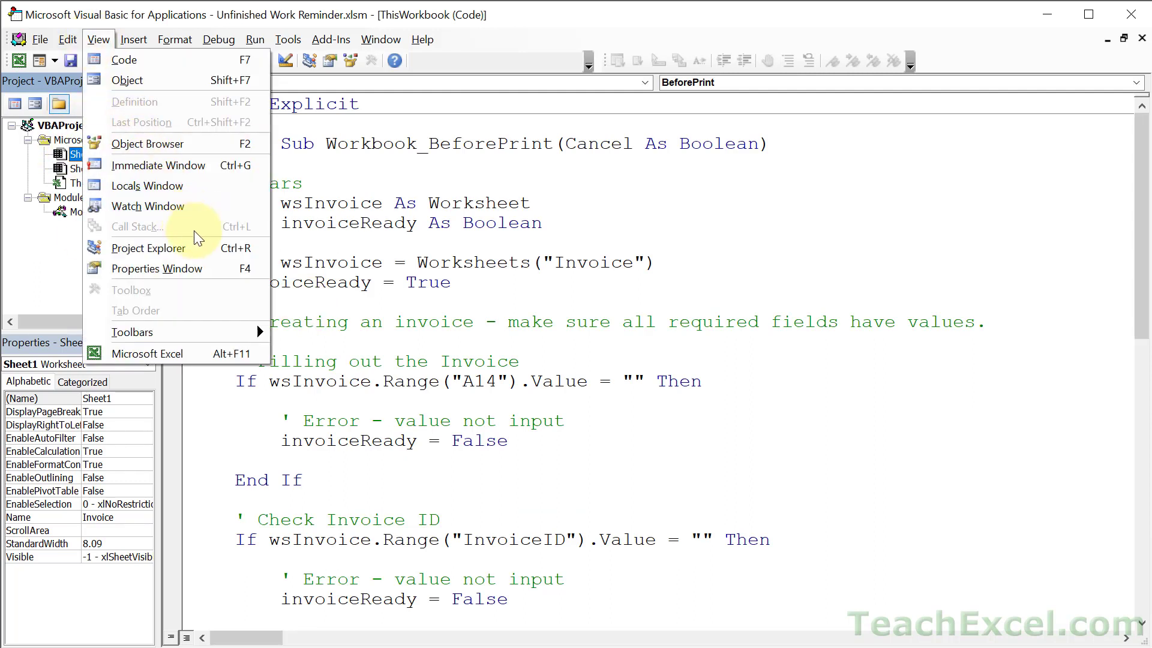
{"action": "left_click", "coordinate": [148, 247]}
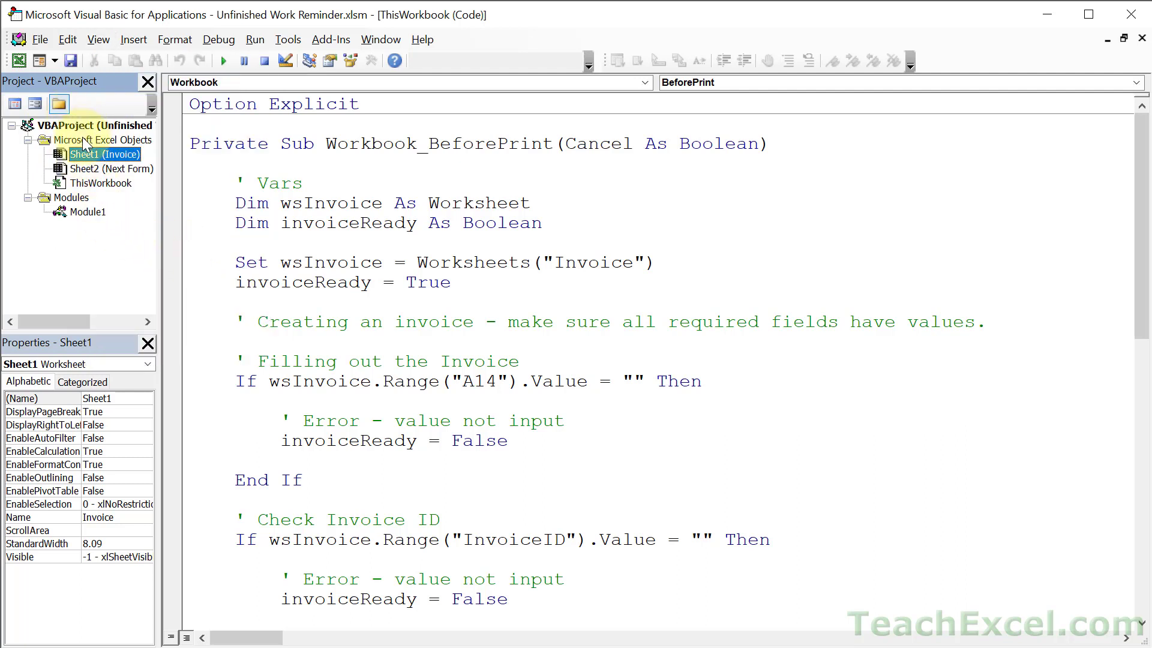
{"action": "left_click", "coordinate": [103, 139]}
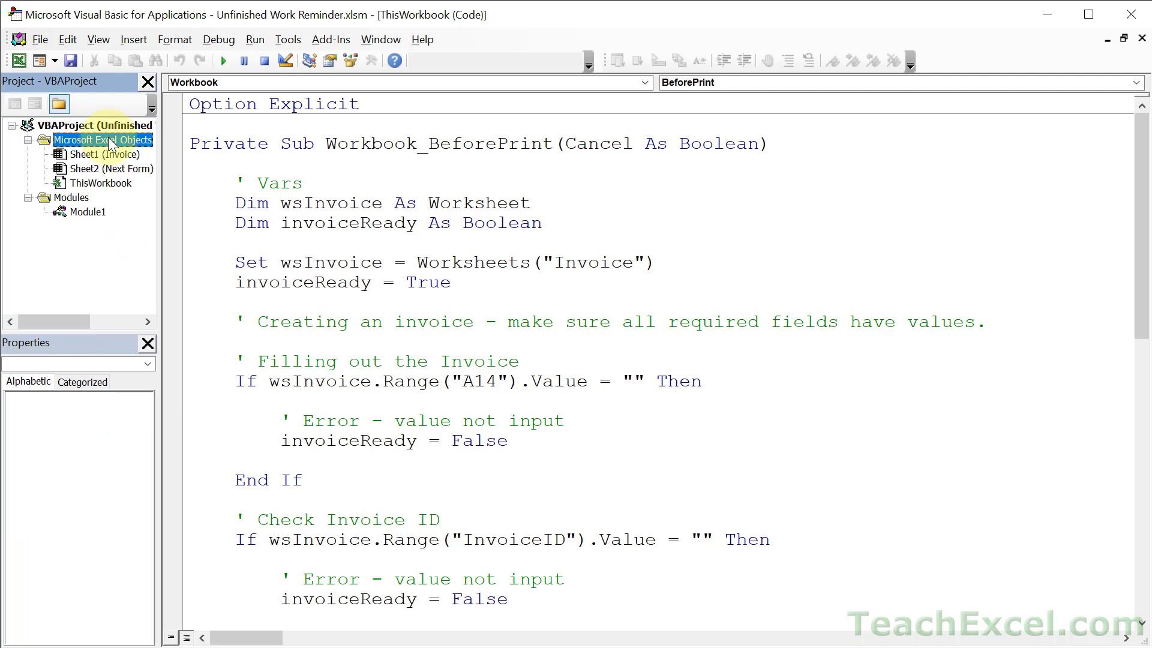
{"action": "left_click", "coordinate": [101, 182]}
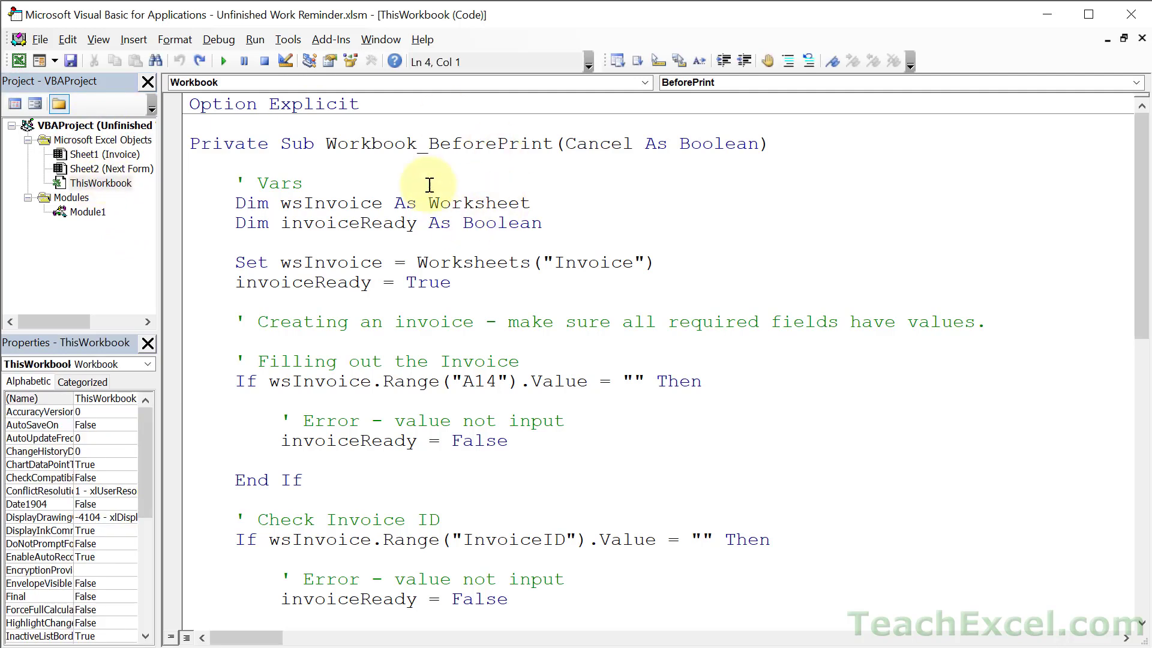
{"action": "scroll", "scroll_direction": "down", "scroll_amount": 3}
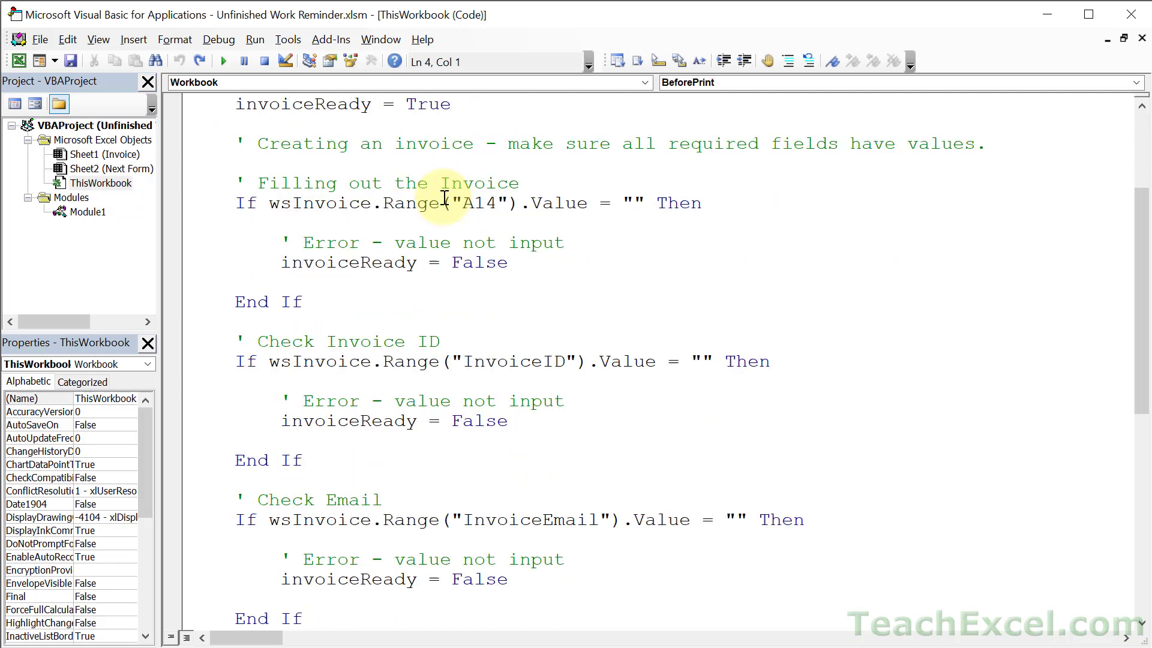
{"action": "scroll", "scroll_direction": "down", "scroll_amount": 3}
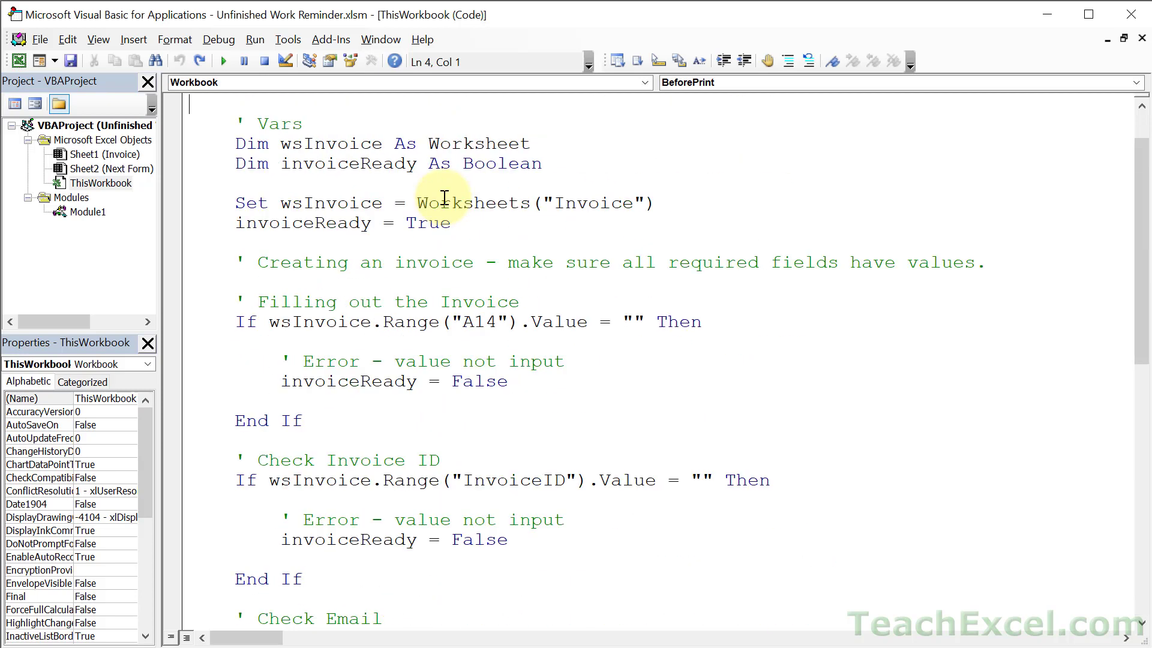
{"action": "mouse_move", "coordinate": [421, 414]}
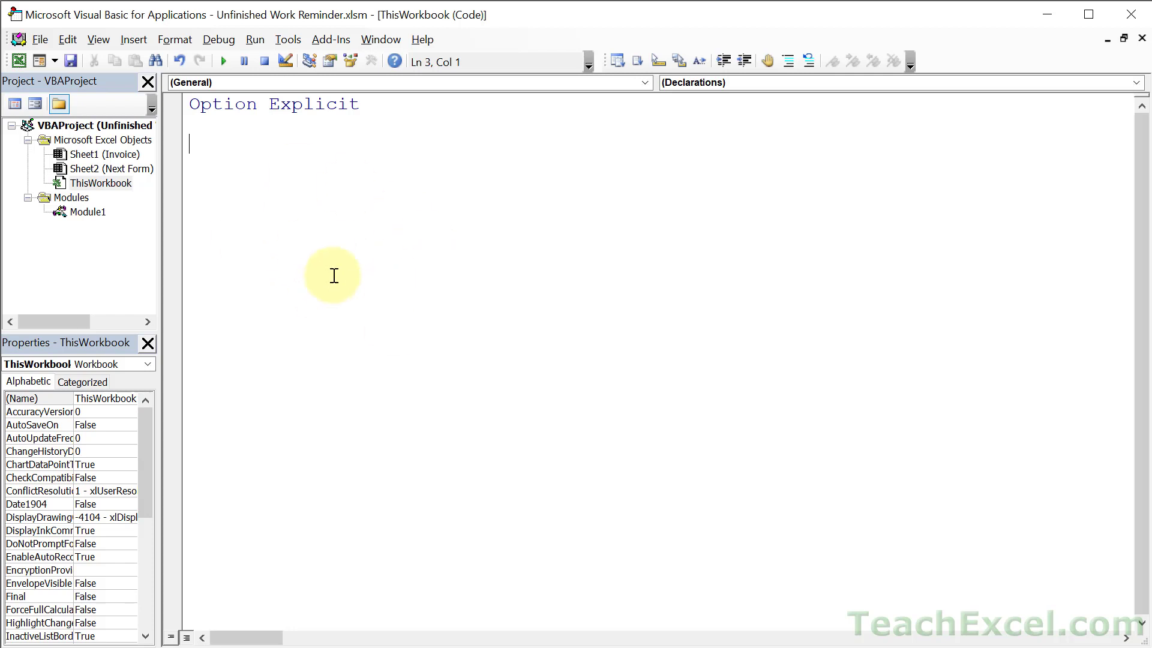
{"action": "mouse_move", "coordinate": [325, 266]}
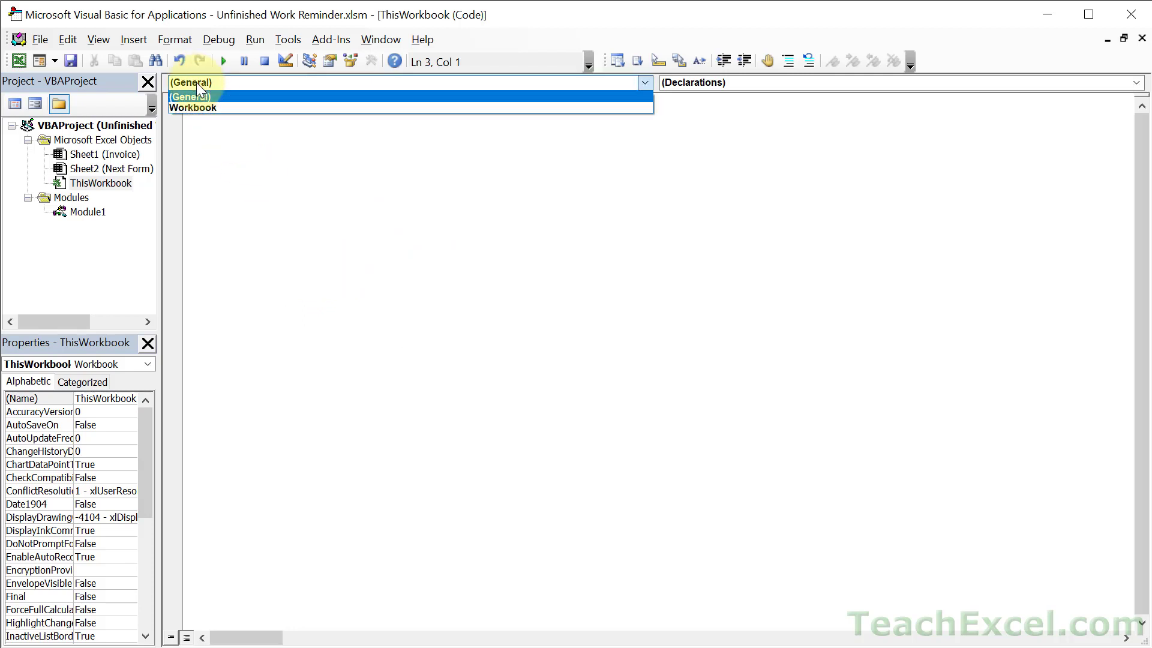
{"action": "left_click", "coordinate": [192, 107]}
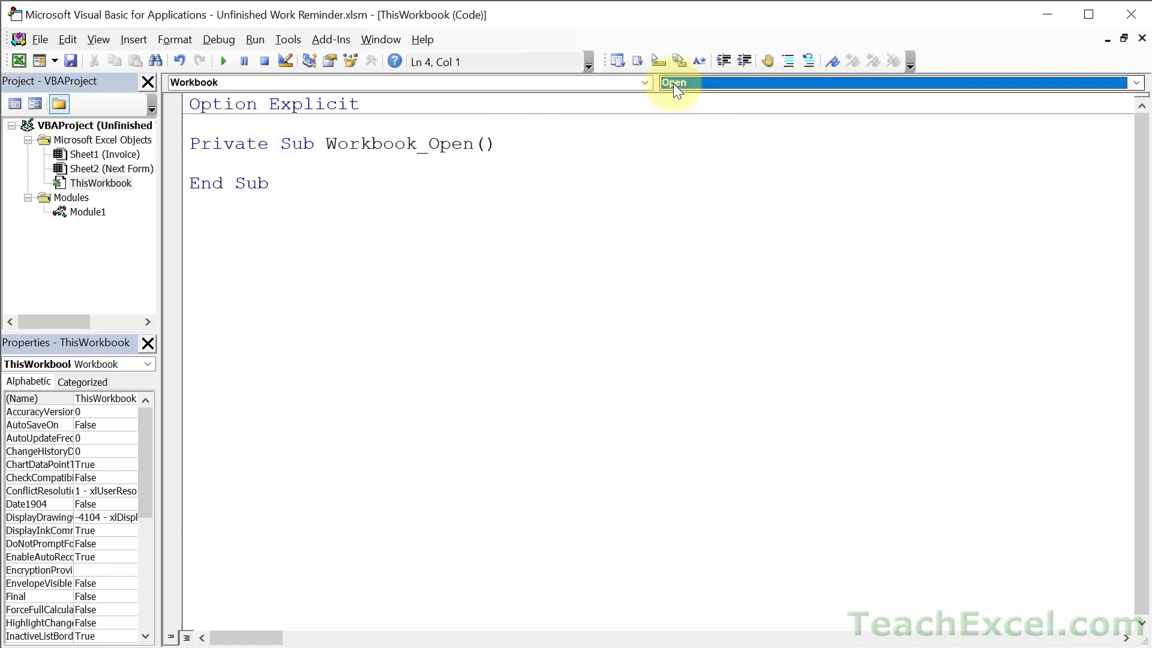
{"action": "left_click", "coordinate": [1134, 82]}
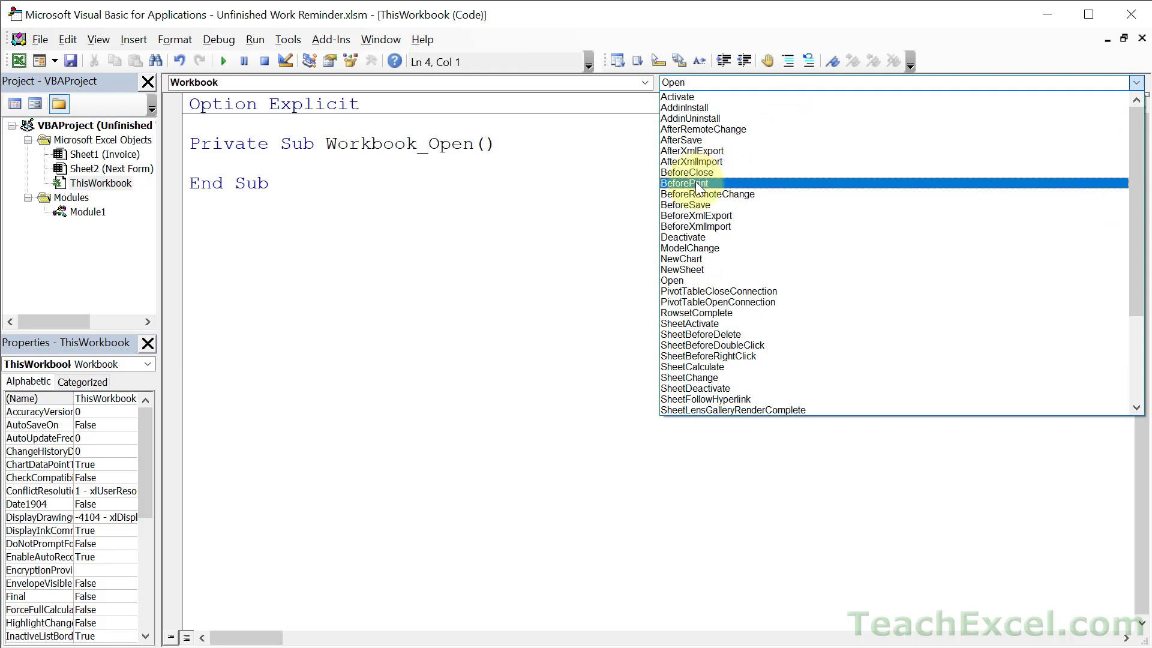
{"action": "left_click", "coordinate": [683, 183]}
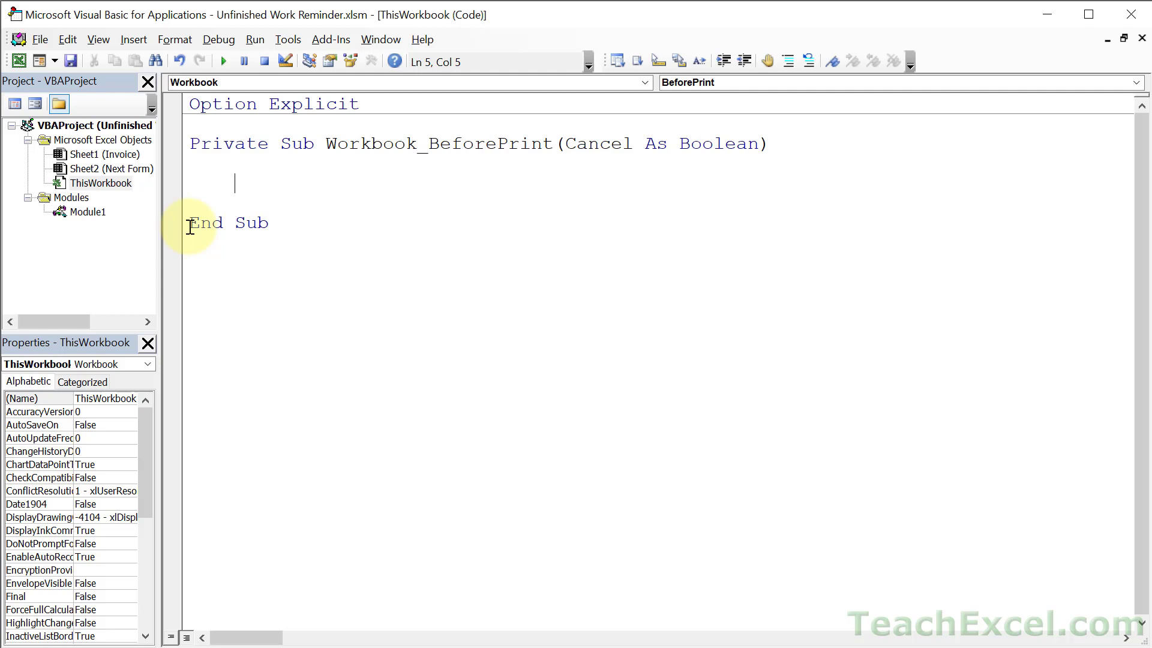
{"action": "mouse_move", "coordinate": [401, 394]}
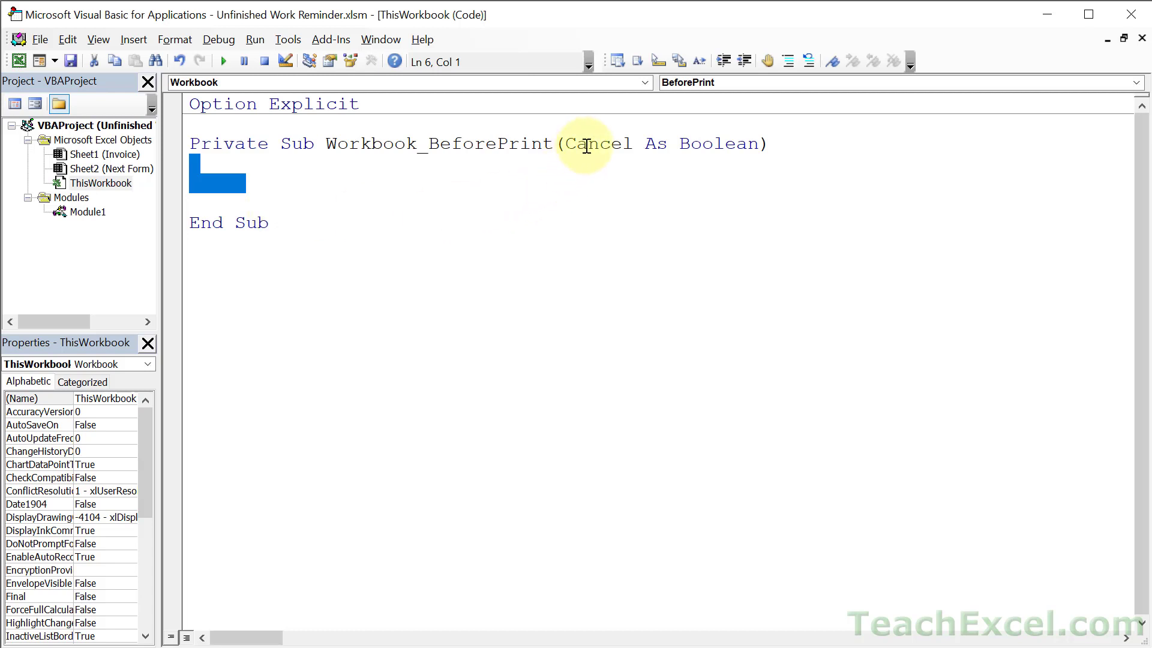
- Declare Dim wsInvoice As Worksheet and Dim invoiceReady As Boolean in Workbook_BeforePrint
{"action": "double_click", "coordinate": [597, 143]}
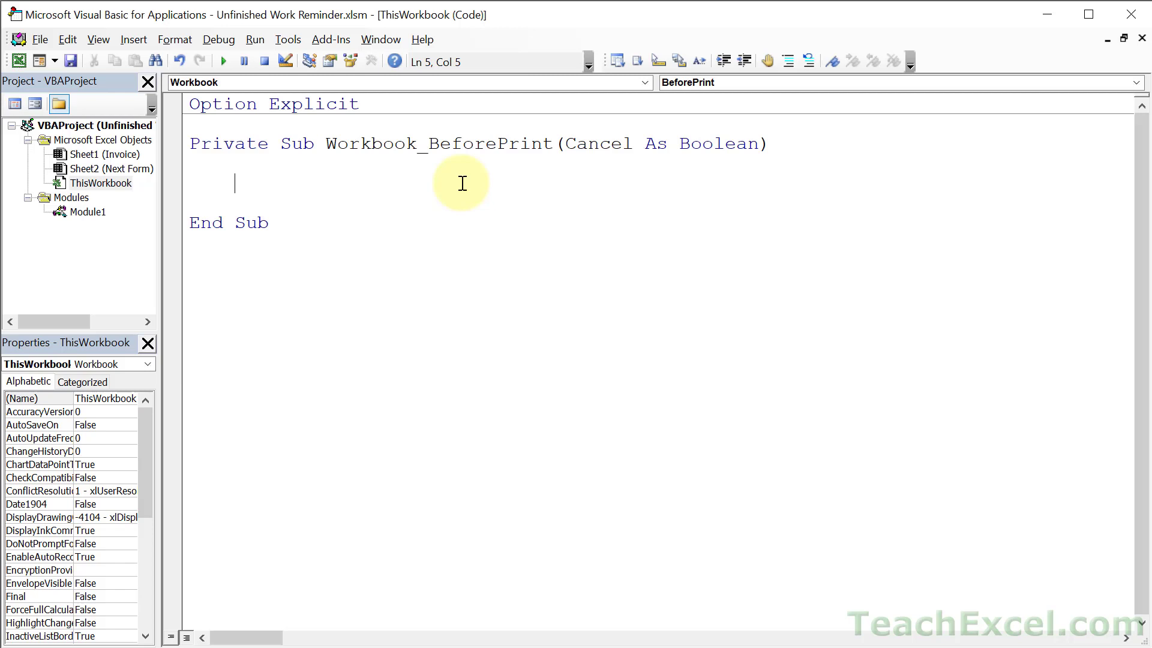
{"action": "type", "text": "dim"}
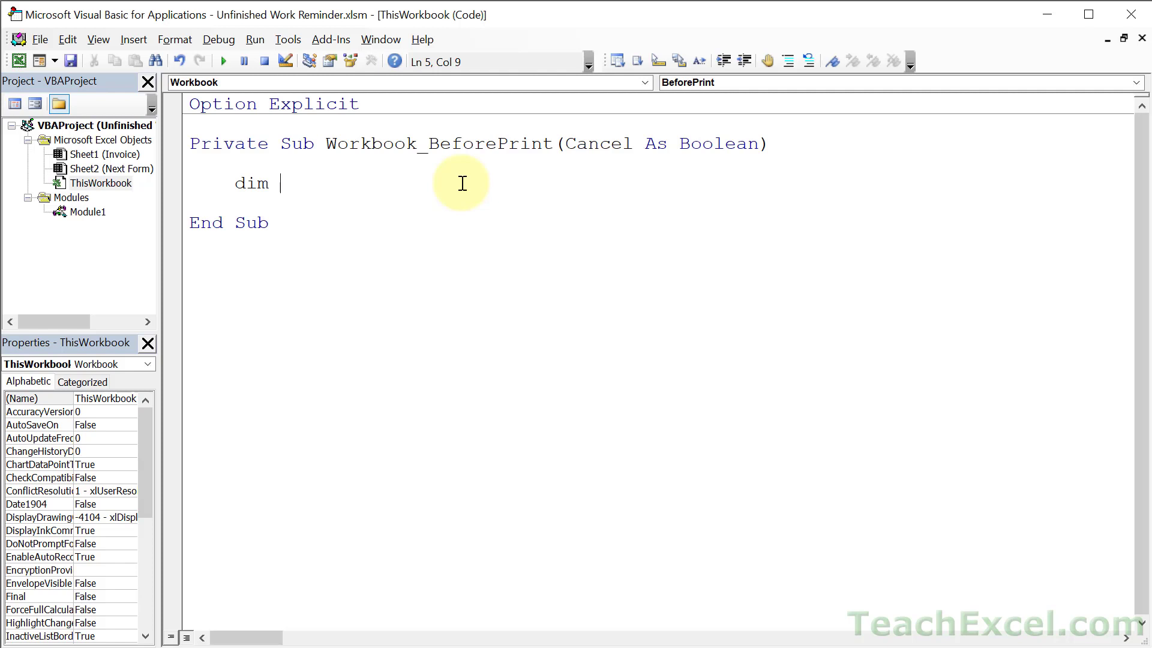
{"action": "type", "text": "wsInvoice"}
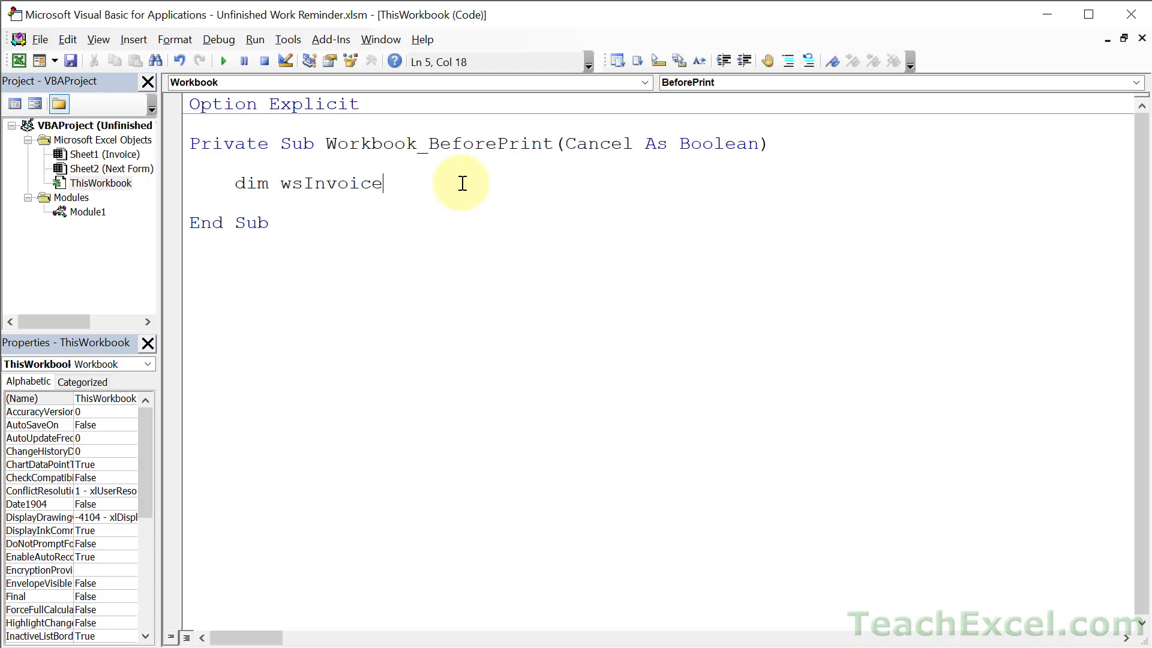
{"action": "type", "text": "as wo"}
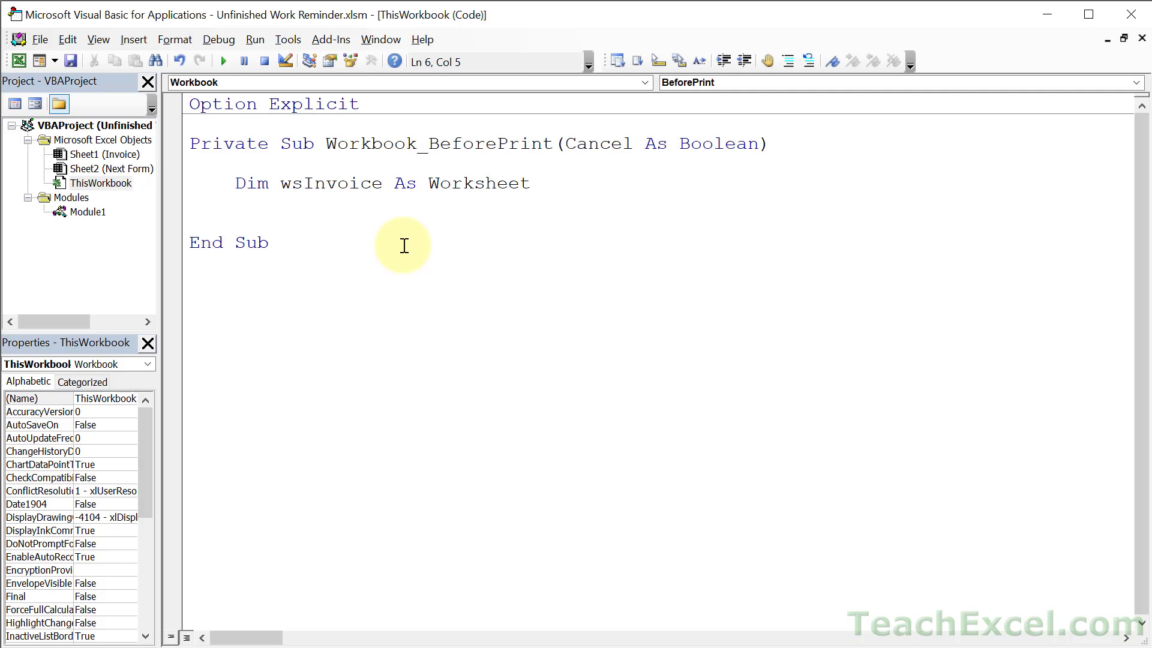
{"action": "type", "text": "dim invoice"}
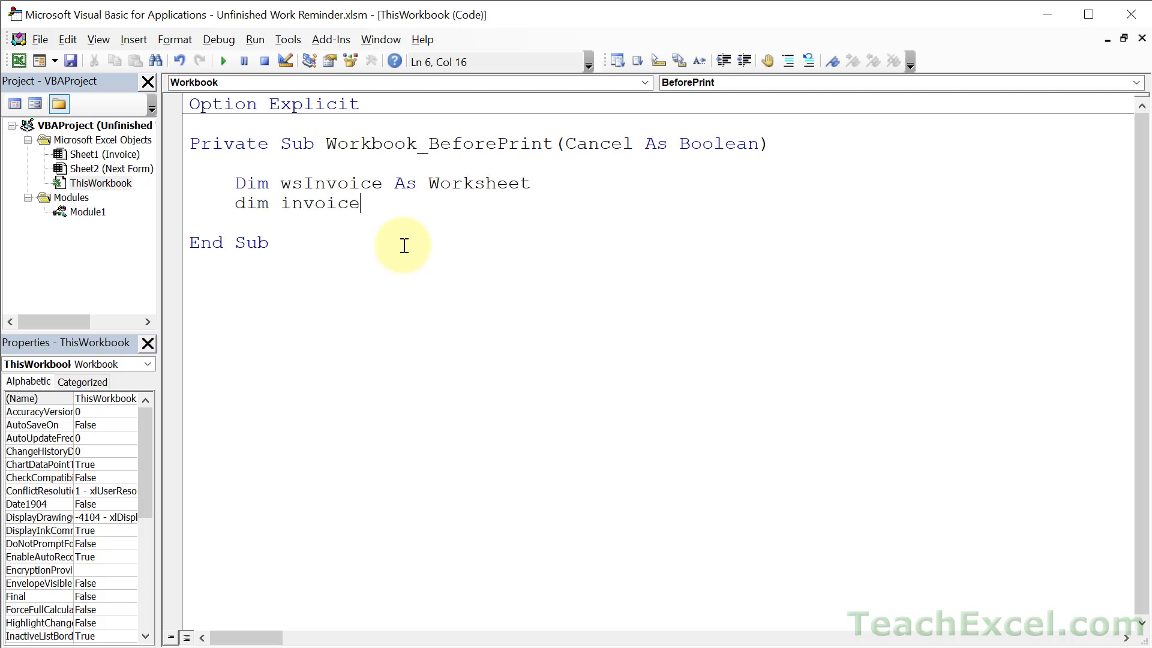
{"action": "type", "text": "Ready as b"}
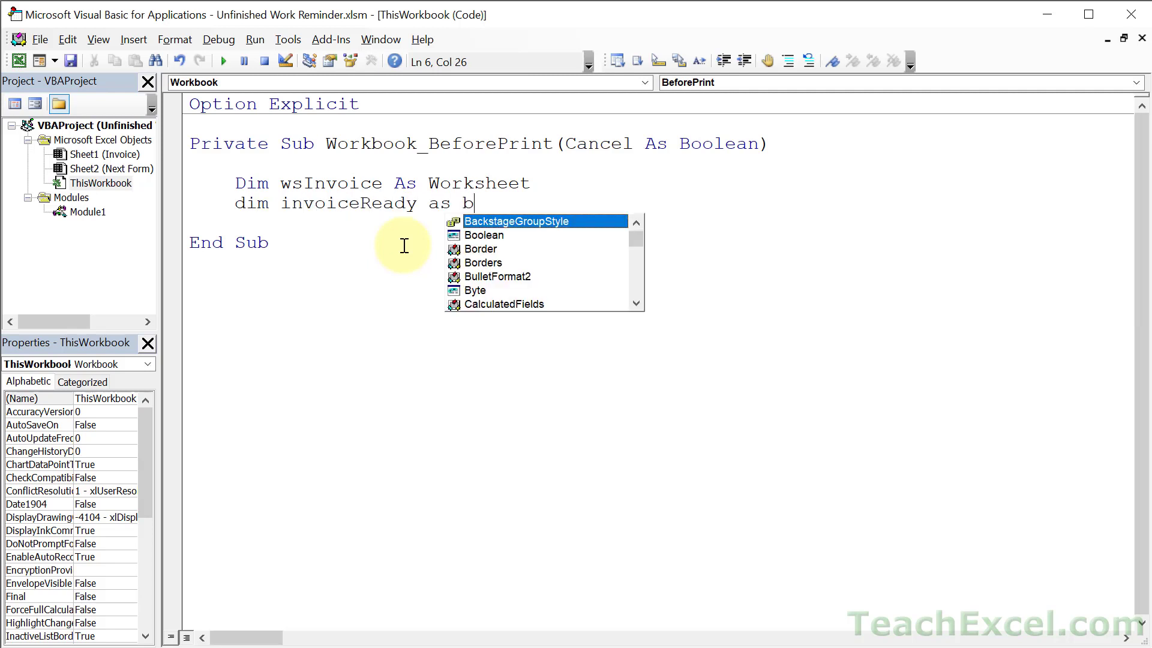
{"action": "type", "text": "ool"}
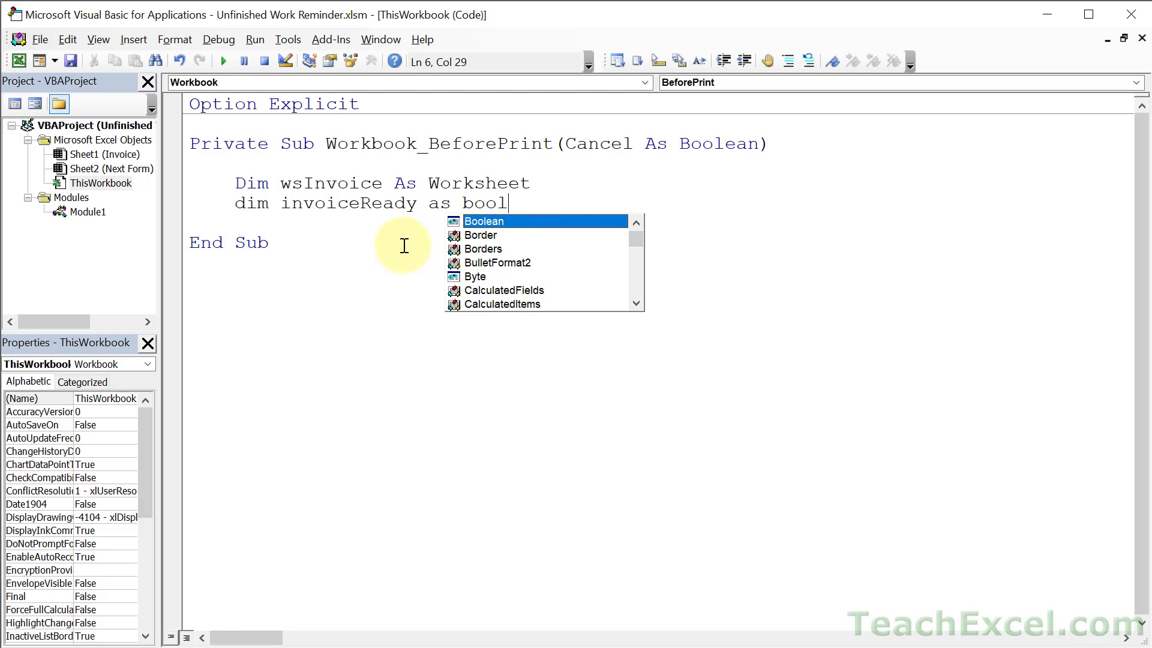
{"action": "key", "text": "Tab"}
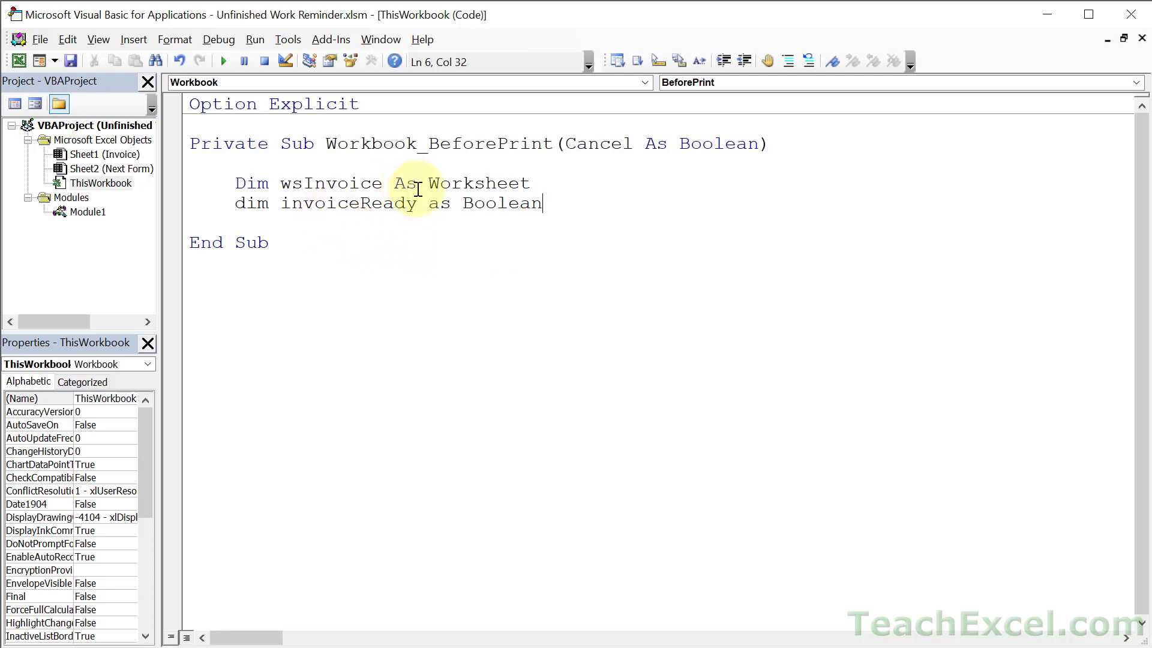
- Add the statement invoiceReady = True below the declarations and start a new line
{"action": "double_click", "coordinate": [348, 204]}
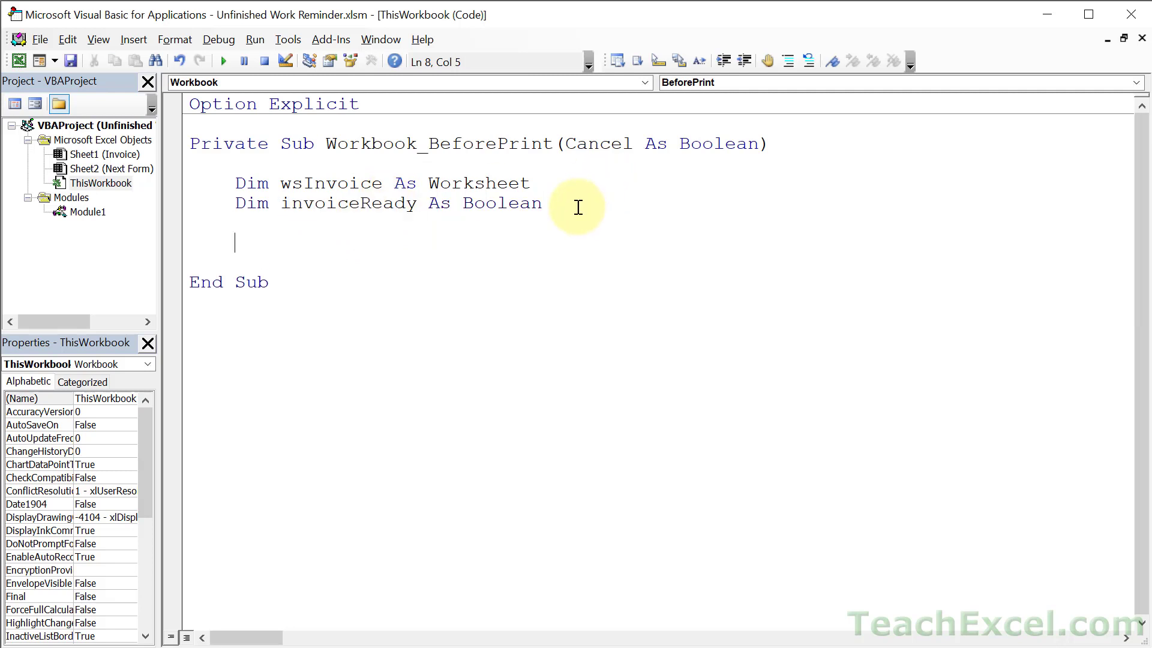
{"action": "type", "text": "invoice"}
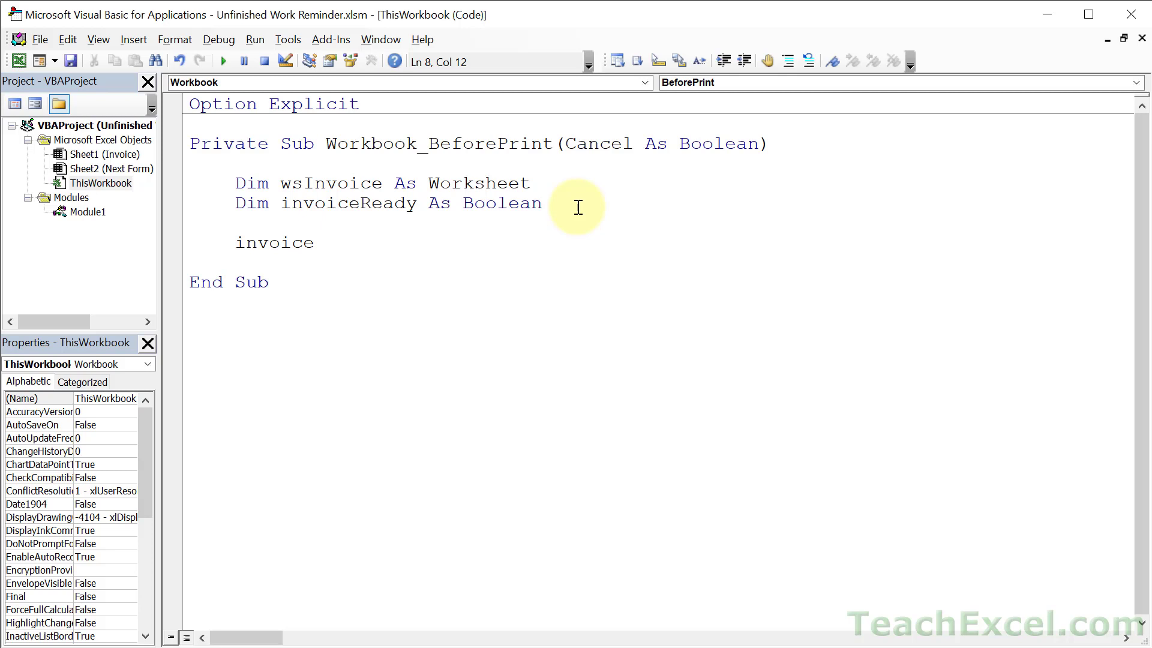
{"action": "type", "text": "Ready"}
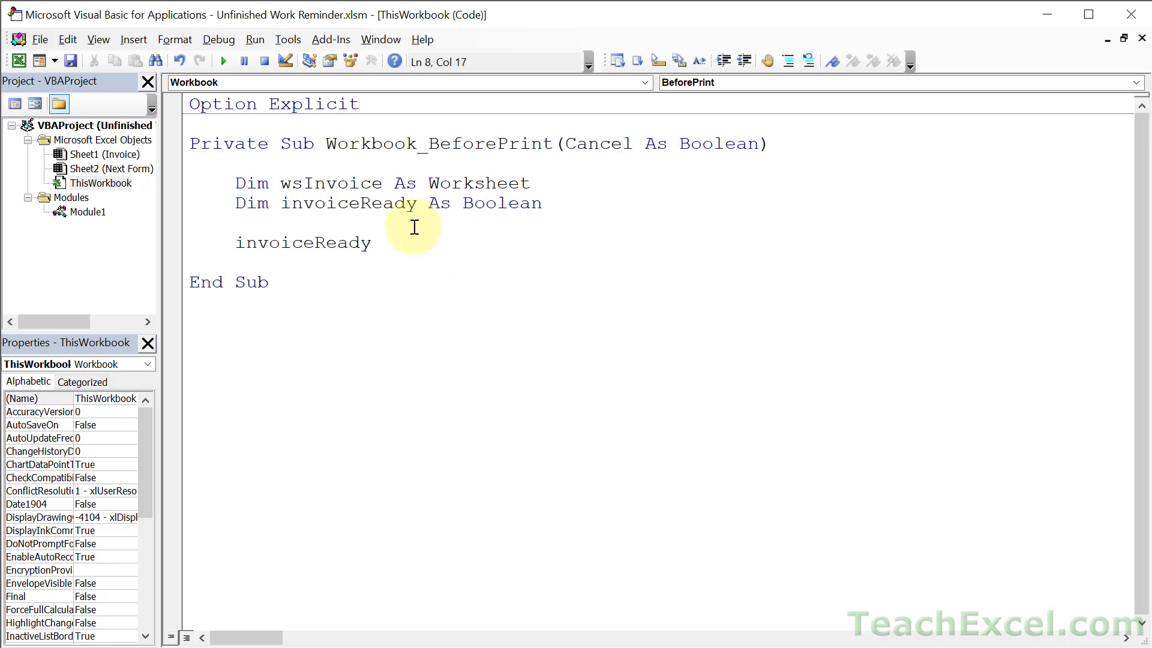
{"action": "type", "text": "= tru"}
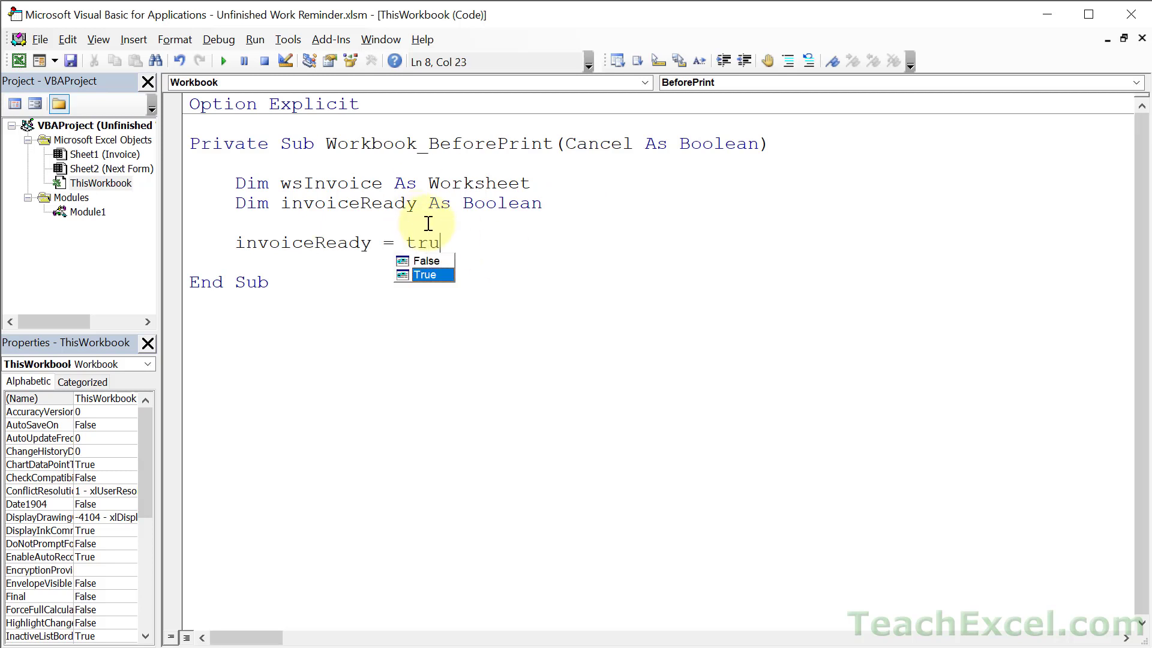
{"action": "key", "text": "tab"}
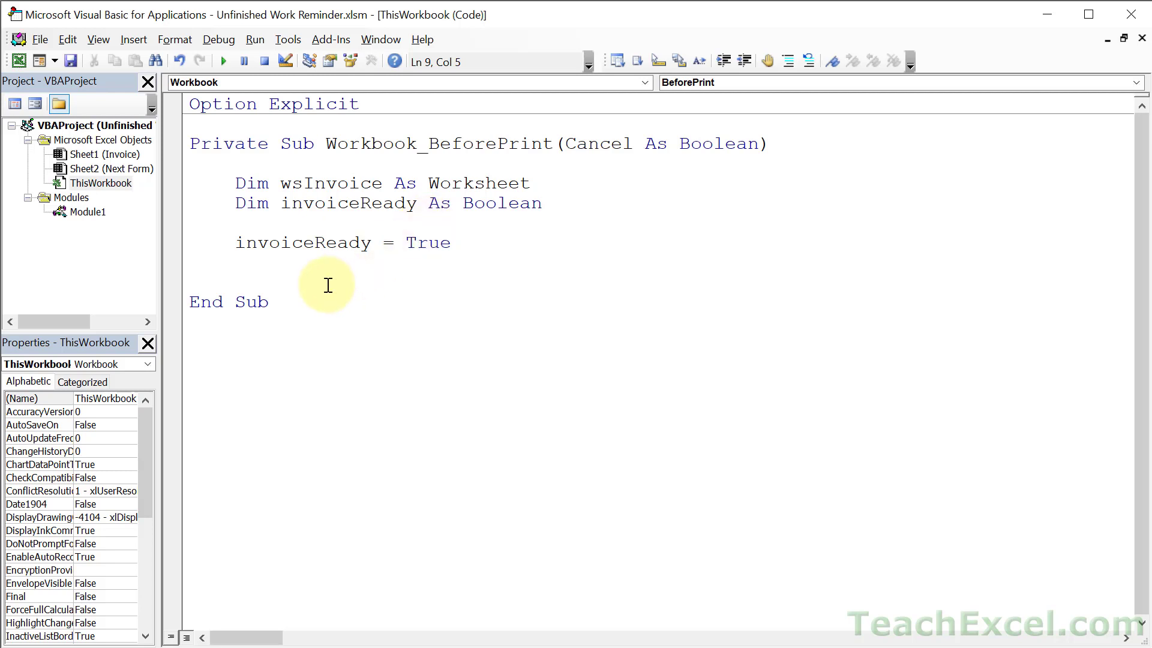
{"action": "left_click", "coordinate": [292, 242]}
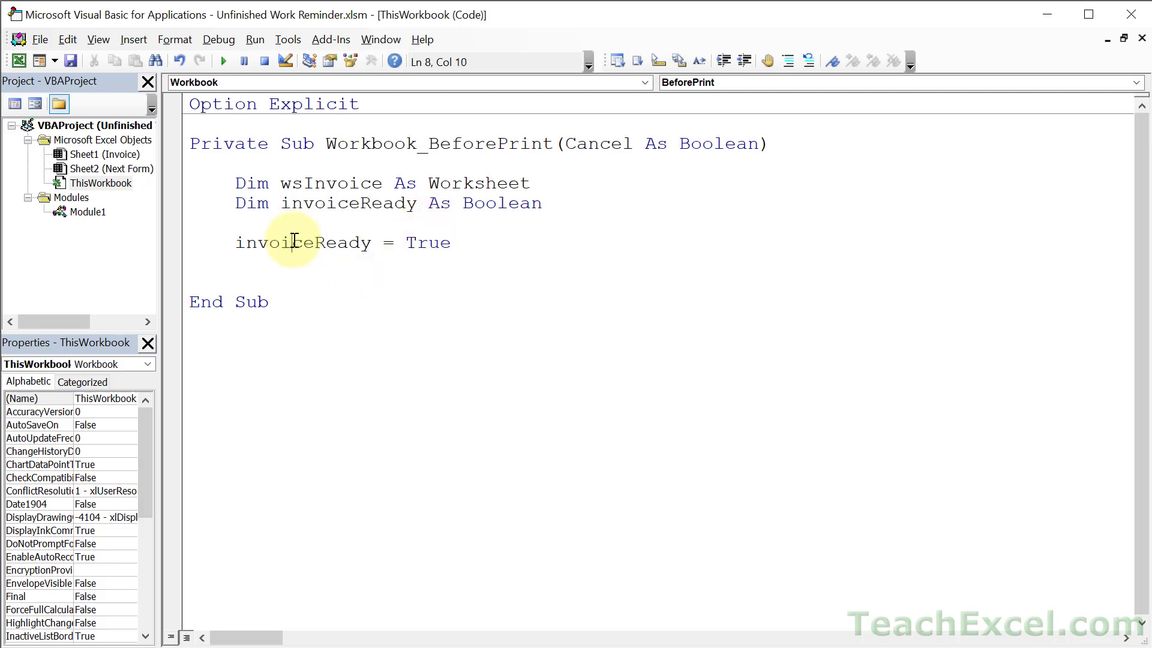
{"action": "double_click", "coordinate": [302, 243]}
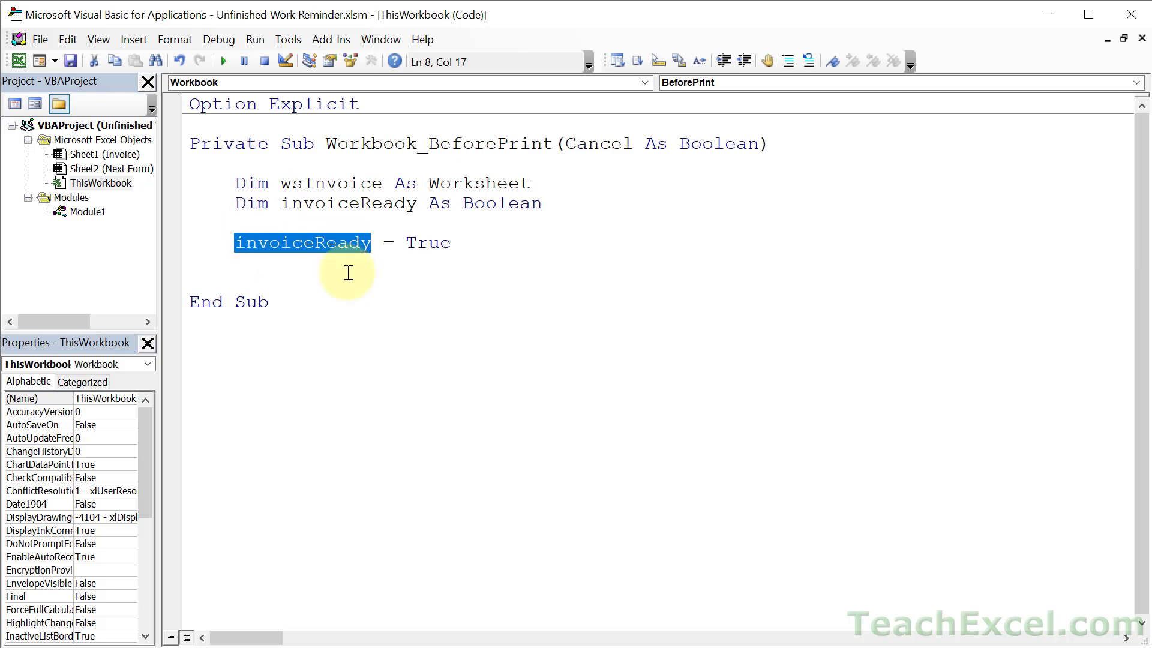
{"action": "mouse_move", "coordinate": [335, 290]}
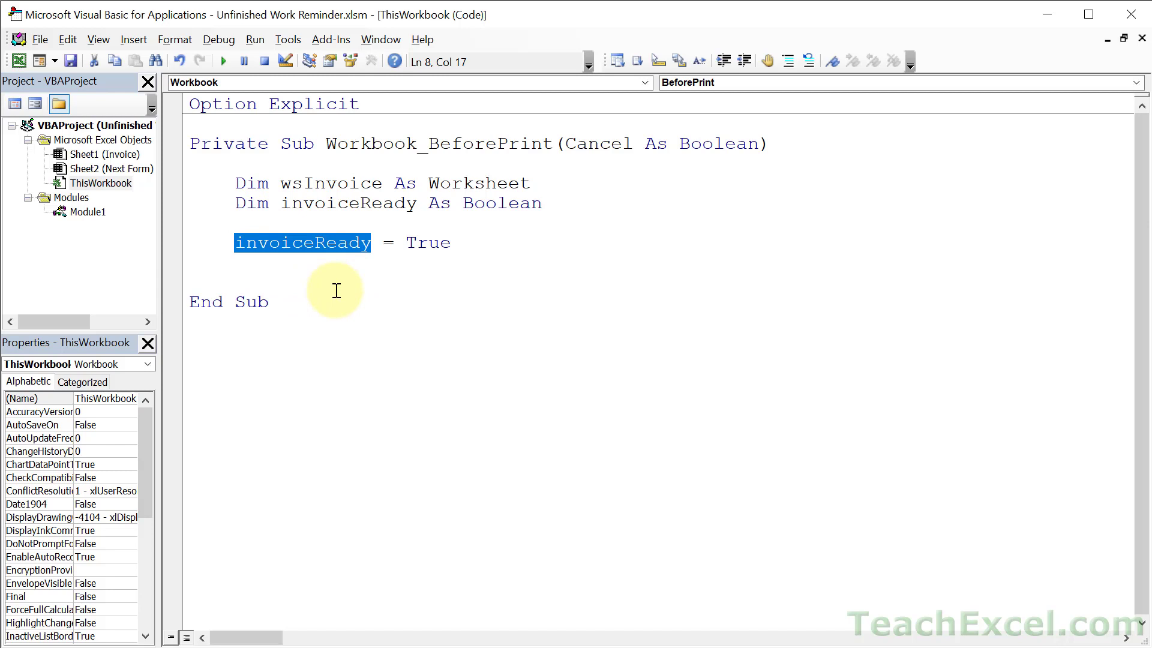
{"action": "mouse_move", "coordinate": [301, 253]}
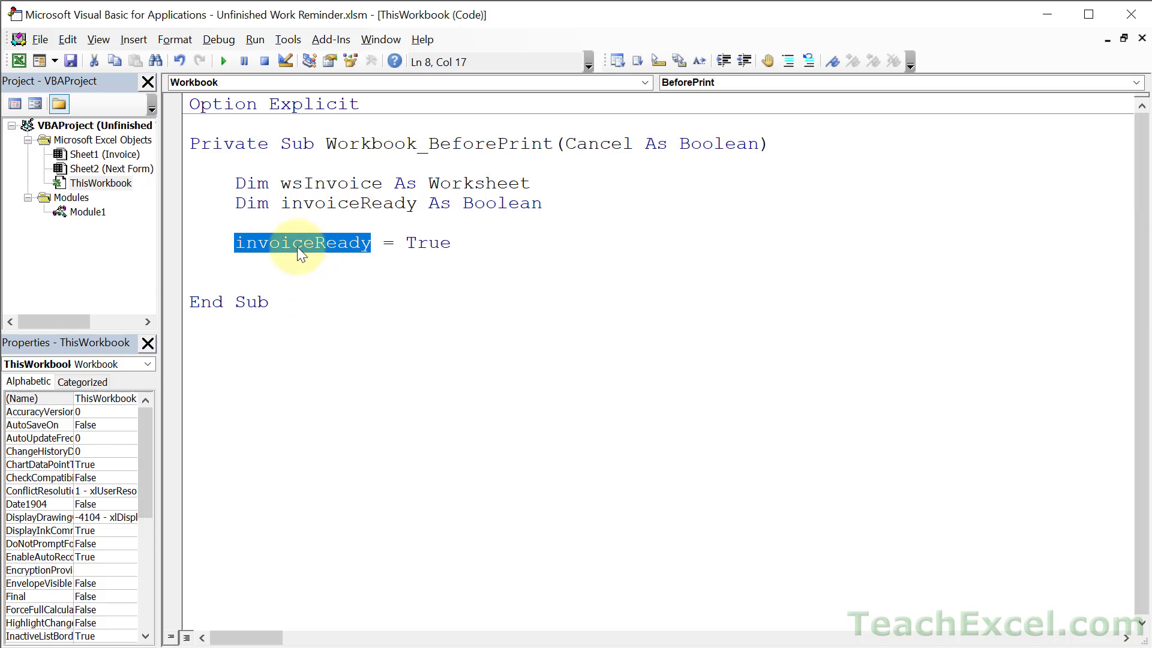
{"action": "left_click", "coordinate": [474, 243]}
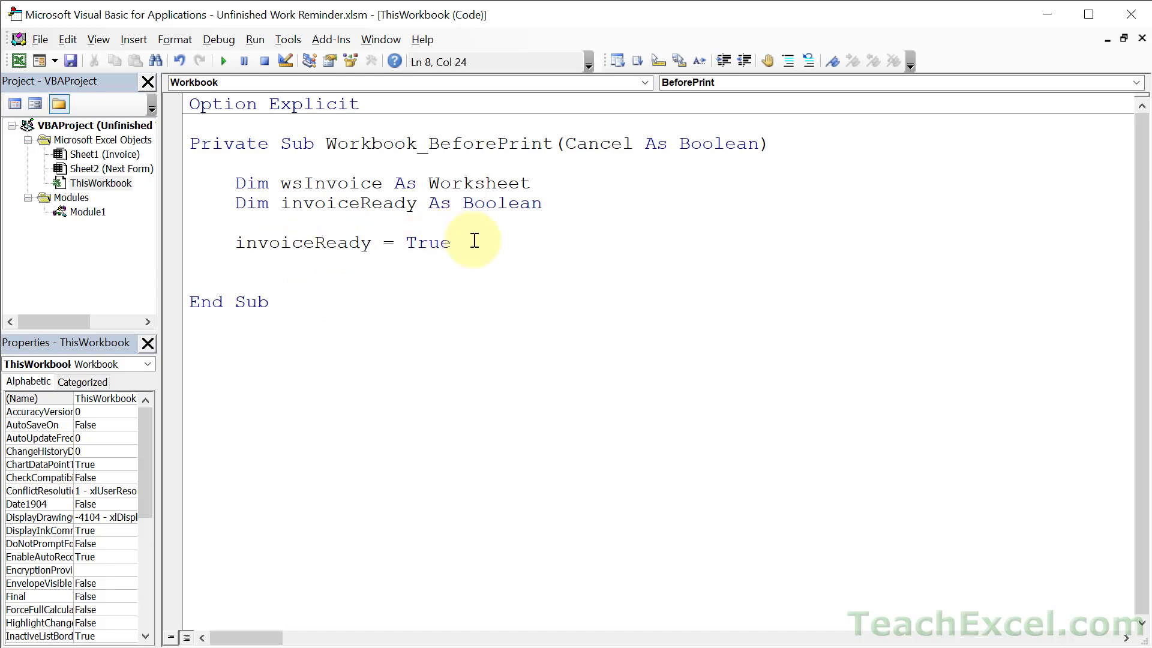
{"action": "key", "text": "Enter"}
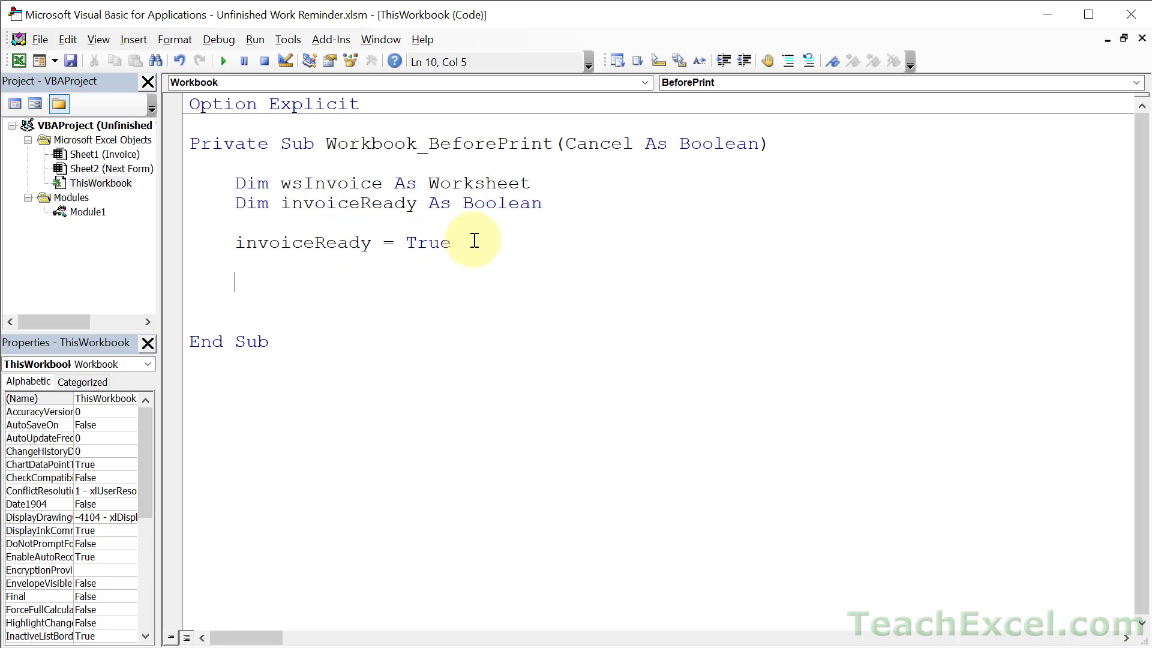
{"action": "mouse_move", "coordinate": [271, 268]}
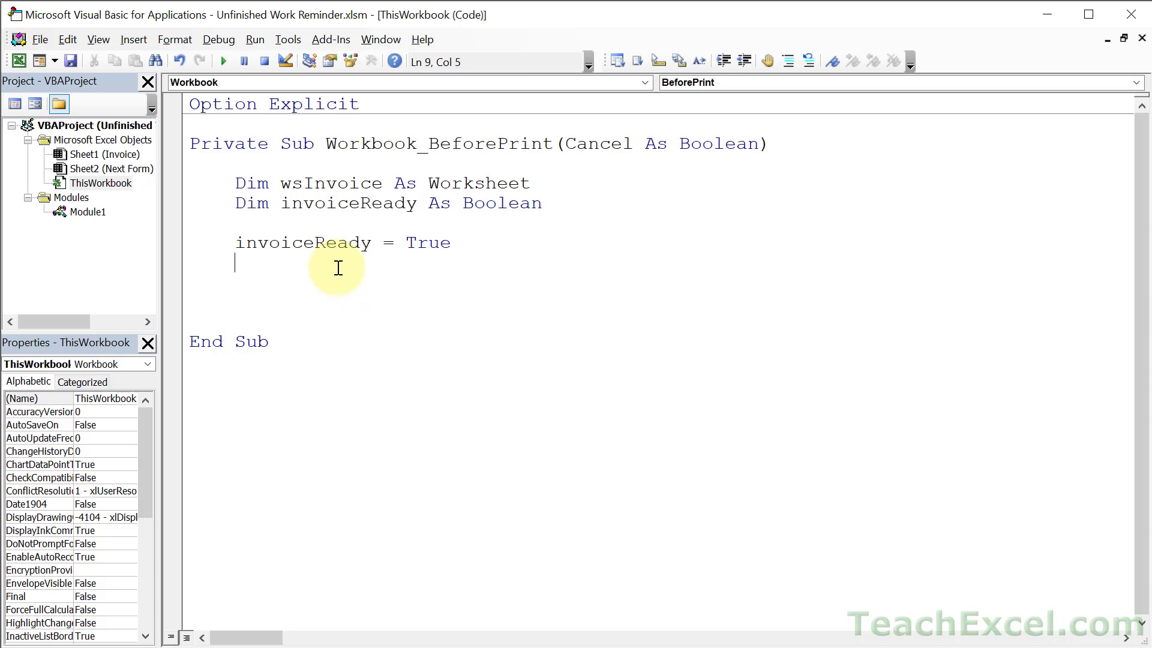
- Add Set wsInvoice = Worksheets("Invoice") below the invoiceReady line
{"action": "type", "text": "set wsIn"}
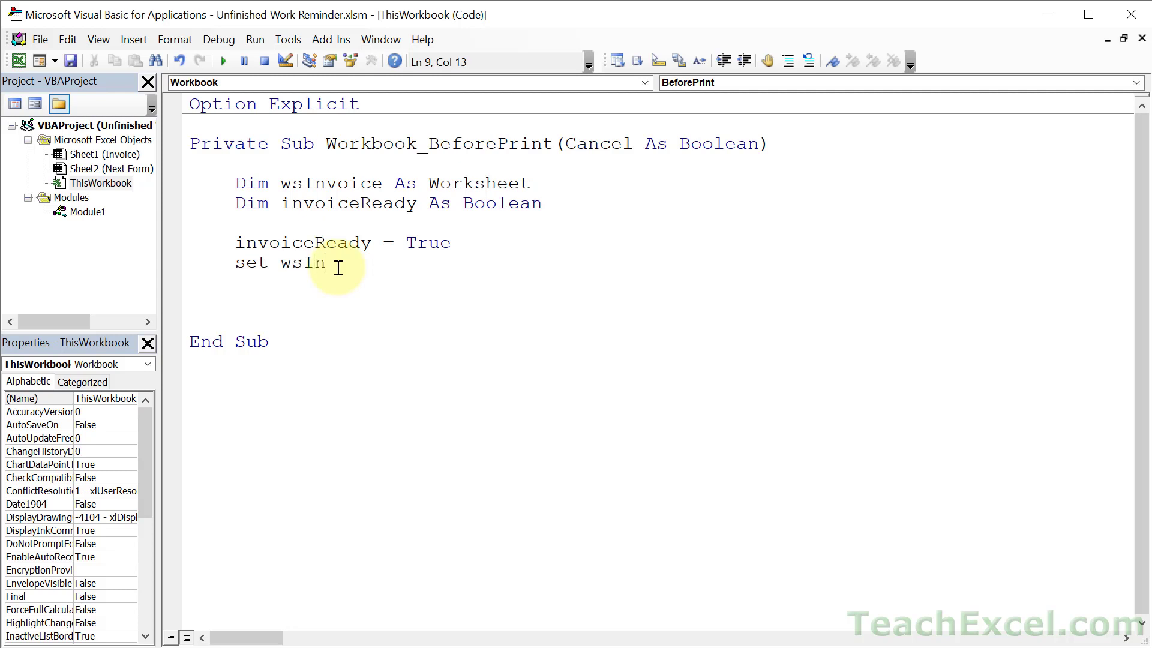
{"action": "type", "text": "voice = w"}
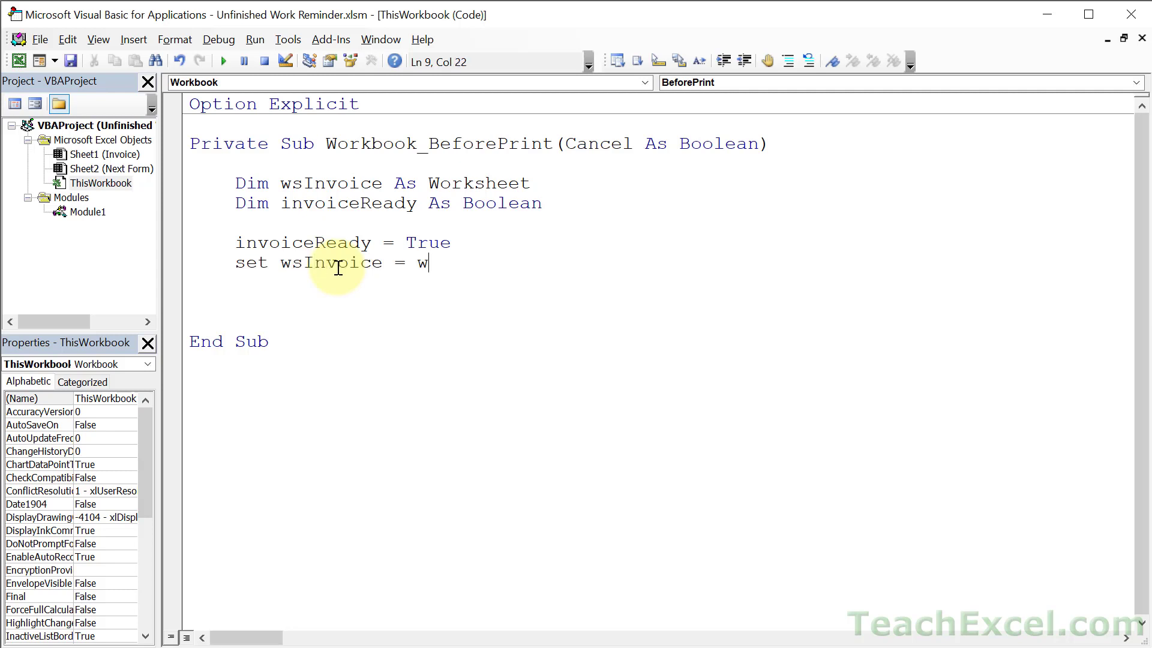
{"action": "type", "text": "orksheets(\"I"}
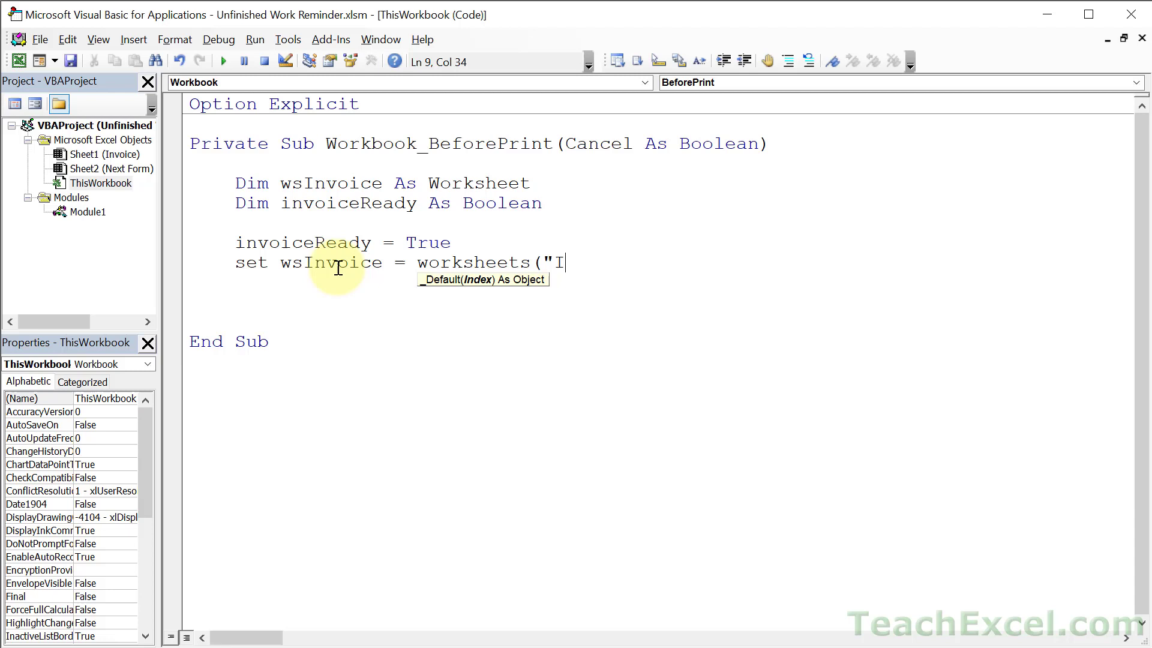
{"action": "type", "text": "nvoice\")"}
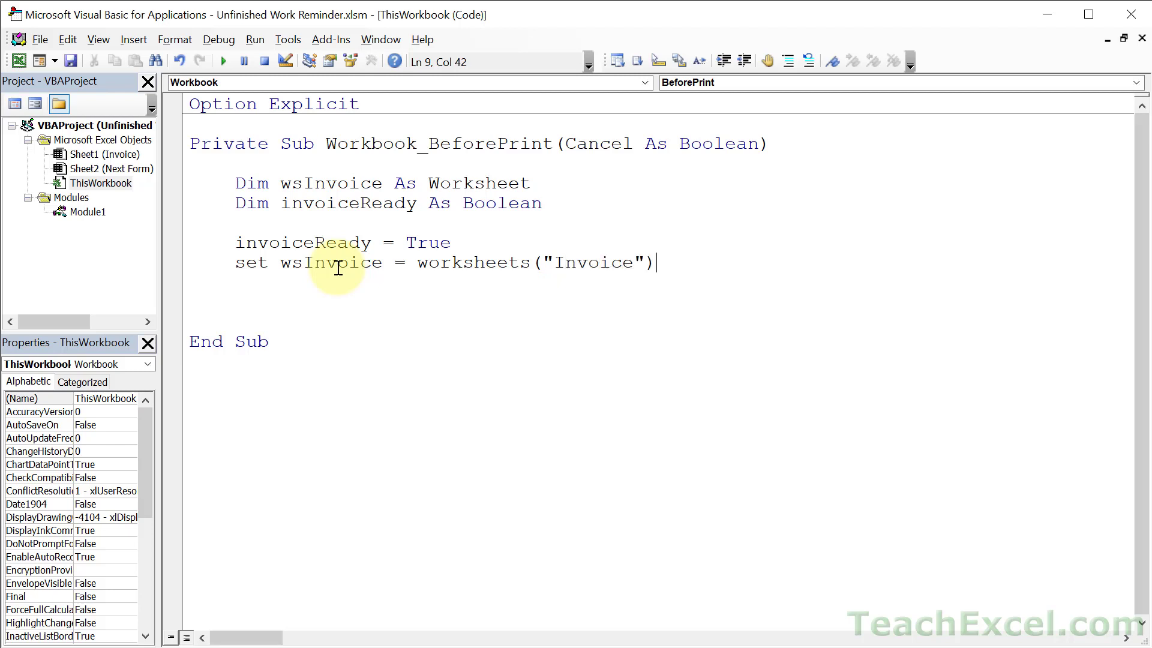
{"action": "mouse_move", "coordinate": [367, 300]}
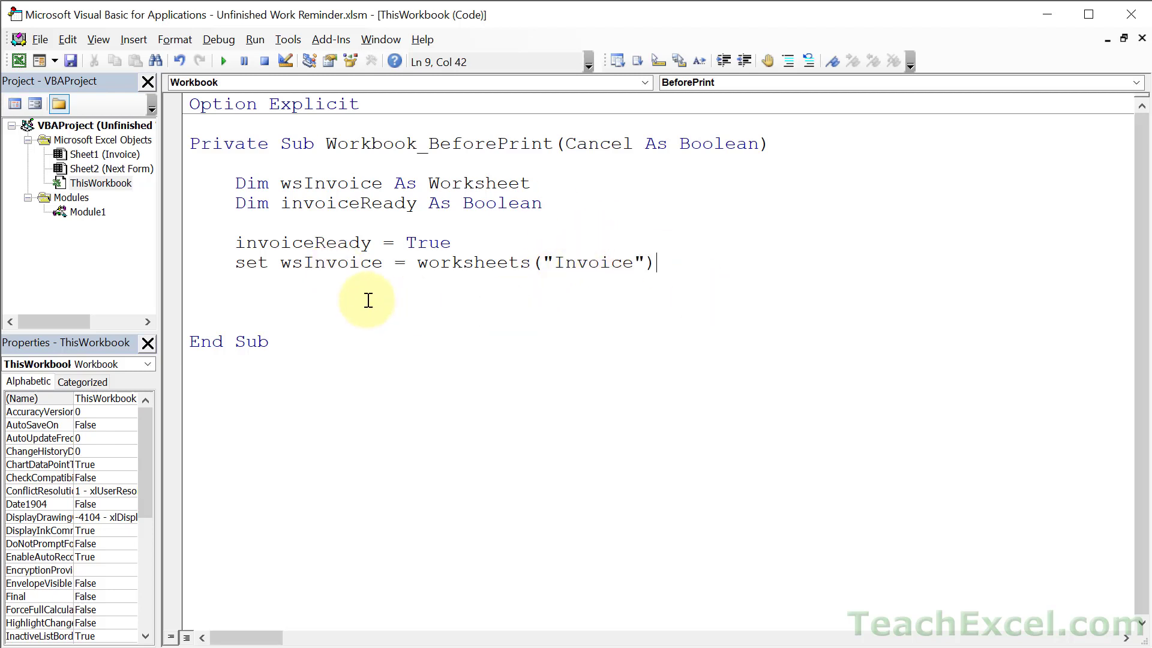
{"action": "key", "text": "enter"}
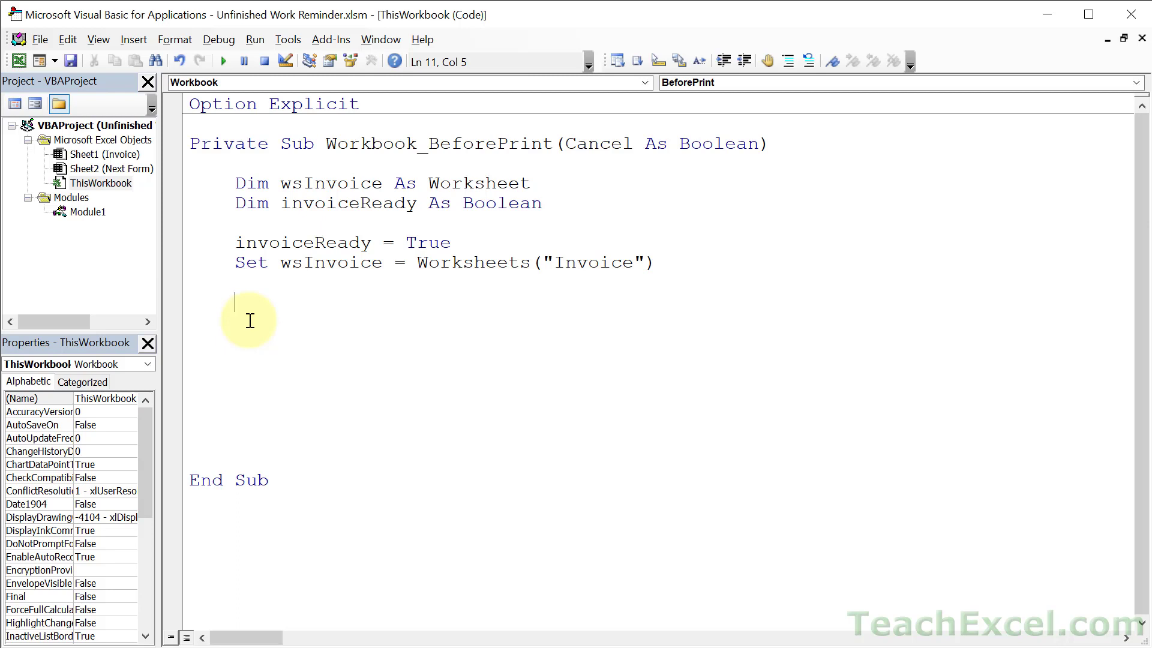
- Add If wsInvoice.Range("A14").Value = "" Then invoiceReady = False to the procedure
{"action": "type", "text": "if ws"}
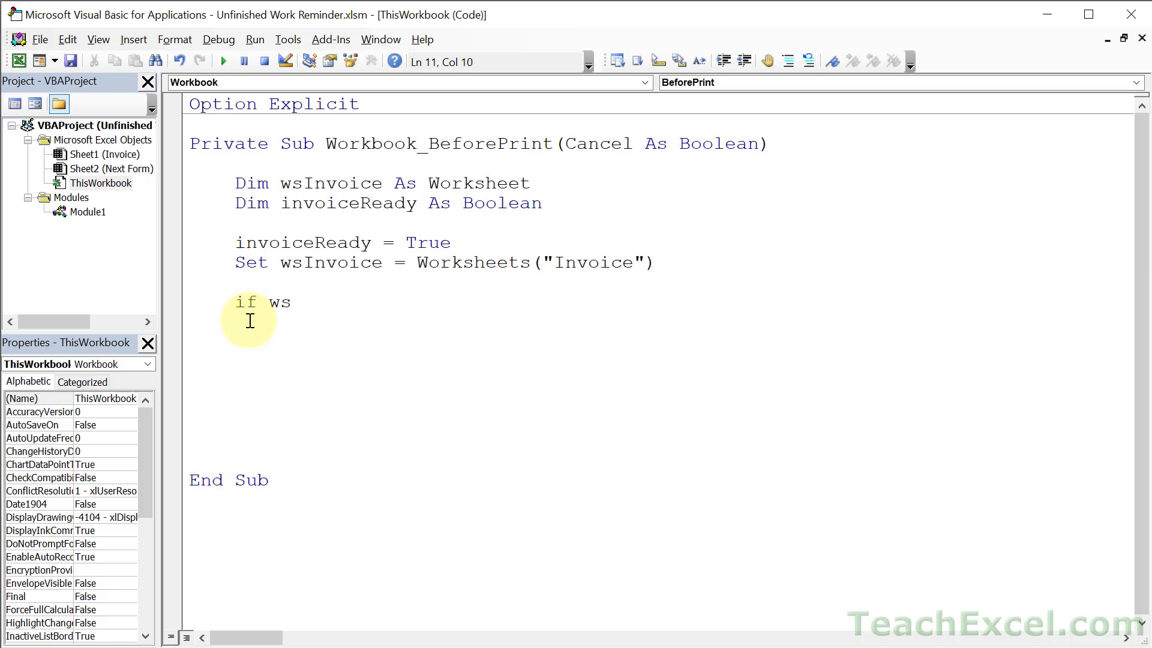
{"action": "type", "text": "Invoice"}
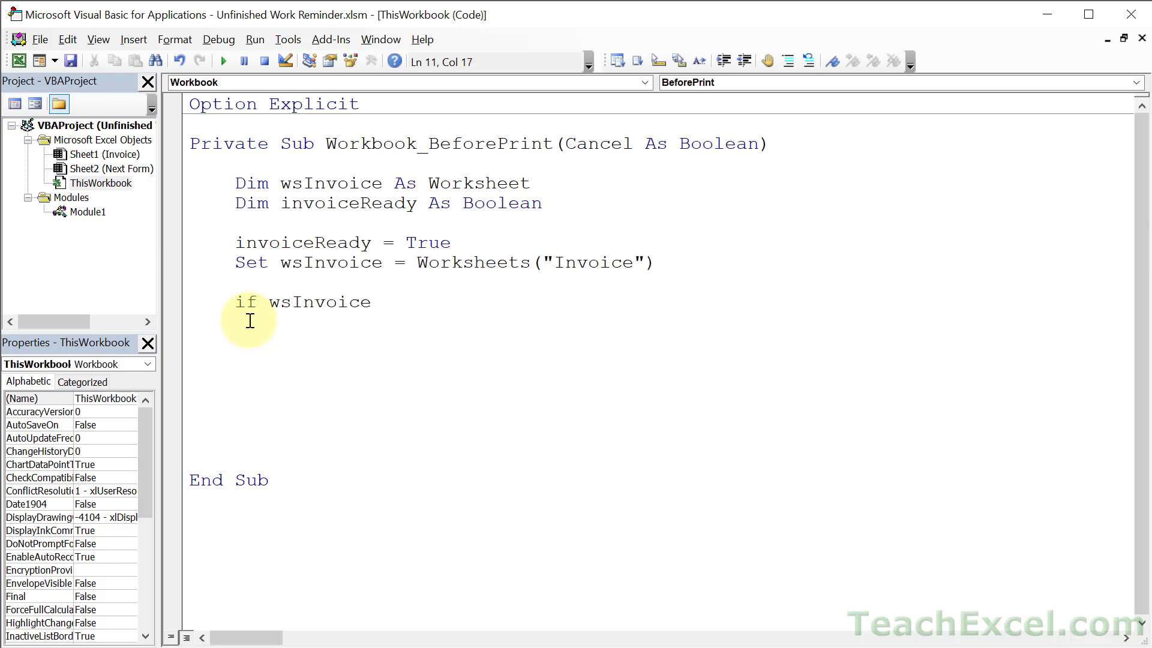
{"action": "type", "text": ".range"}
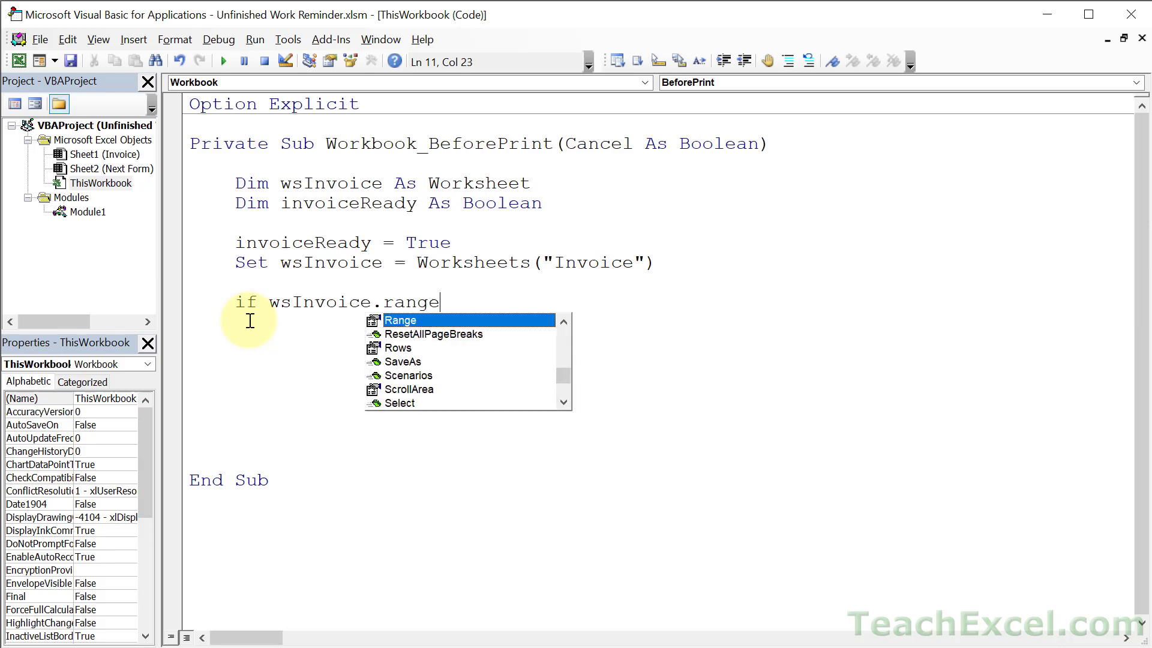
{"action": "type", "text": "(\""}
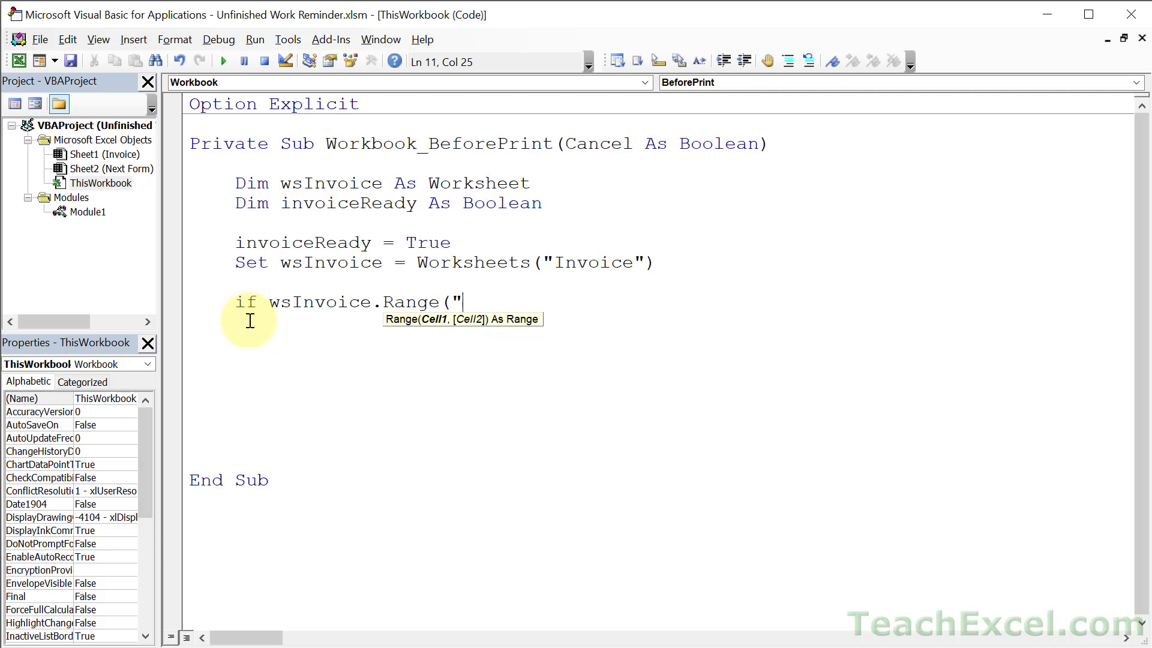
{"action": "type", "text": "A1"}
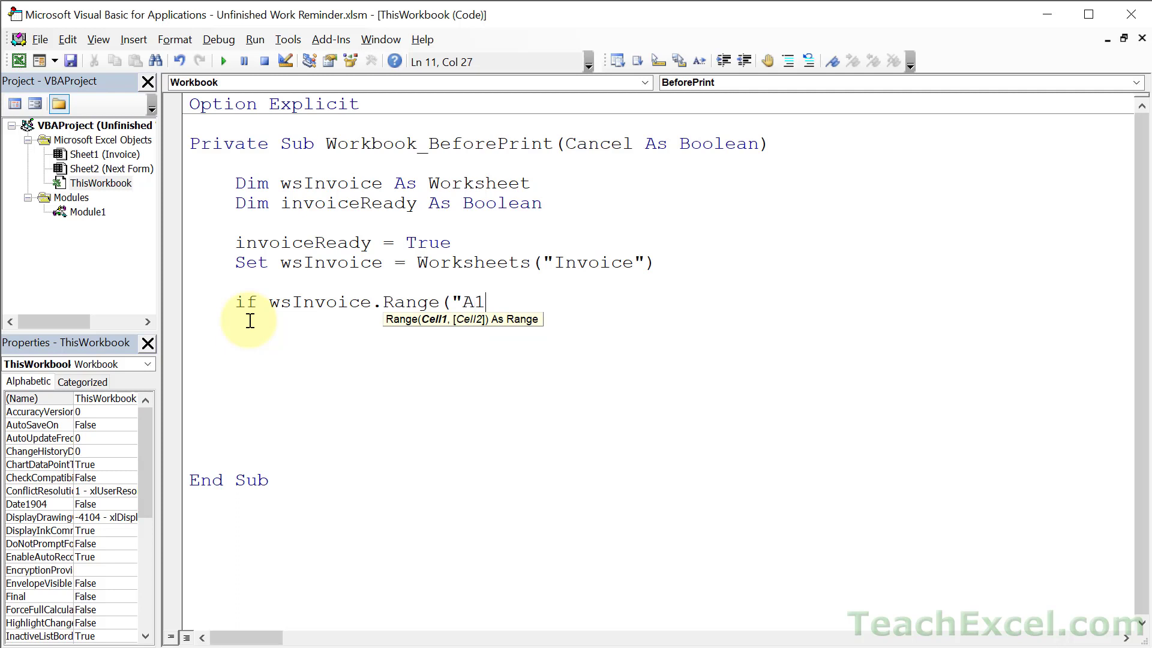
{"action": "type", "text": "4\")"}
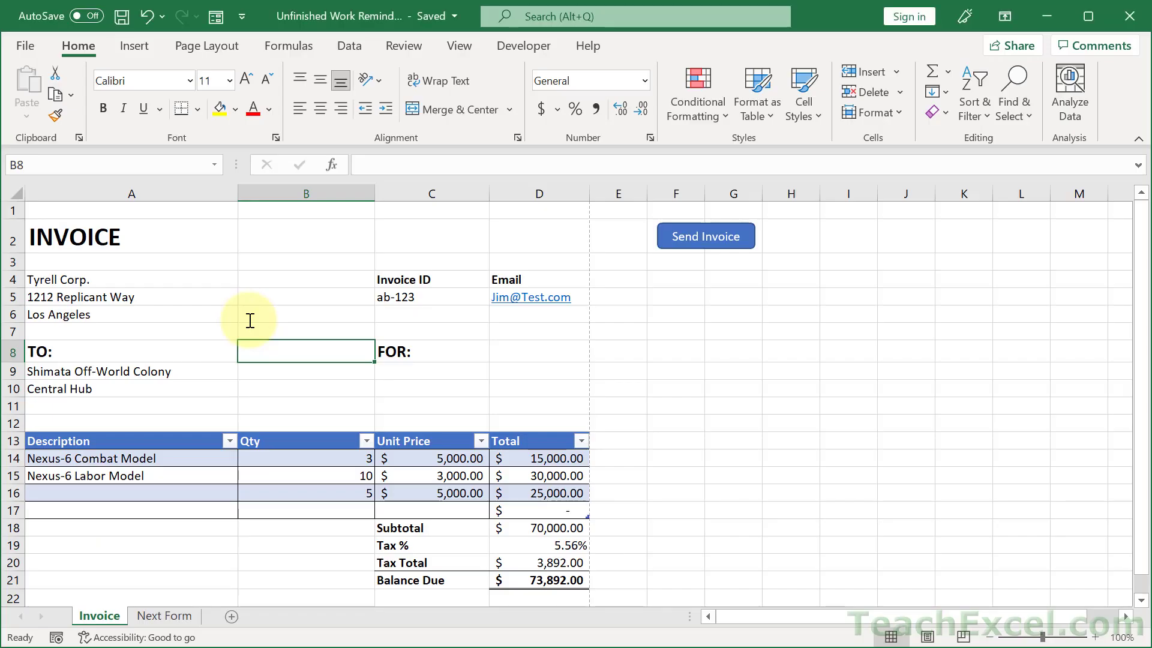
{"action": "left_click", "coordinate": [131, 458]}
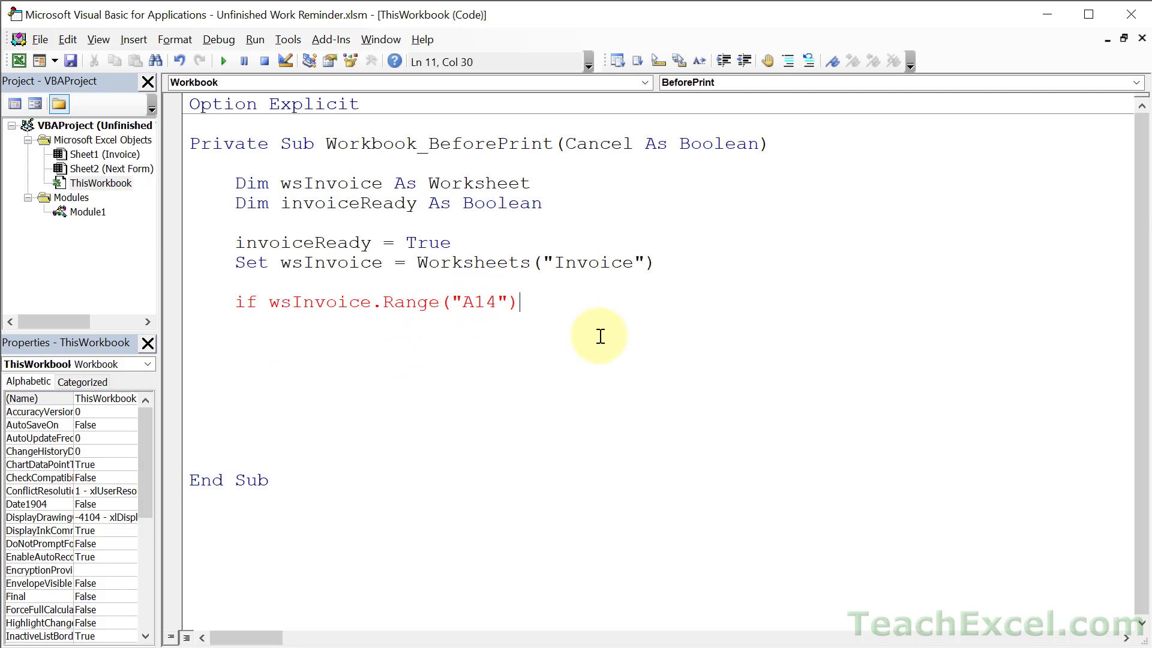
{"action": "type", "text": ".value ="}
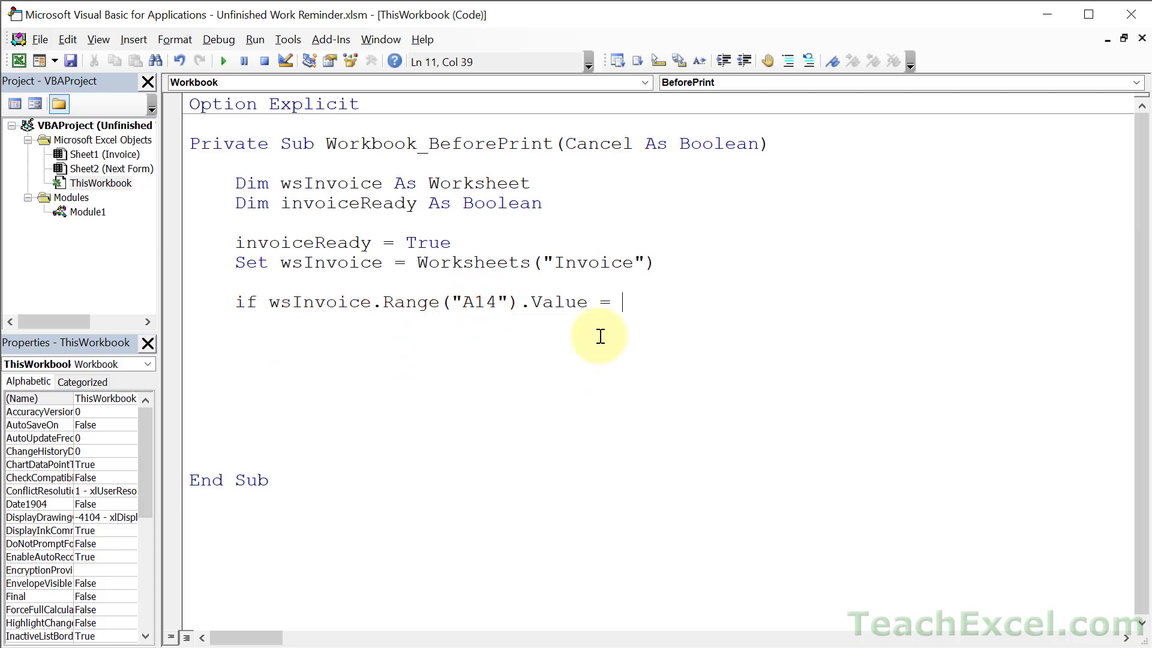
{"action": "type", "text": "\"\" then"}
{"action": "type", "text": "End If"}
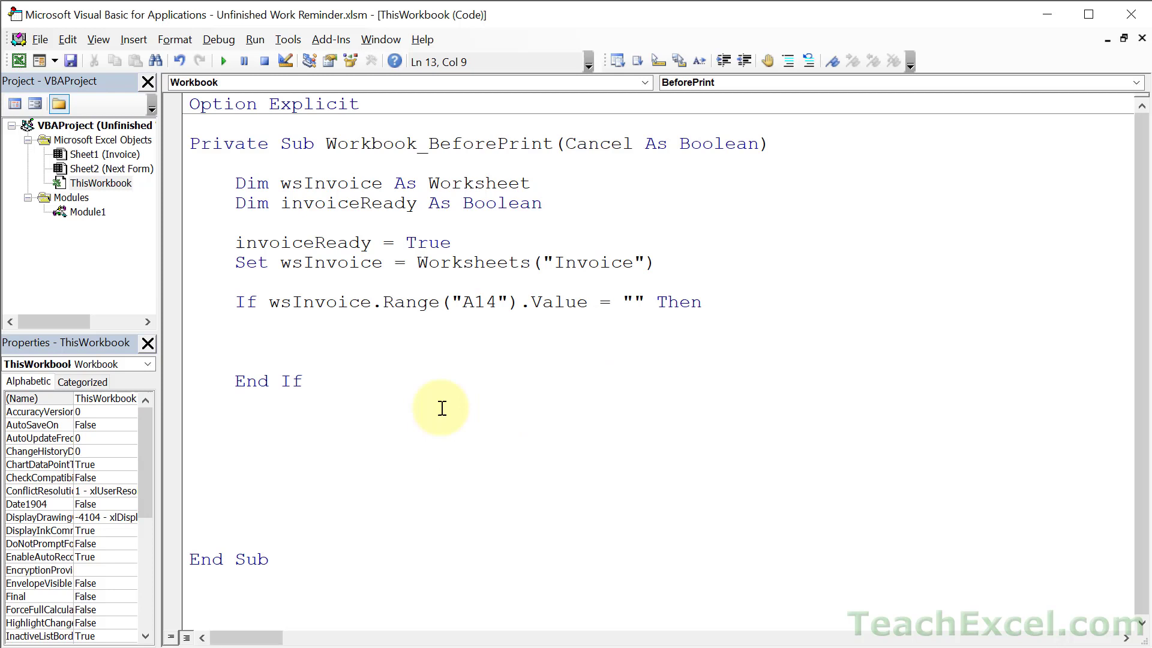
{"action": "mouse_move", "coordinate": [290, 224]}
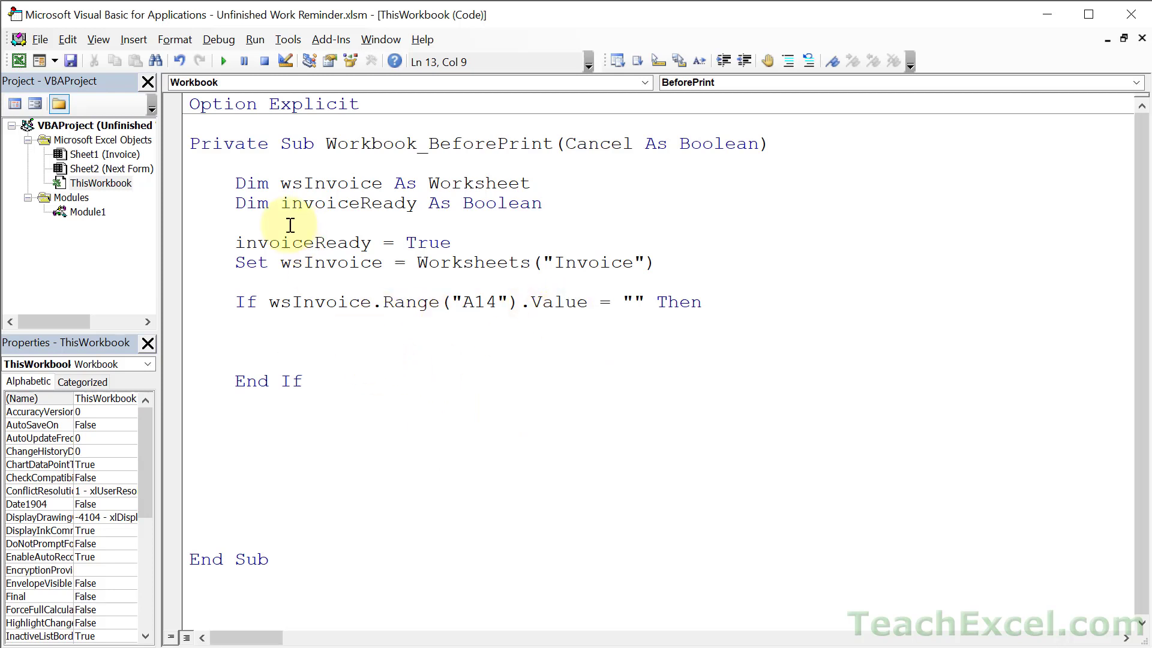
{"action": "mouse_move", "coordinate": [397, 306]}
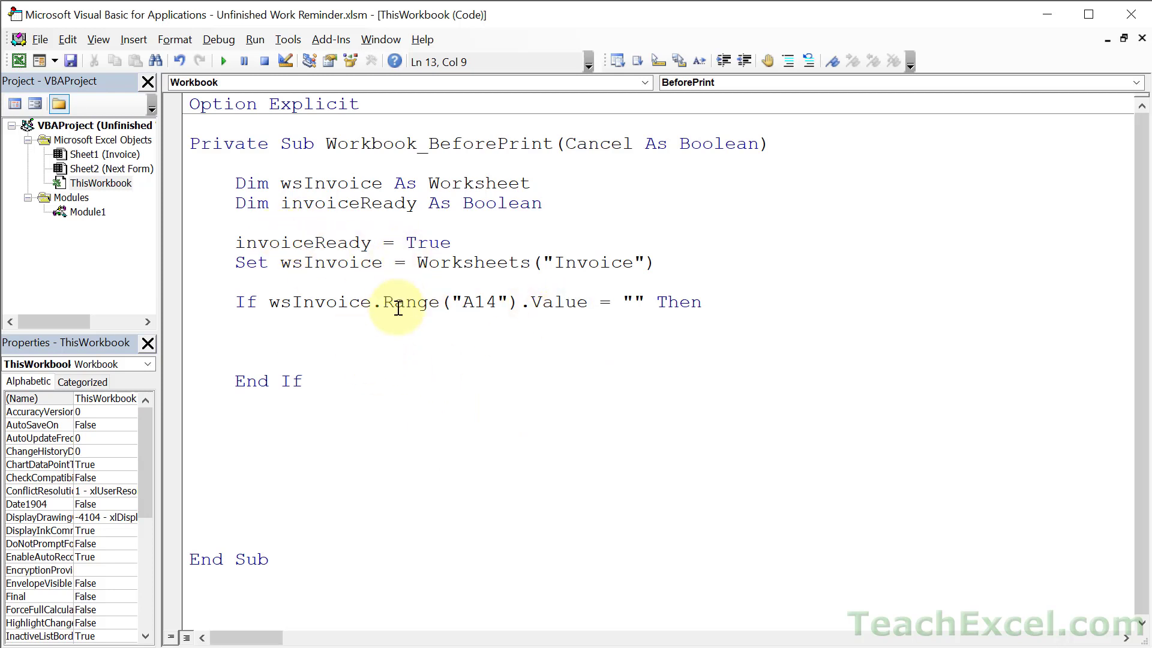
{"action": "type", "text": "invoiceReady = f"}
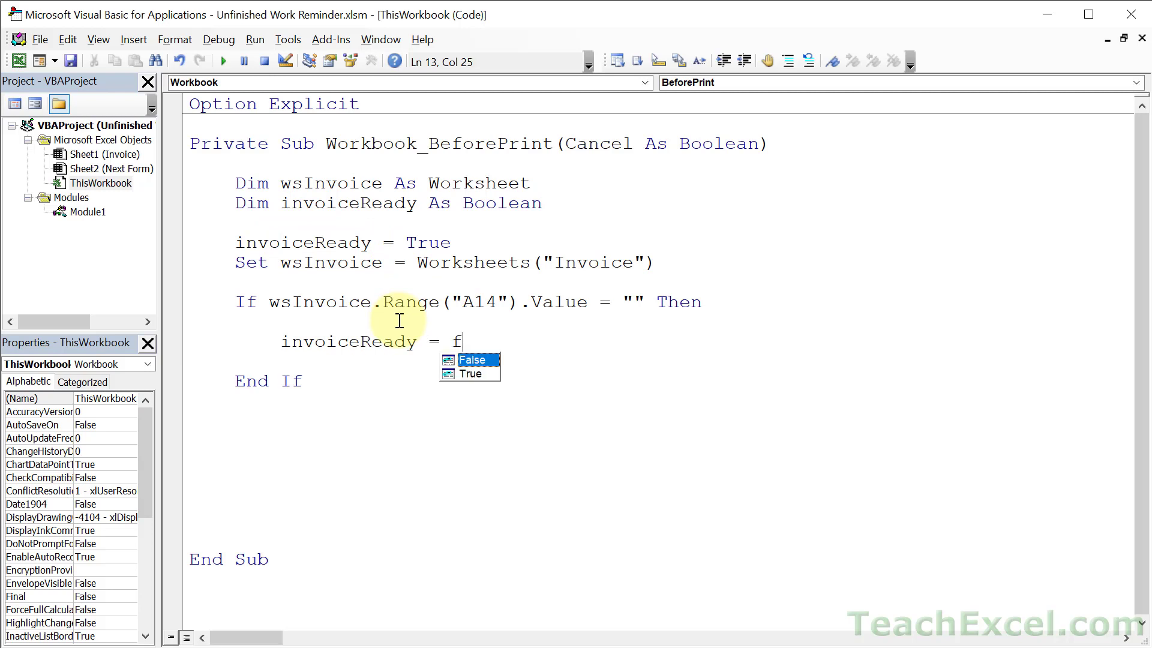
{"action": "type", "text": "alse"}
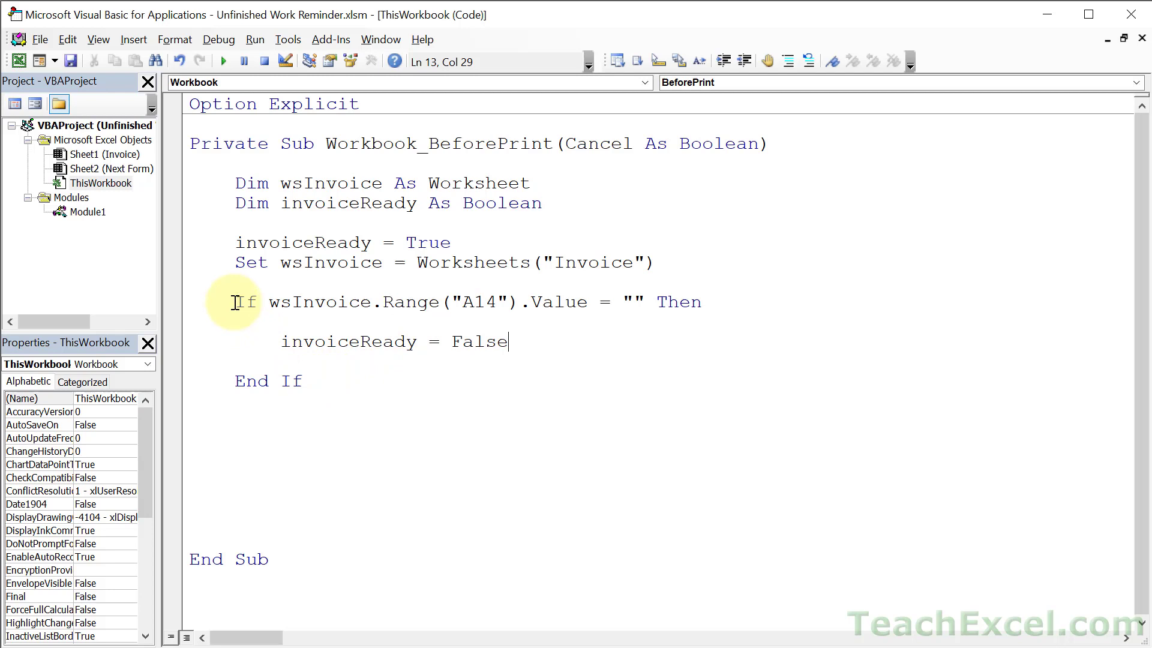
{"action": "left_click_drag", "start_coordinate": [246, 301], "coordinate": [308, 380]}
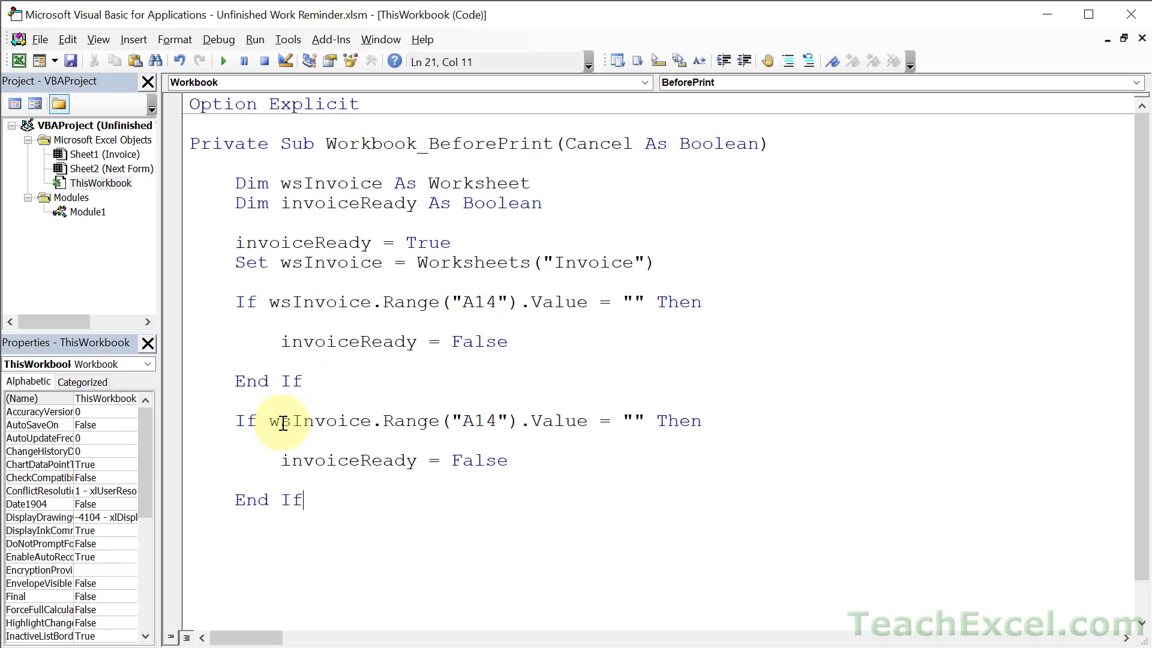
{"action": "left_click", "coordinate": [497, 420]}
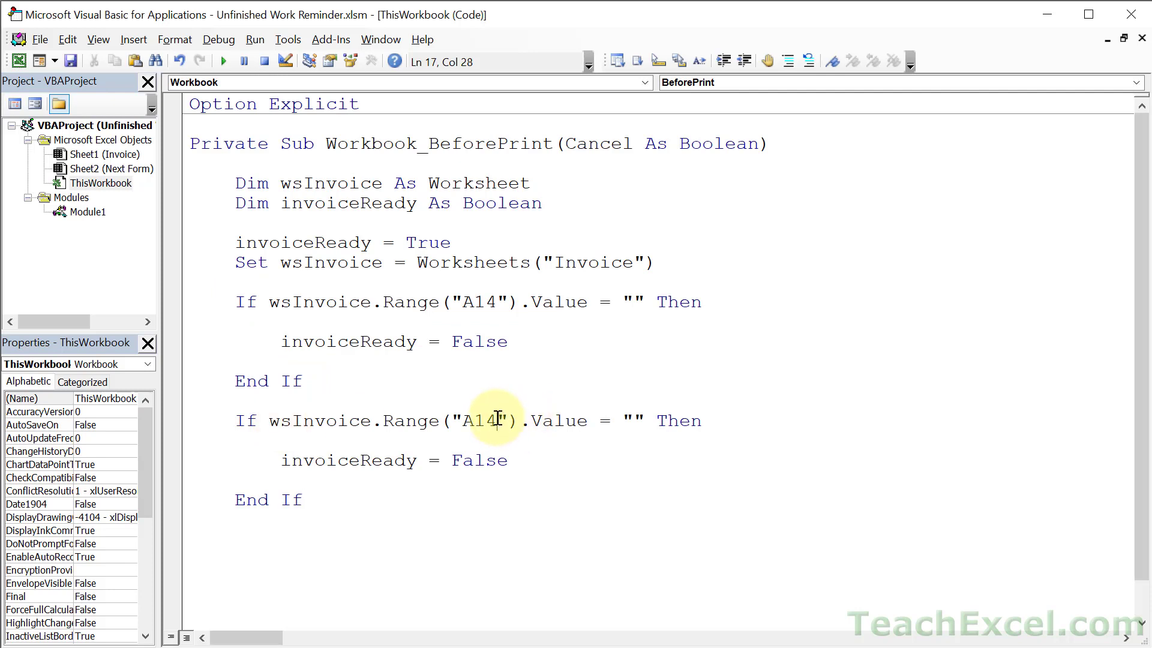
{"action": "key", "text": "Backspace"}
{"action": "type", "text": "5"}
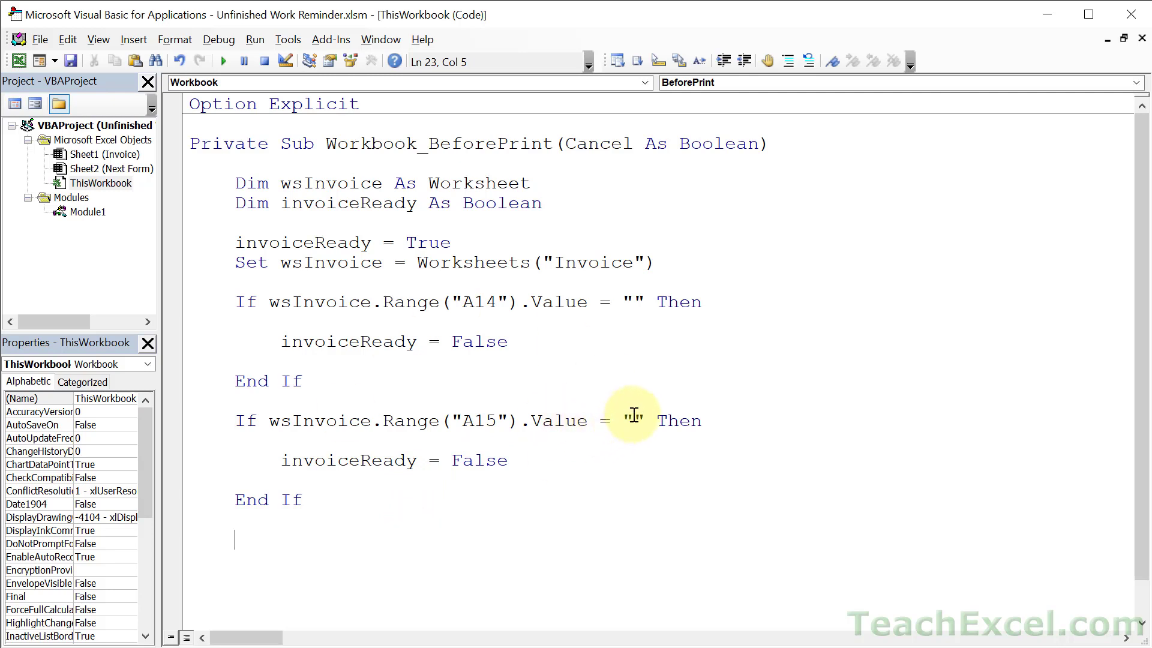
{"action": "type", "text": "A"}
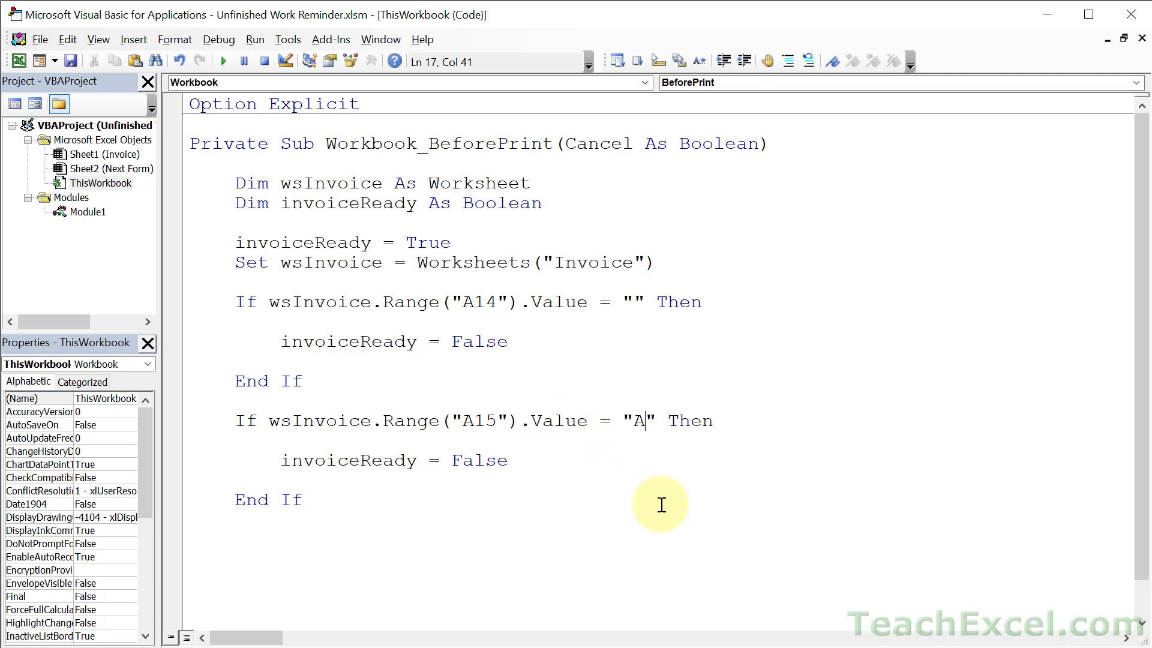
{"action": "type", "text": "BC"}
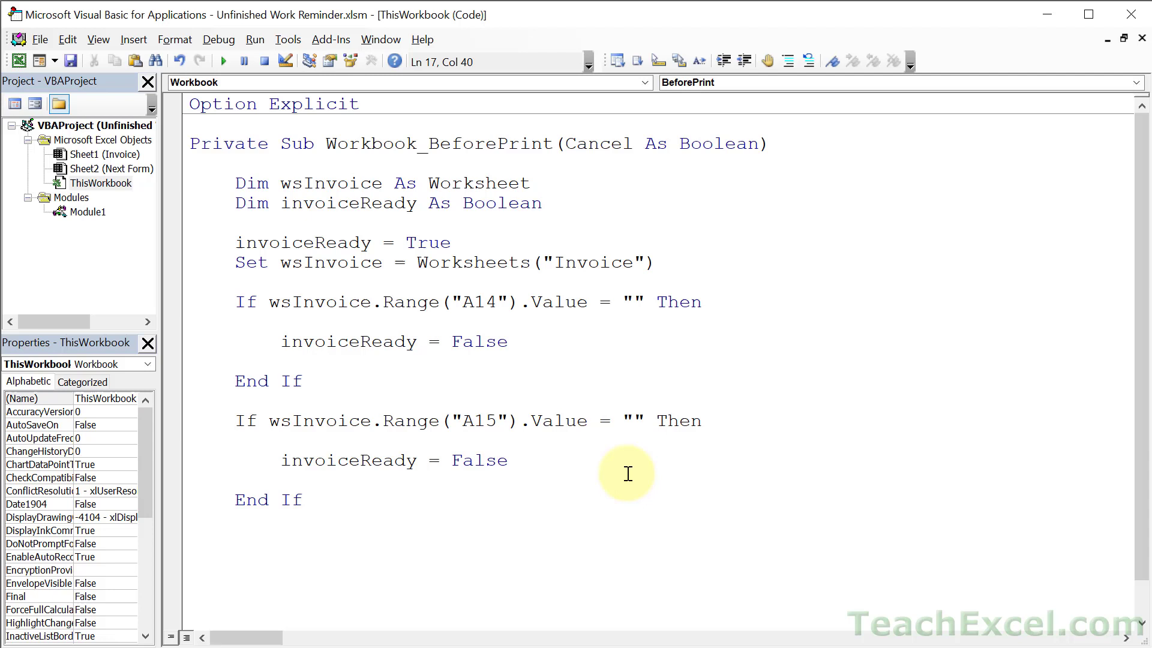
{"action": "mouse_move", "coordinate": [581, 456]}
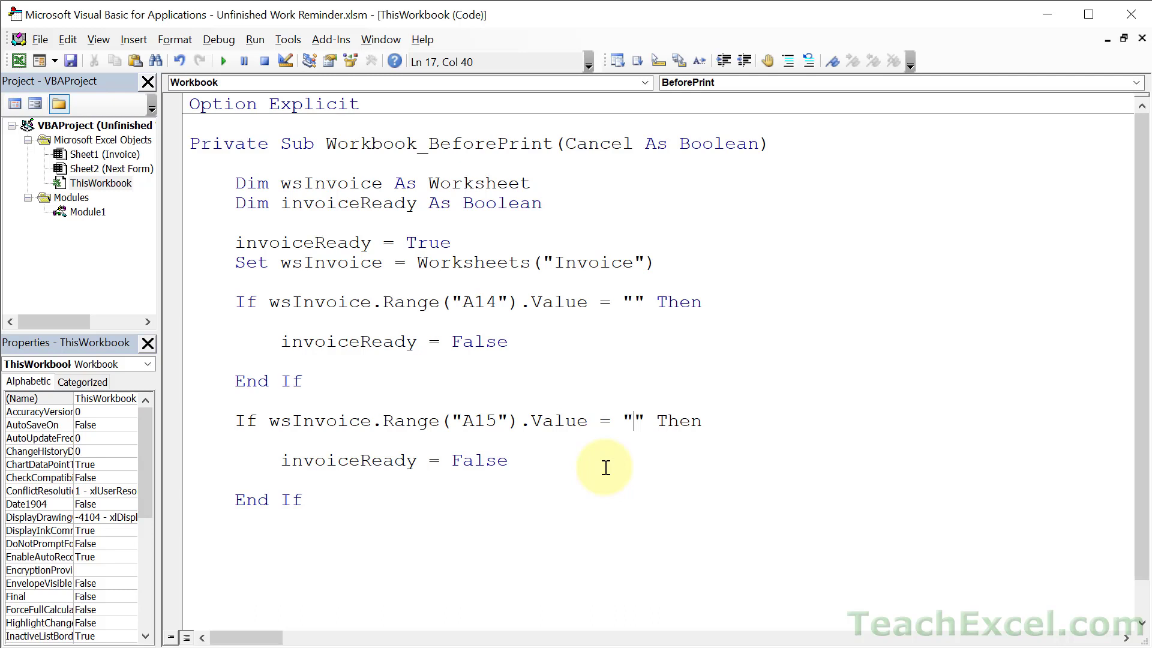
{"action": "mouse_move", "coordinate": [395, 502]}
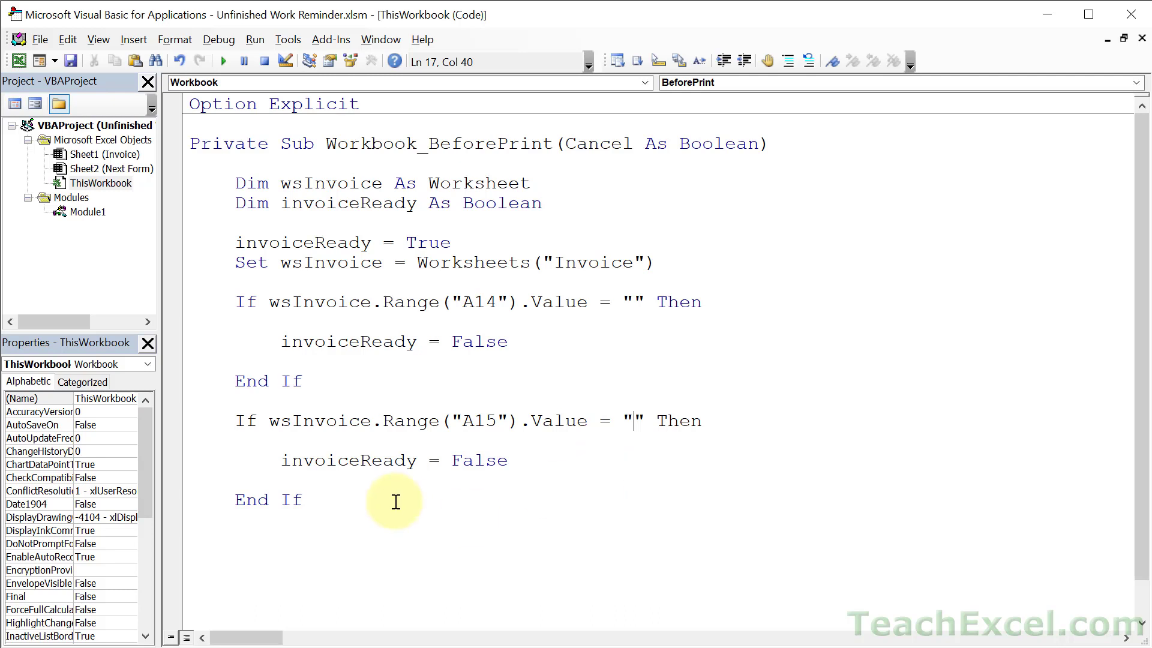
{"action": "left_click_drag", "start_coordinate": [395, 502], "coordinate": [239, 420]}
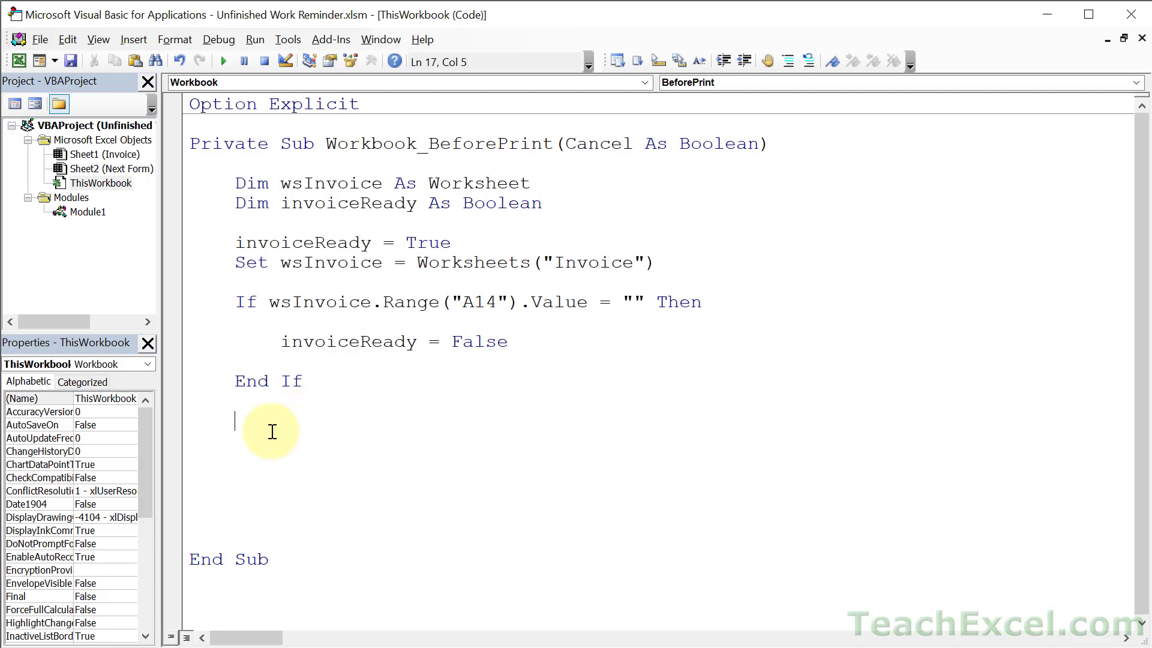
{"action": "mouse_move", "coordinate": [353, 291]}
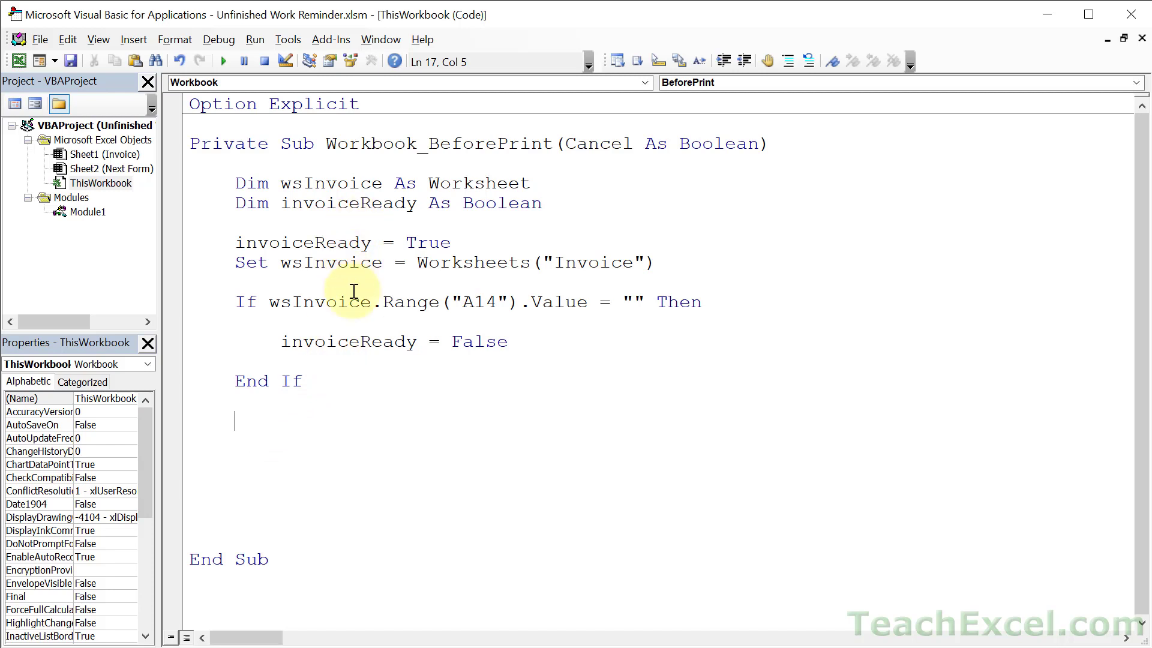
{"action": "mouse_move", "coordinate": [315, 534]}
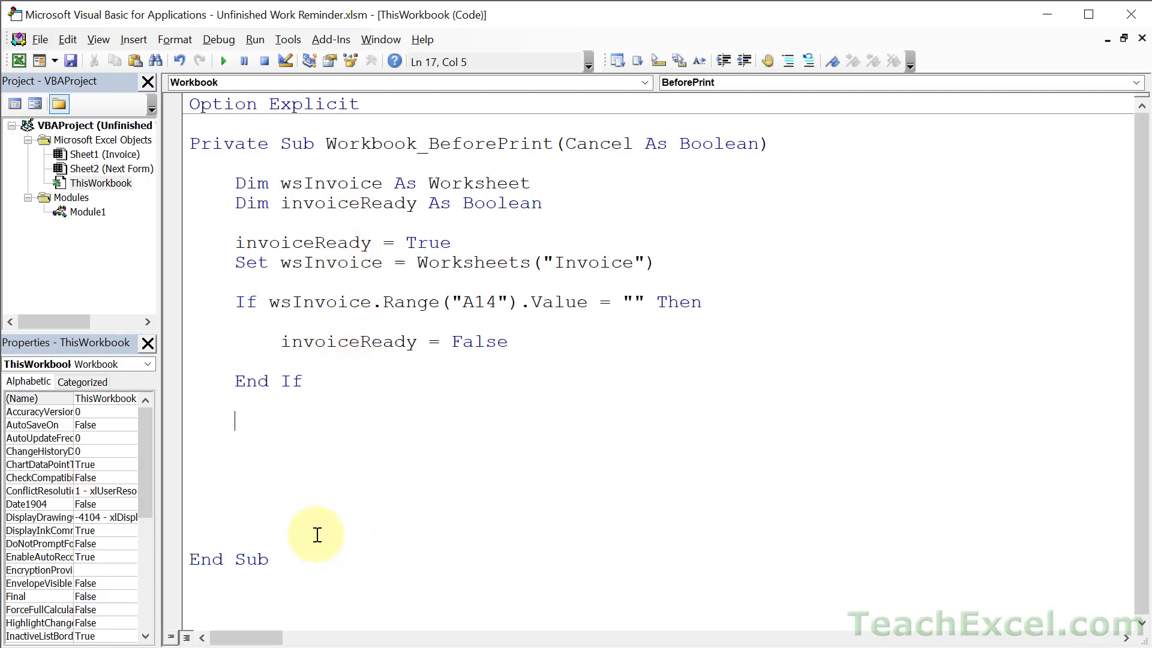
{"action": "mouse_move", "coordinate": [338, 502]}
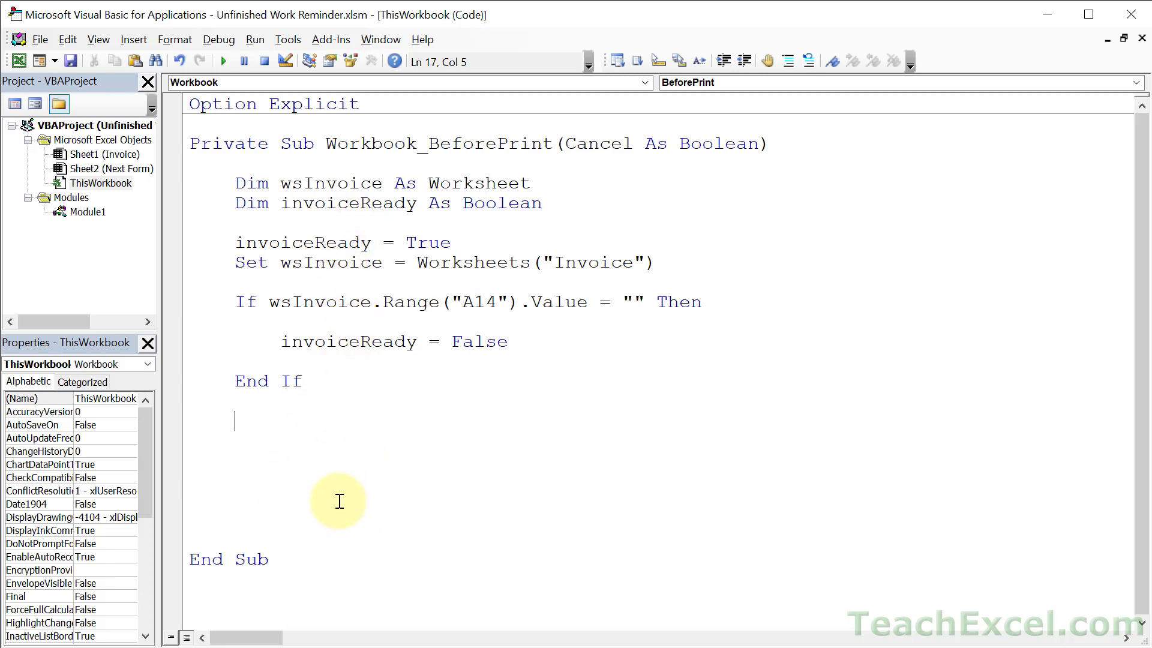
- Add an If Not invoiceReady block with Cancel = True and MsgBox "Invoice not complete."
{"action": "type", "text": "i"}
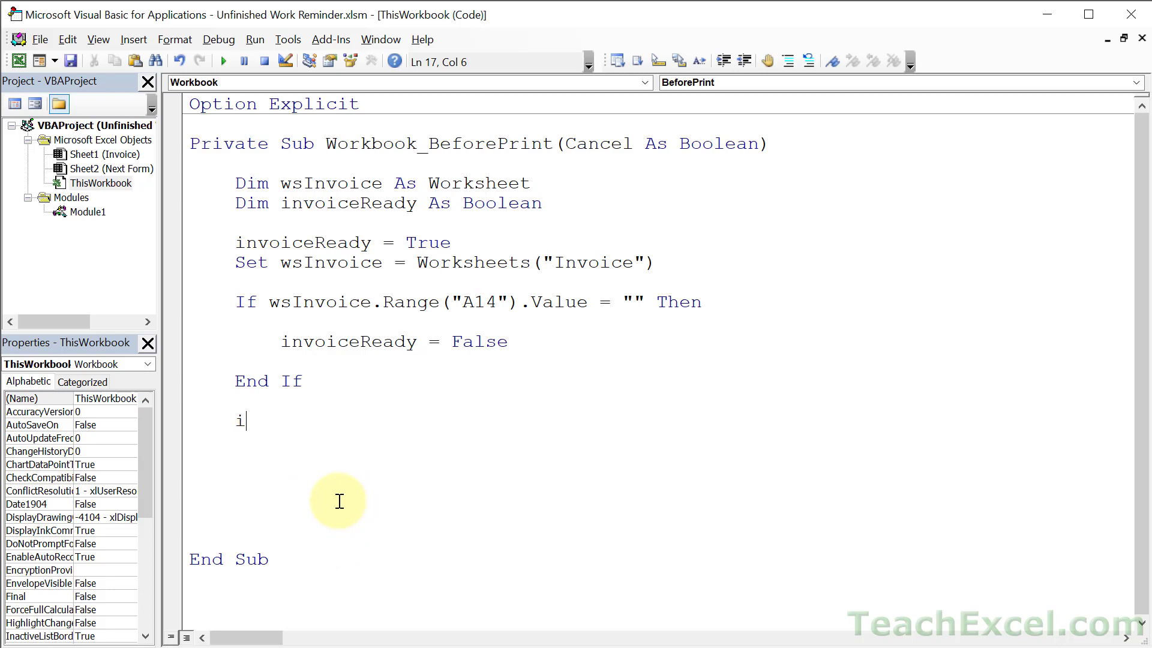
{"action": "type", "text": "f invoiceReady Then"}
{"action": "type", "text": "End If"}
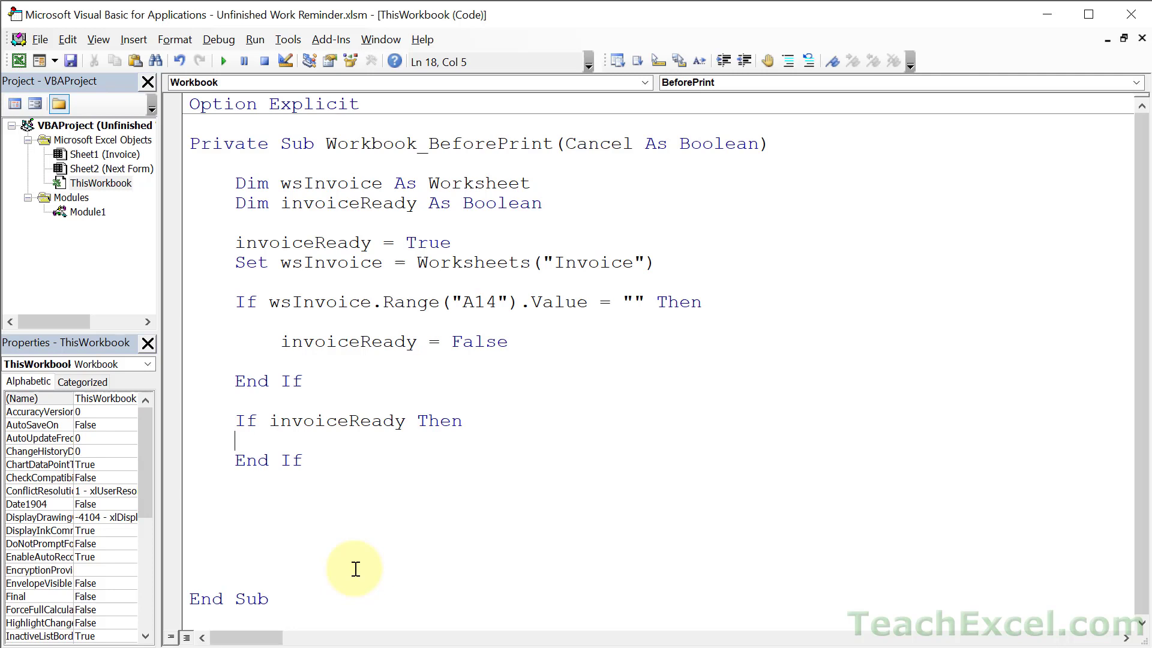
{"action": "mouse_move", "coordinate": [354, 477]}
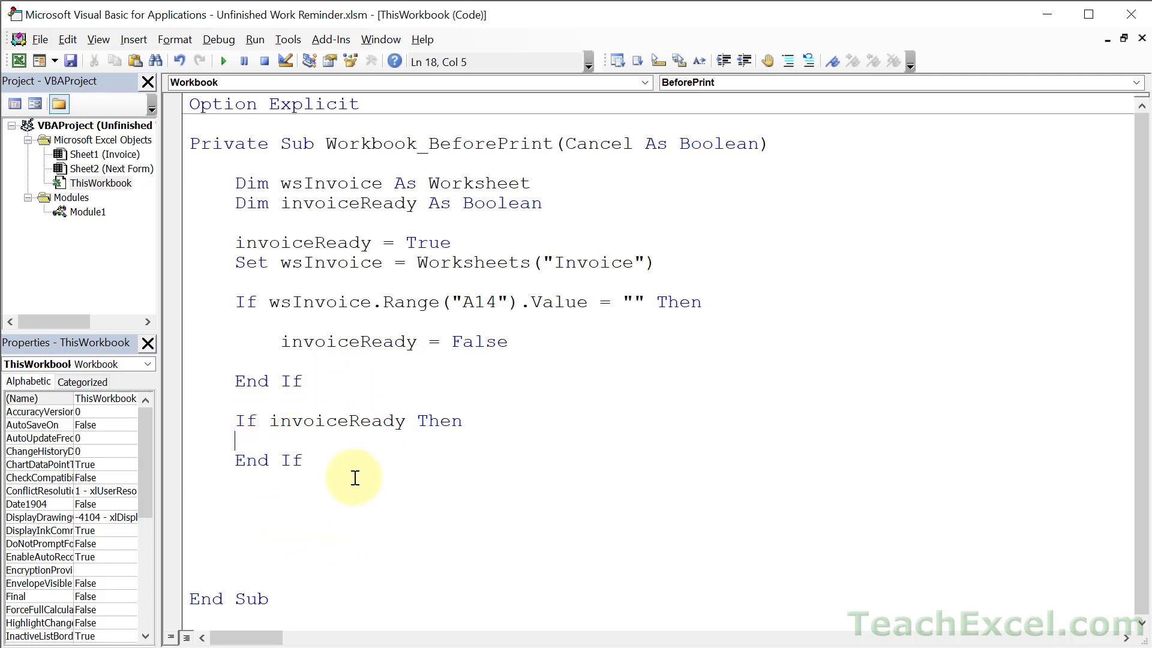
{"action": "mouse_move", "coordinate": [301, 461]}
{"action": "type", "text": " Not"}
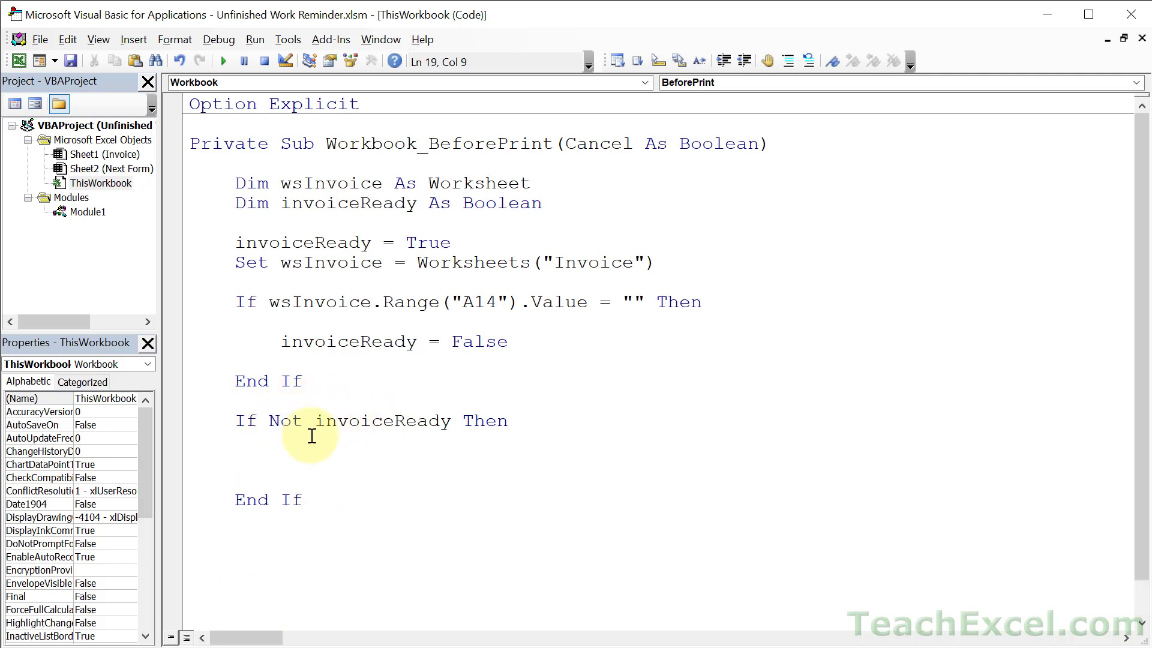
{"action": "mouse_move", "coordinate": [579, 98]}
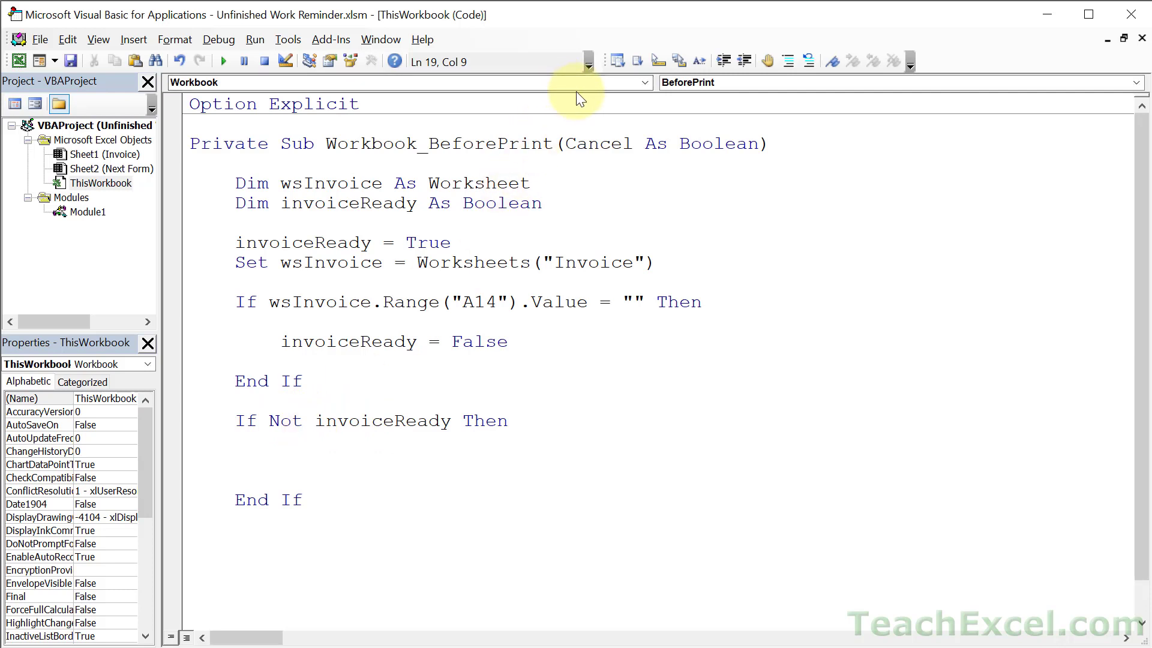
{"action": "type", "text": "can"}
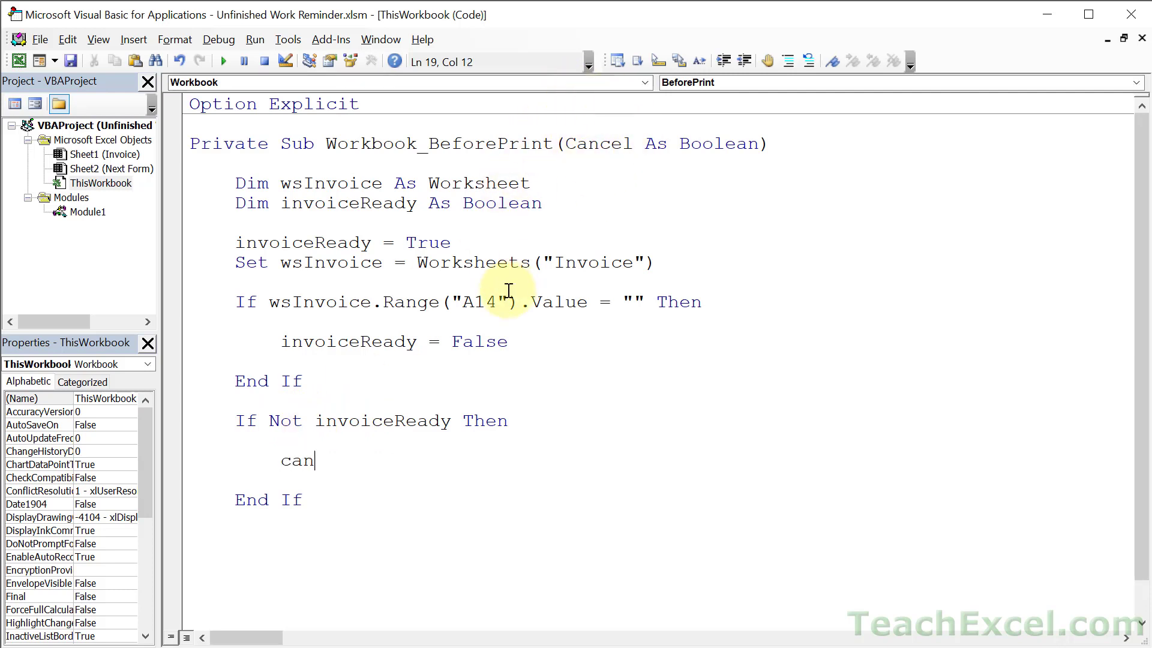
{"action": "type", "text": "cel = True"}
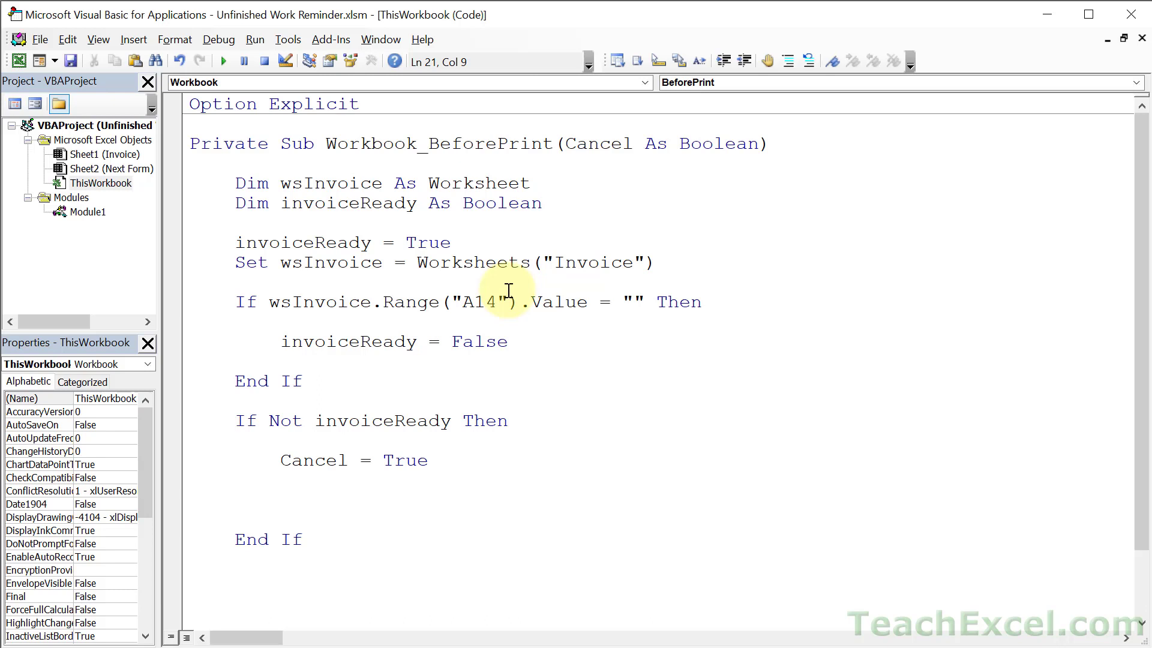
{"action": "type", "text": "msgbox"}
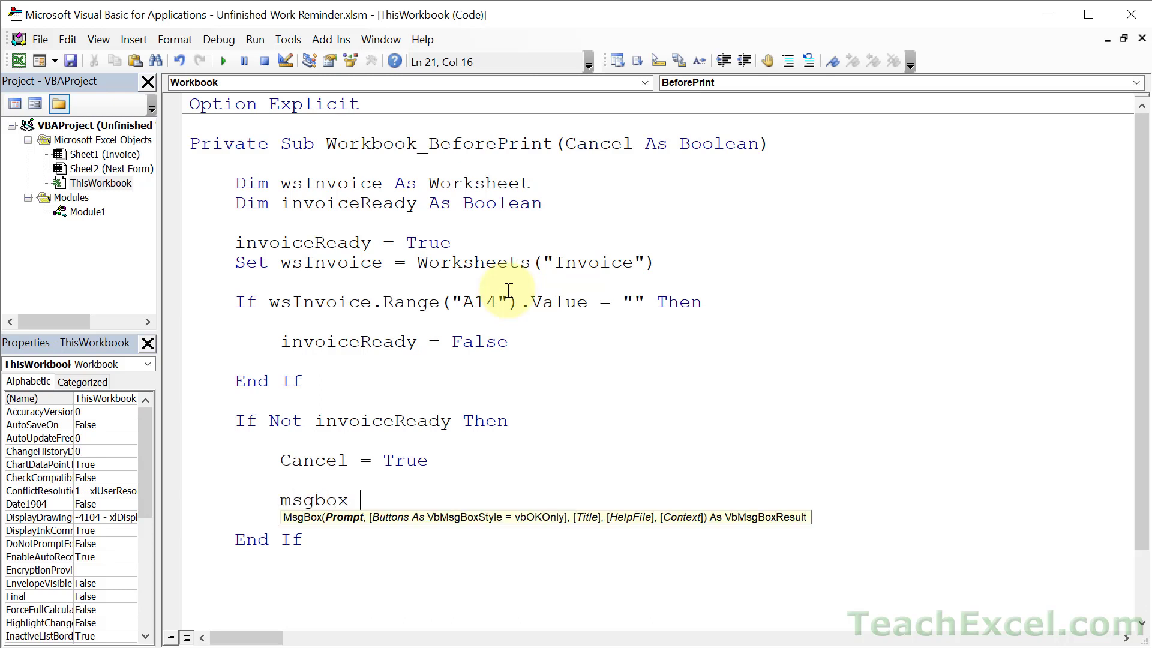
{"action": "type", "text": "\"Invoice not c"}
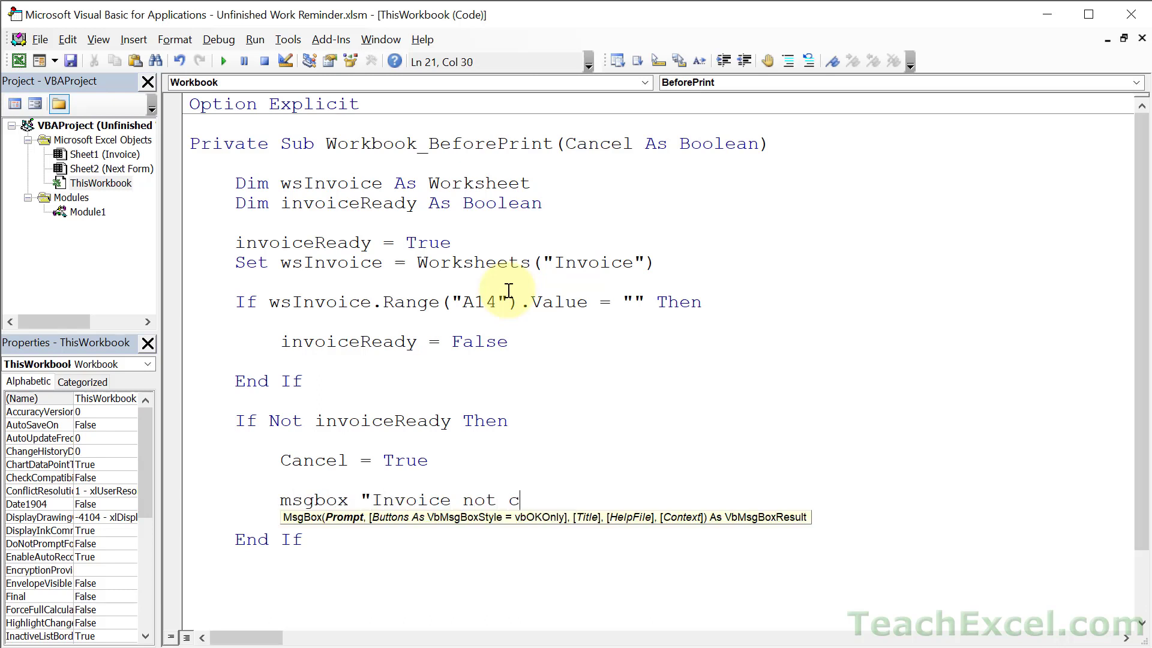
{"action": "type", "text": "omplete.\""}
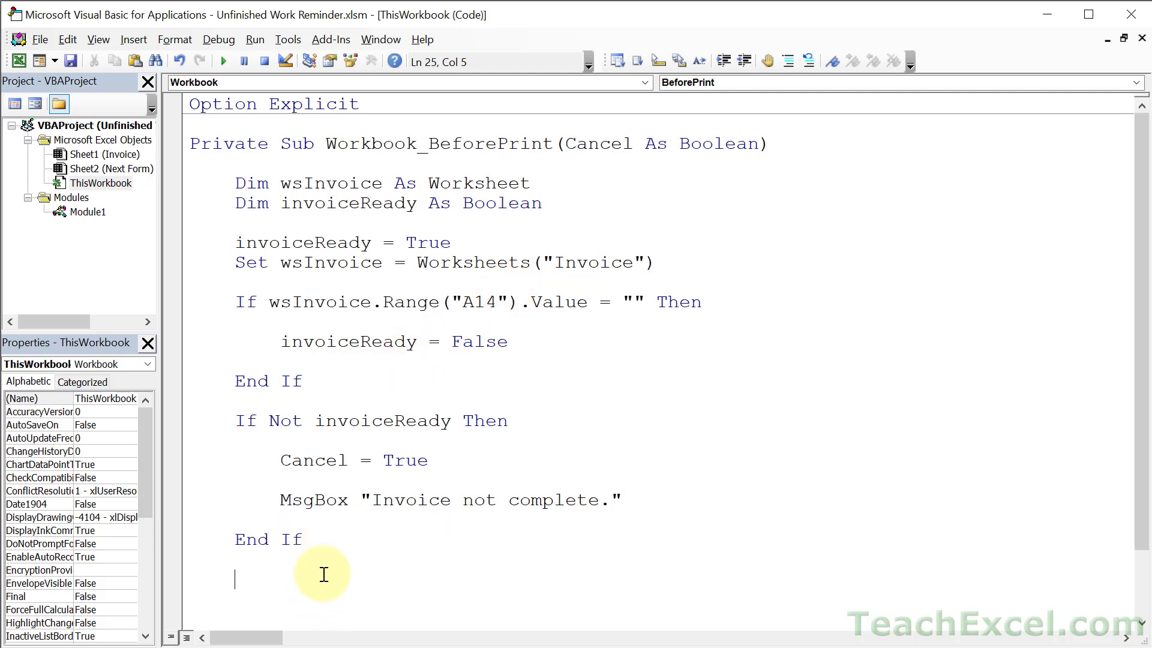
{"action": "mouse_move", "coordinate": [374, 200]}
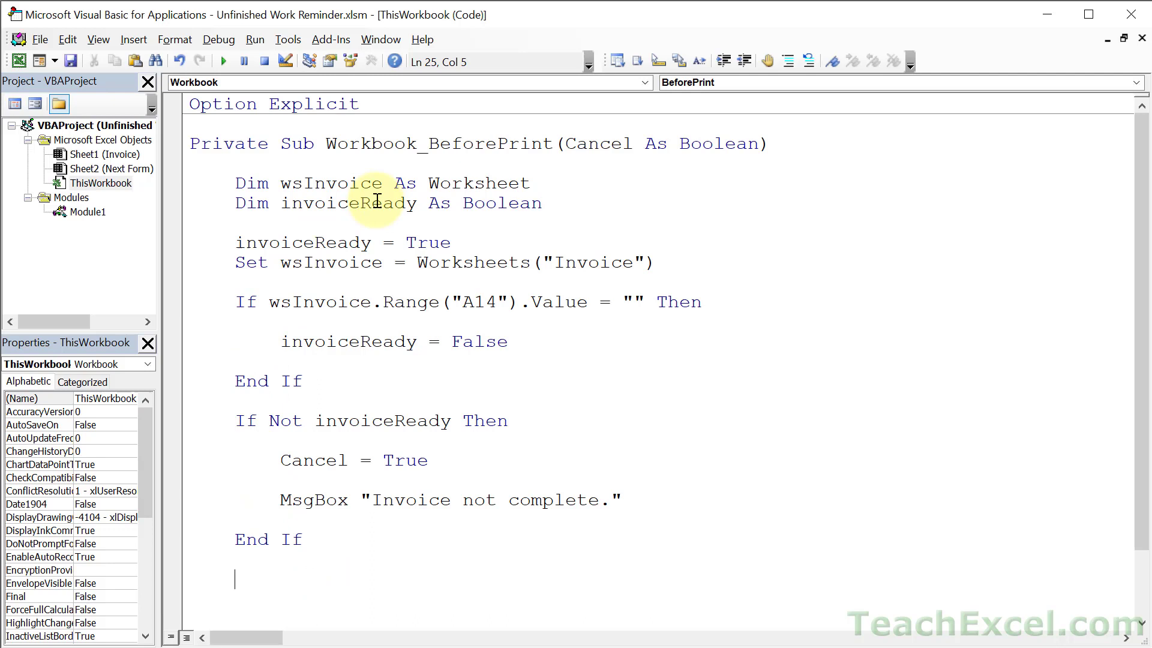
{"action": "mouse_move", "coordinate": [388, 578]}
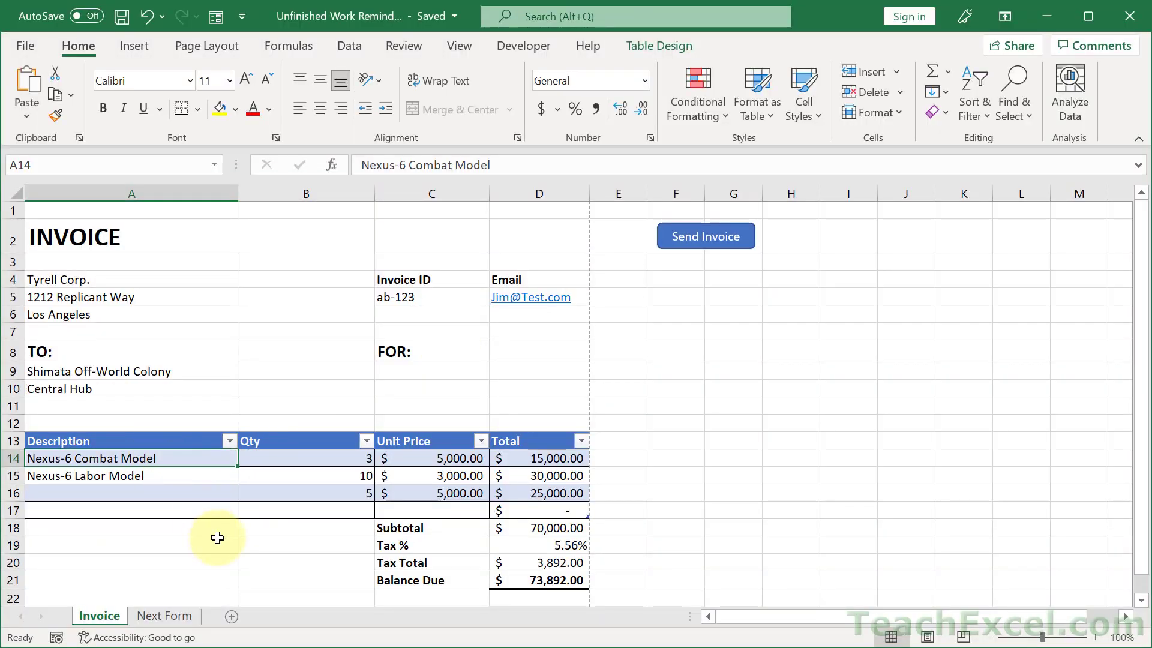
- Clear A14, print the invoice and dismiss the 'Invoice not complete.' warning, then fill FOR and retry
{"action": "key", "text": "Delete"}
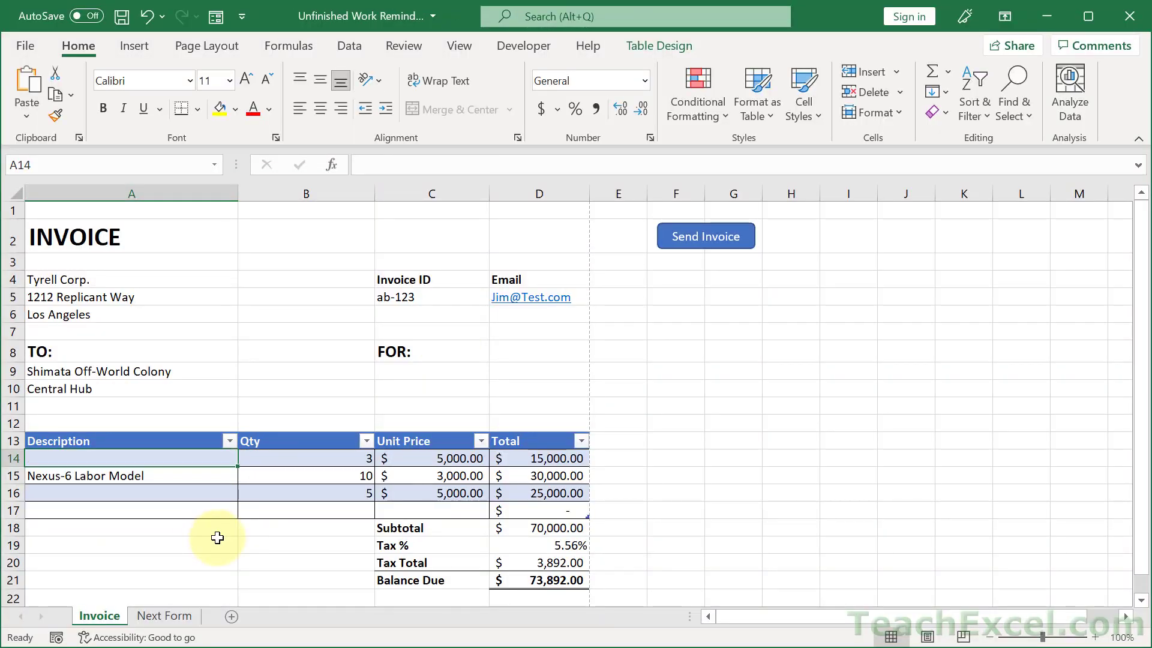
{"action": "key", "text": "ctrl+p"}
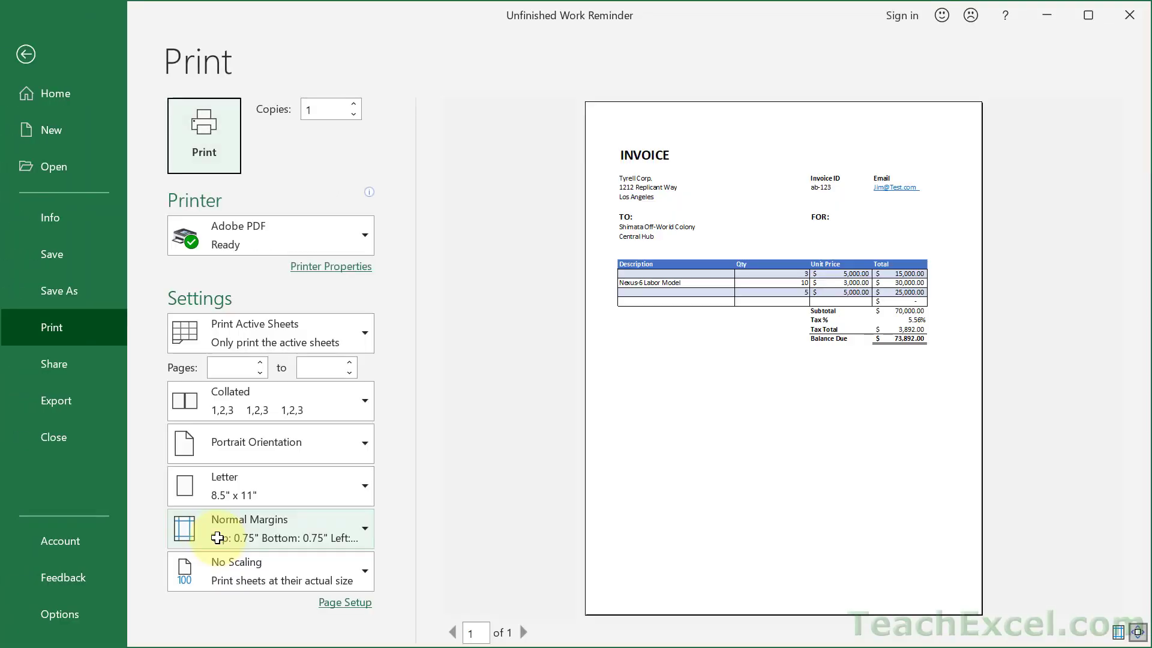
{"action": "left_click", "coordinate": [26, 54]}
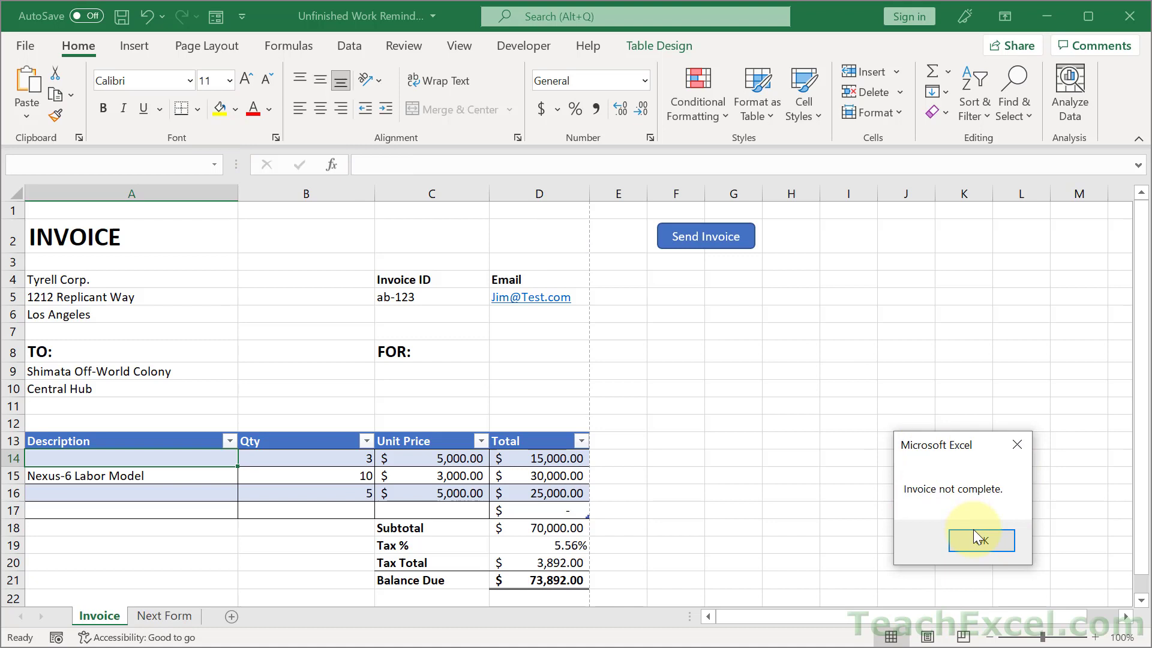
{"action": "left_click", "coordinate": [980, 540]}
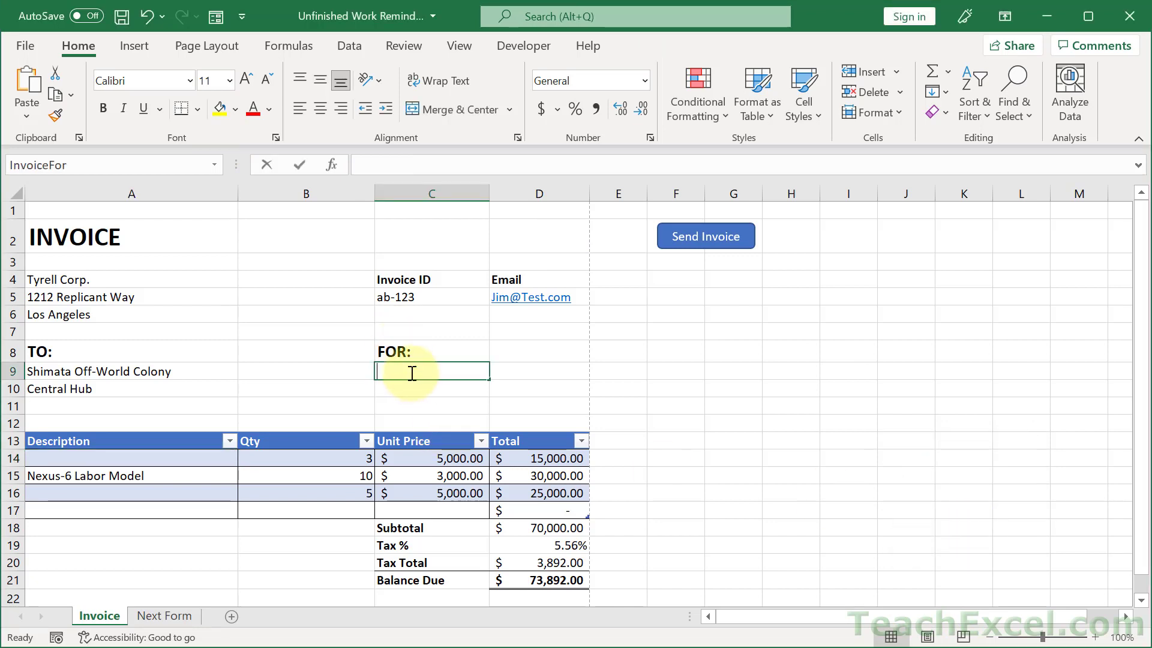
{"action": "left_click", "coordinate": [24, 46]}
{"action": "type", "text": "Boss Man"}
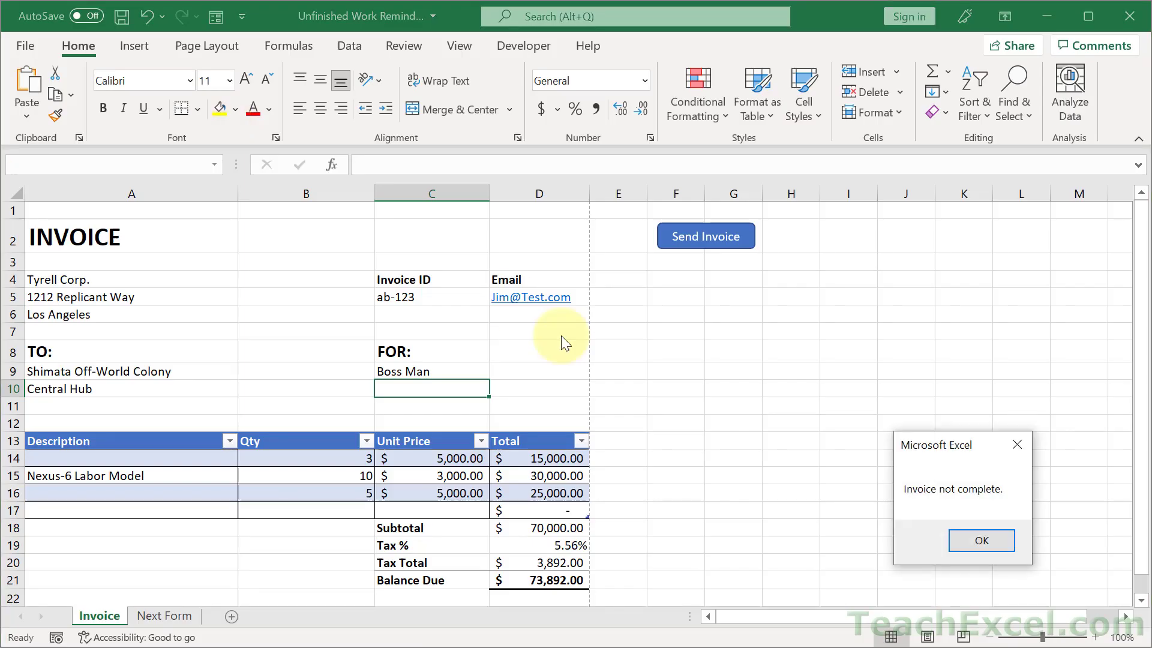
{"action": "left_click", "coordinate": [980, 540]}
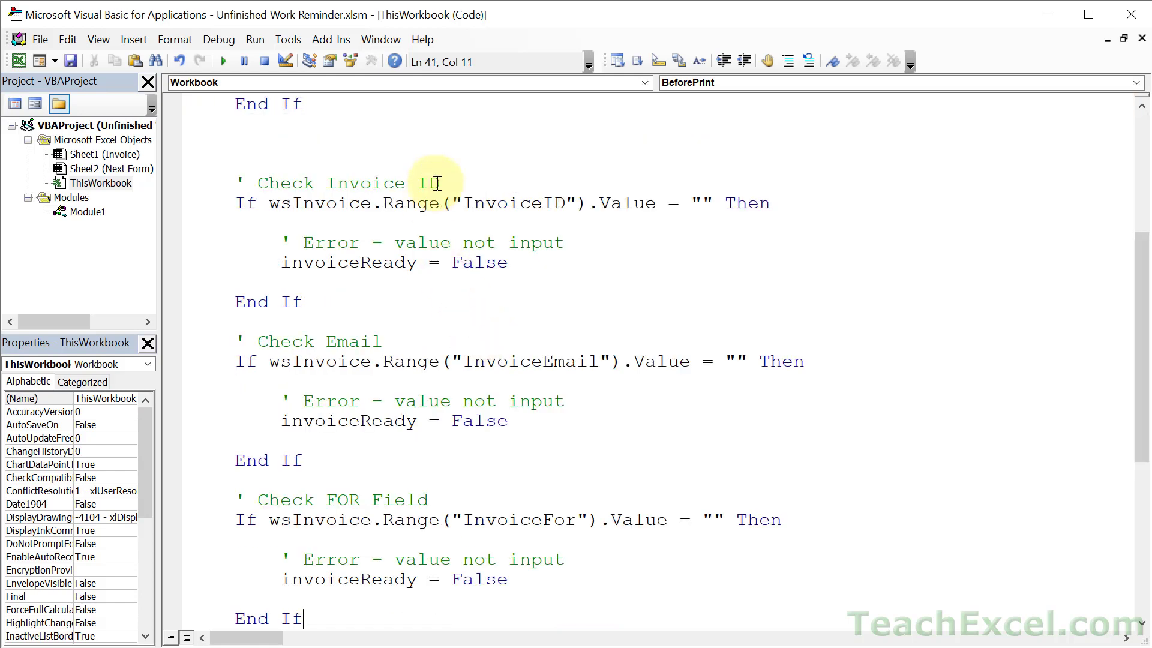
{"action": "mouse_move", "coordinate": [569, 444]}
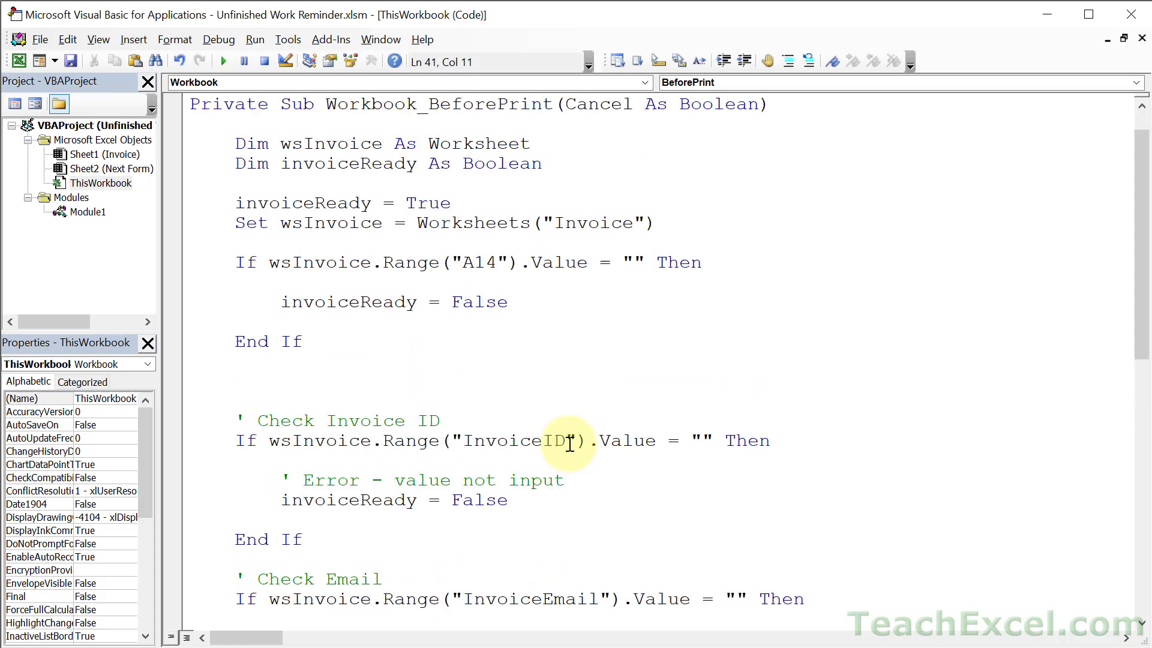
{"action": "mouse_move", "coordinate": [471, 246]}
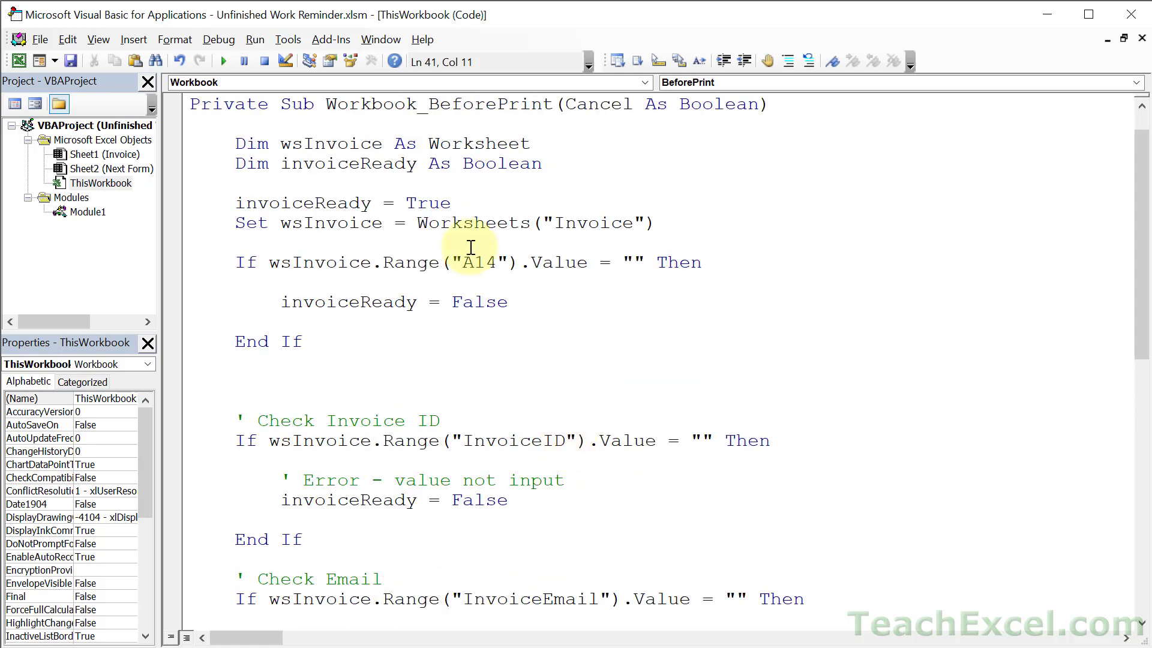
- Review the A14 and InvoiceID range checks and tidy the spacing between them
{"action": "double_click", "coordinate": [479, 262]}
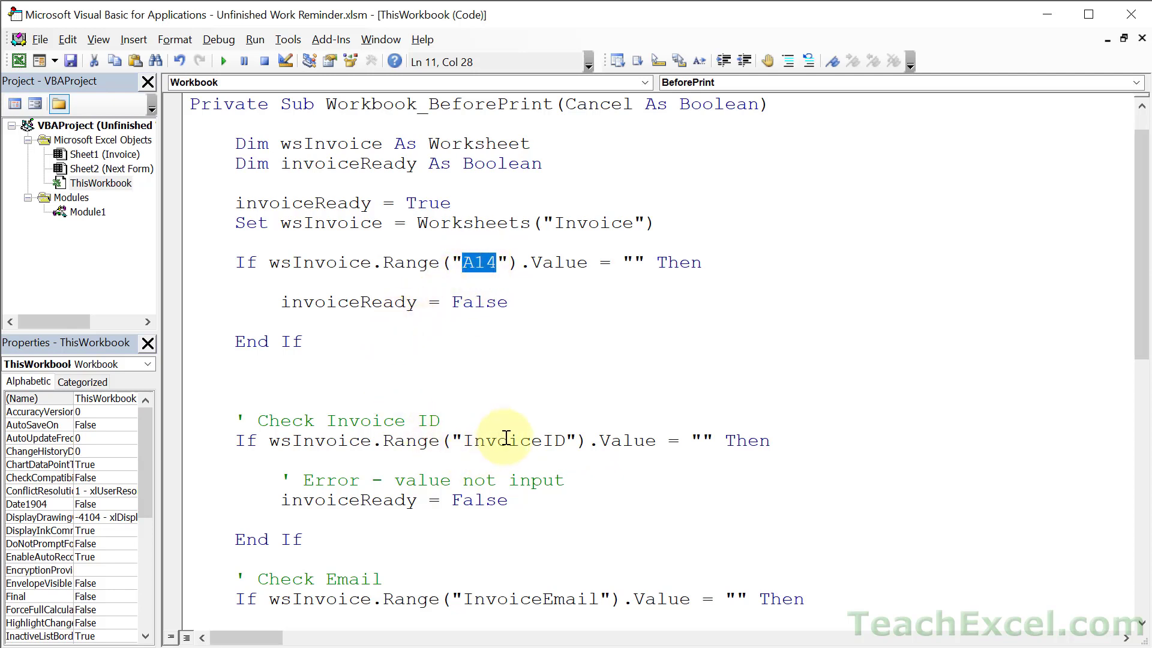
{"action": "double_click", "coordinate": [512, 440]}
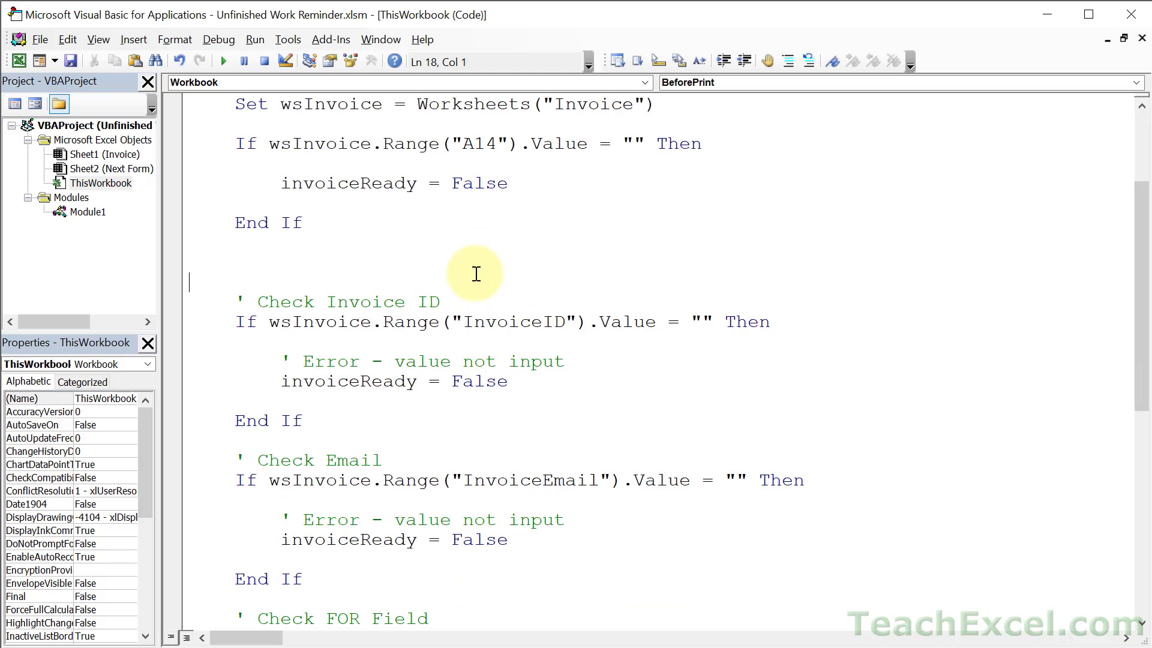
{"action": "scroll", "scroll_direction": "down", "scroll_amount": 3}
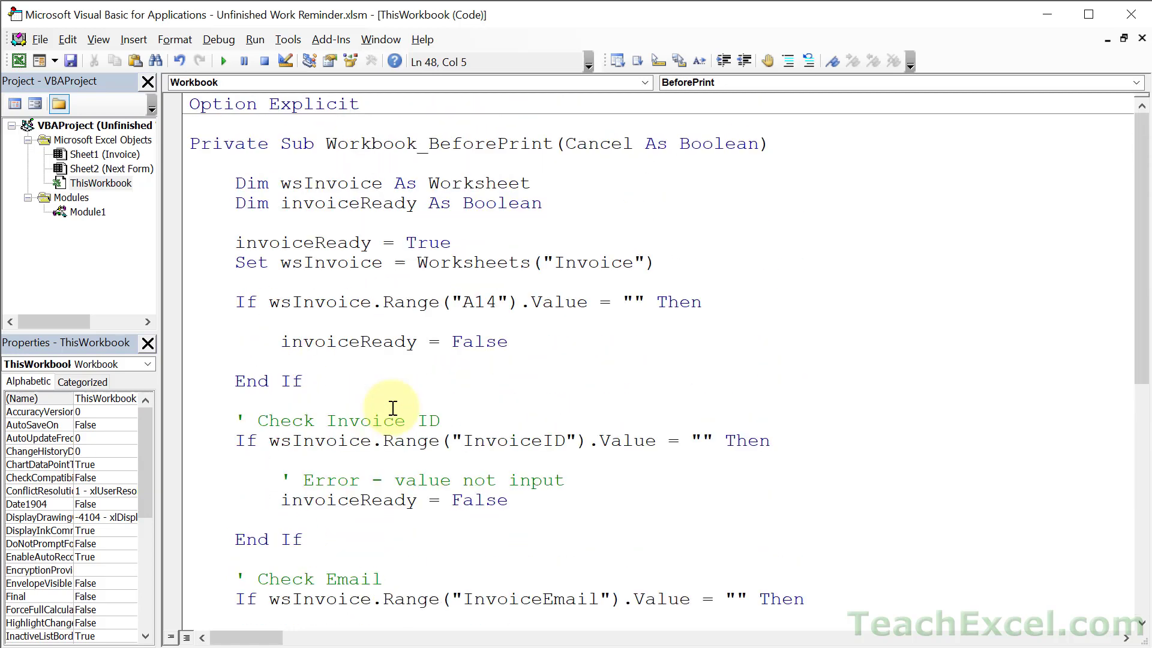
{"action": "left_click", "coordinate": [235, 182]}
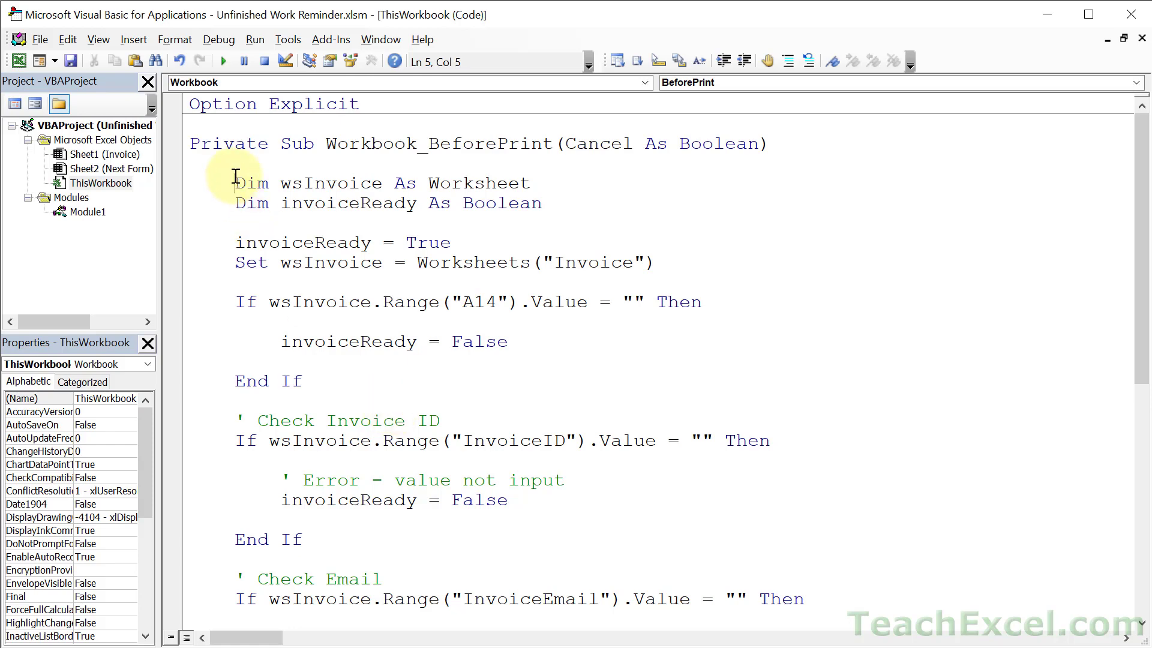
{"action": "scroll", "scroll_direction": "down", "scroll_amount": 3}
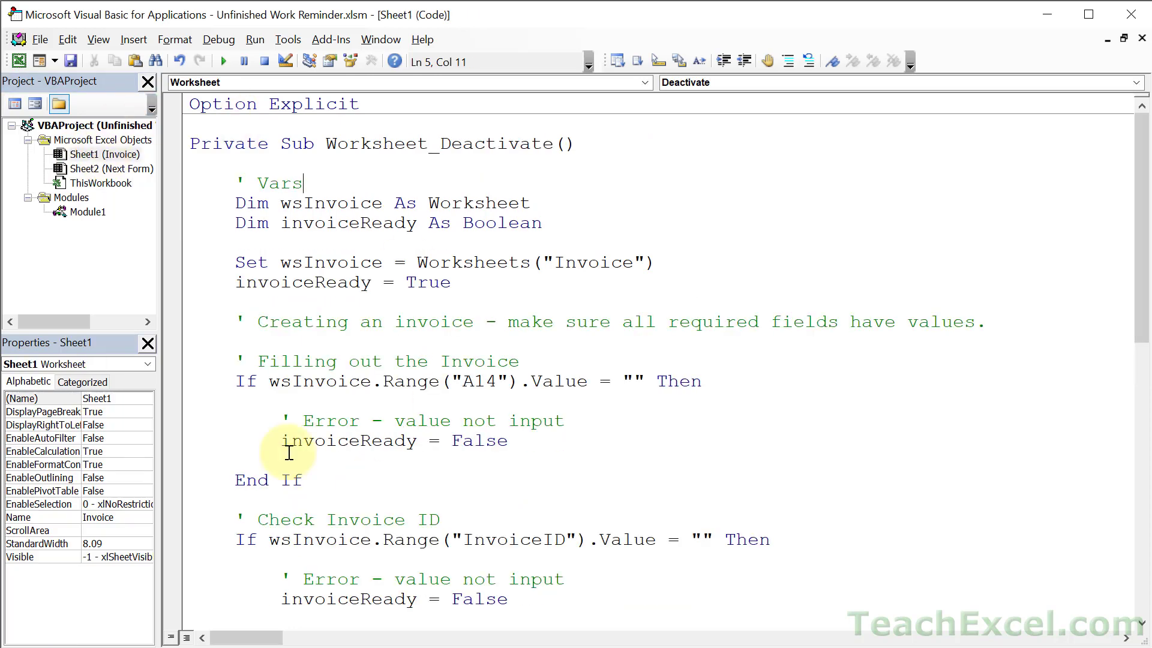
- Clear the Invoice sheet module and insert an empty Worksheet_Deactivate event procedure
{"action": "left_click", "coordinate": [191, 143]}
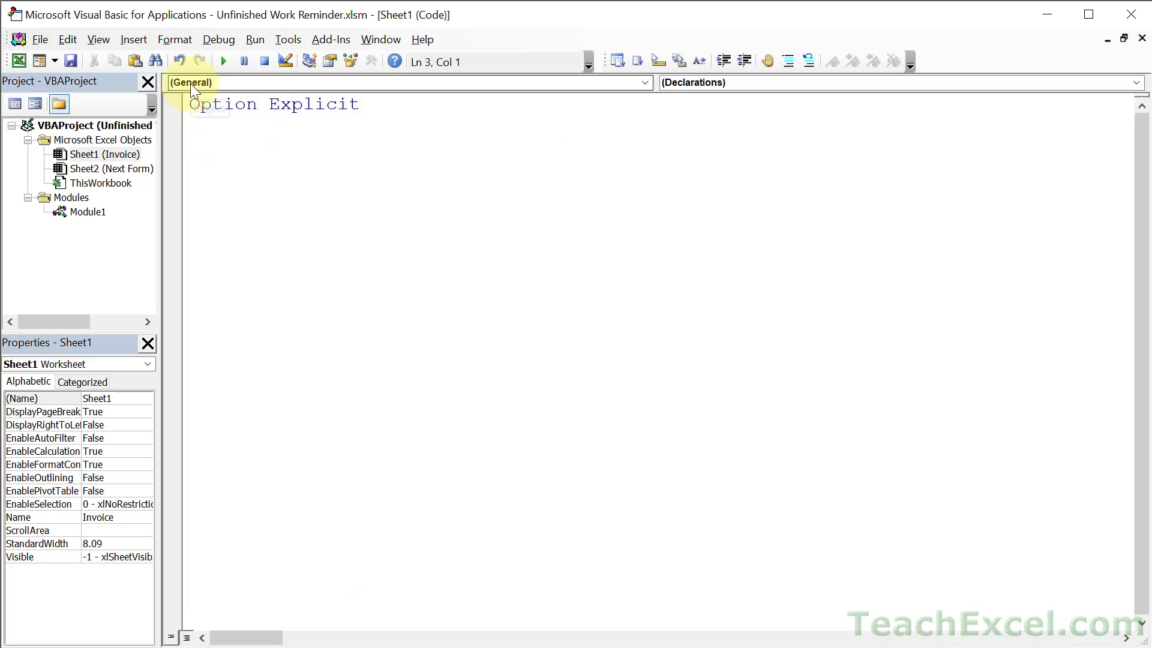
{"action": "left_click", "coordinate": [645, 83]}
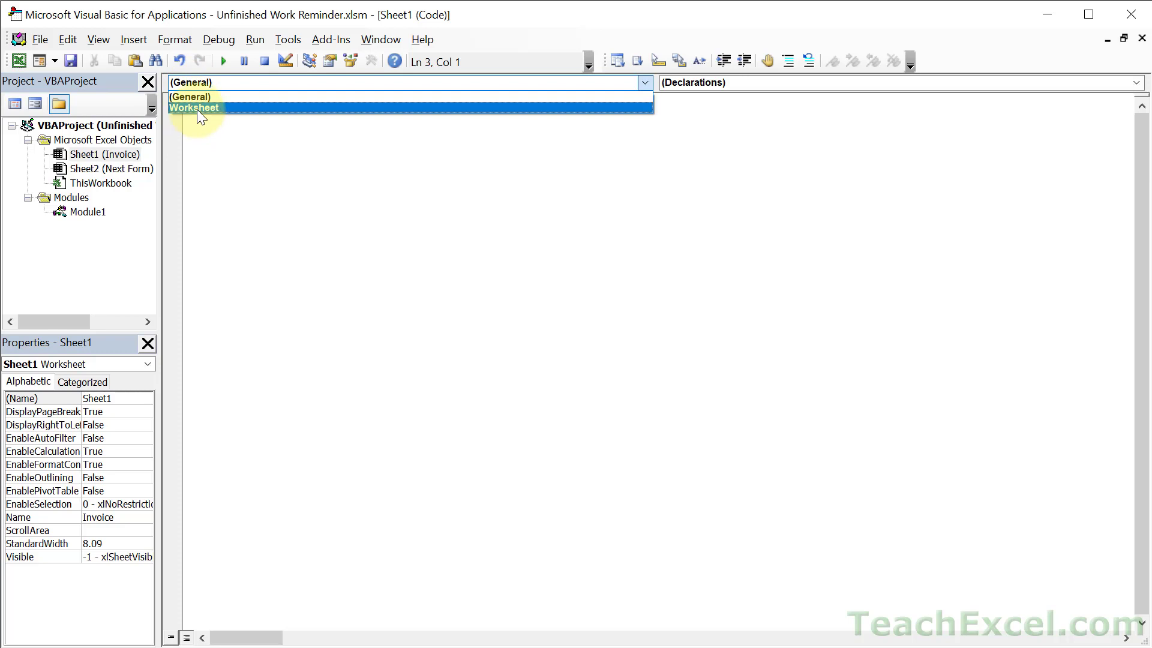
{"action": "left_click", "coordinate": [195, 107]}
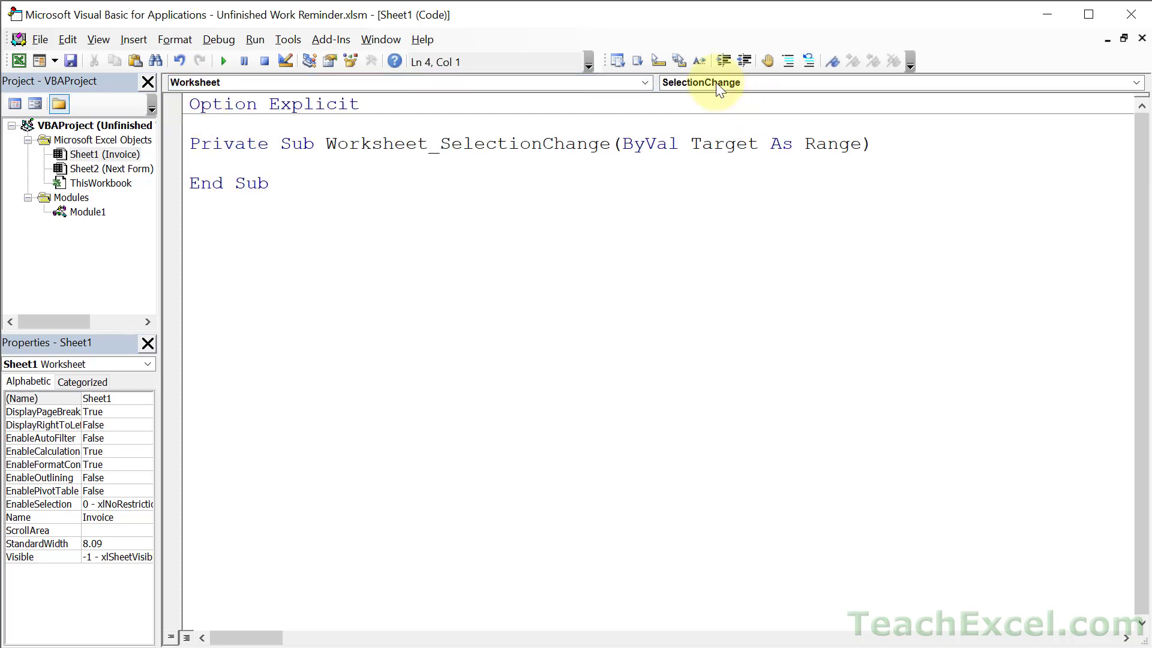
{"action": "left_click", "coordinate": [1134, 82]}
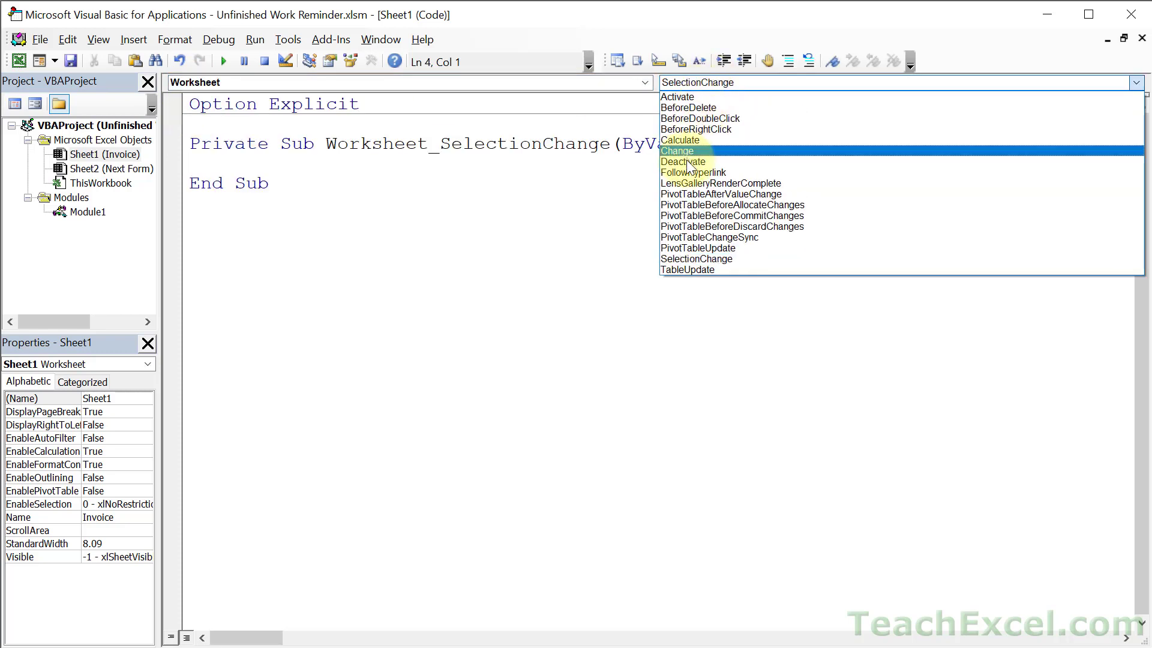
{"action": "left_click", "coordinate": [691, 161]}
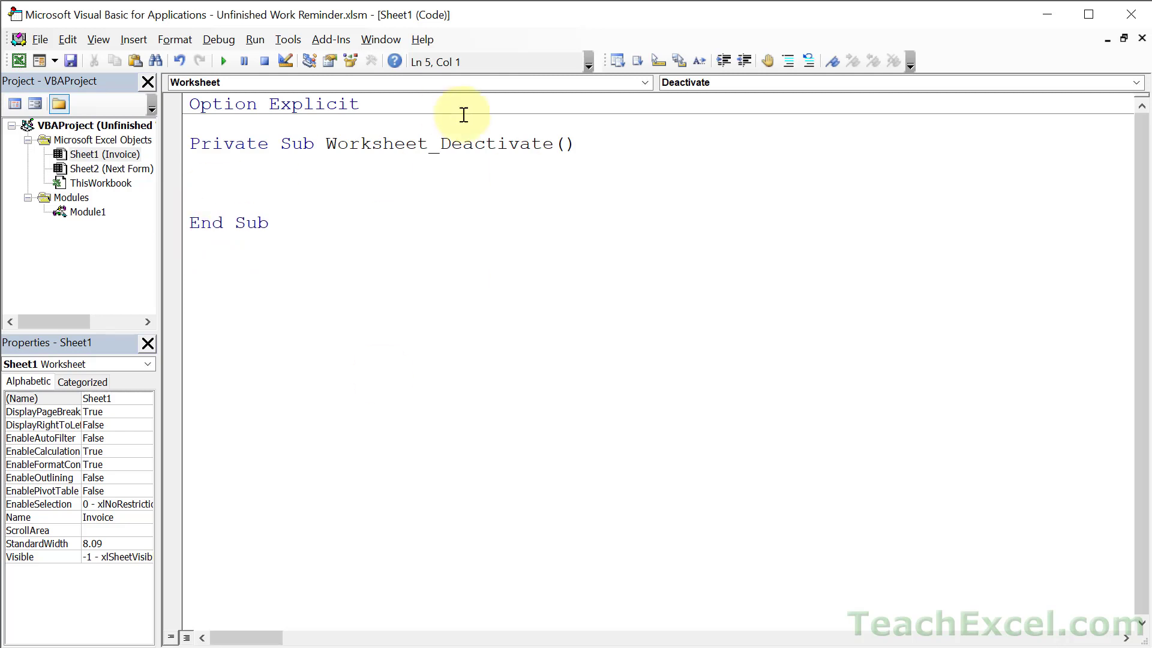
{"action": "mouse_move", "coordinate": [457, 169]}
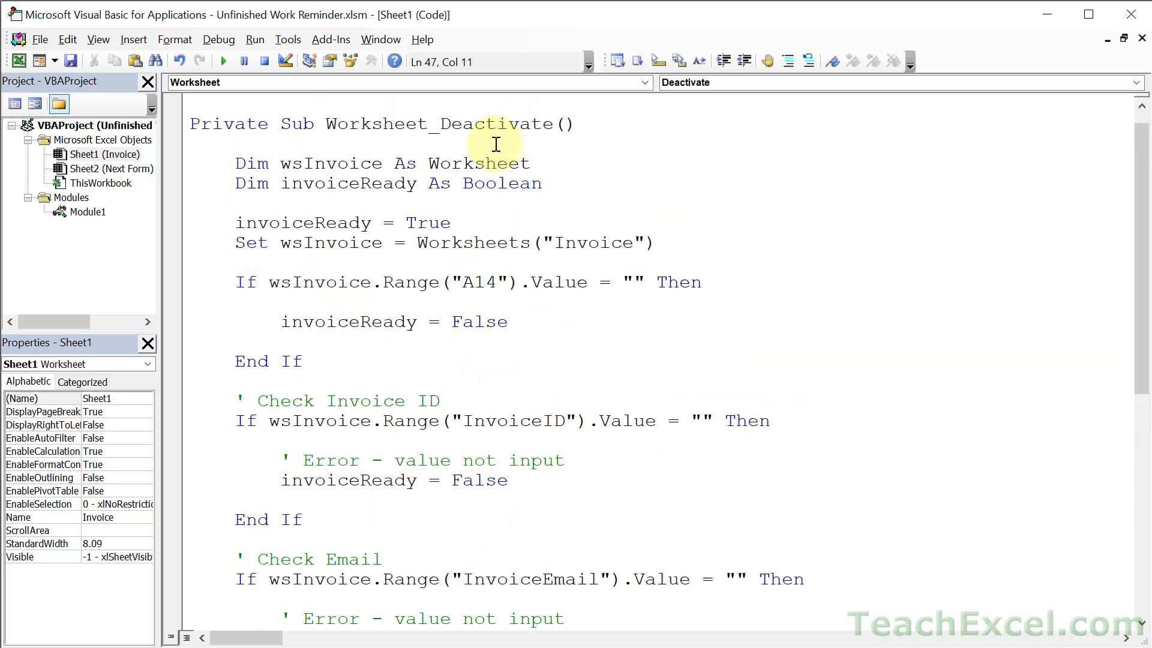
- Replace Cancel = True in Worksheet_Deactivate's If Not invoiceReady block with Me.Activate
{"action": "scroll", "scroll_direction": "down", "scroll_amount": 3}
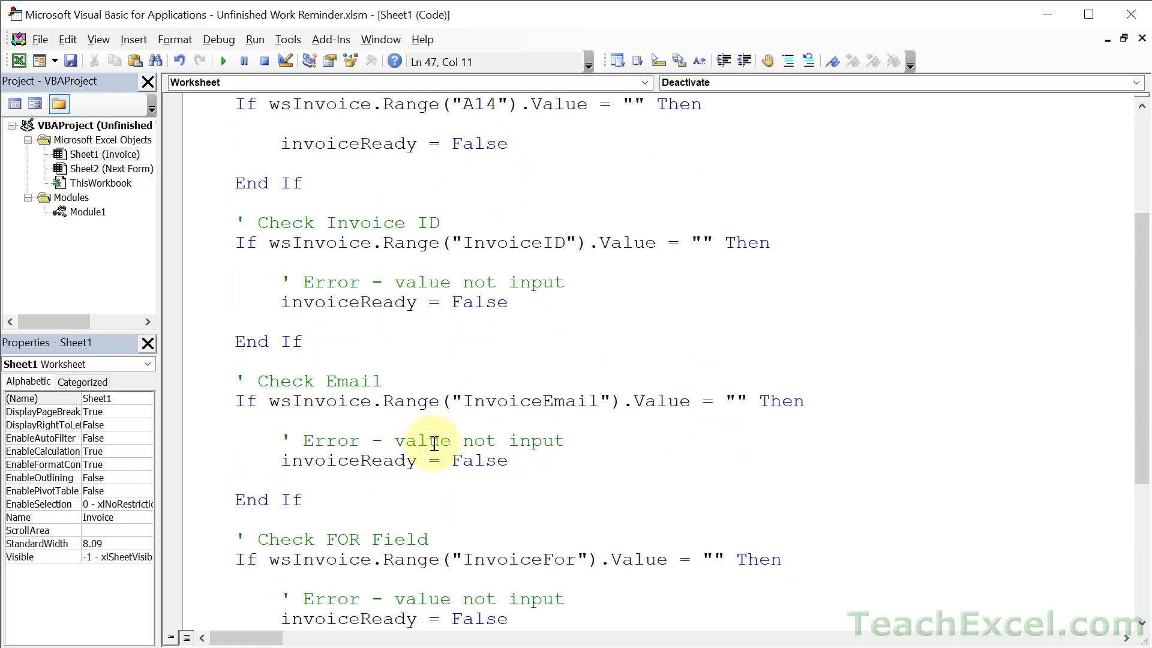
{"action": "scroll", "scroll_direction": "down", "scroll_amount": 3}
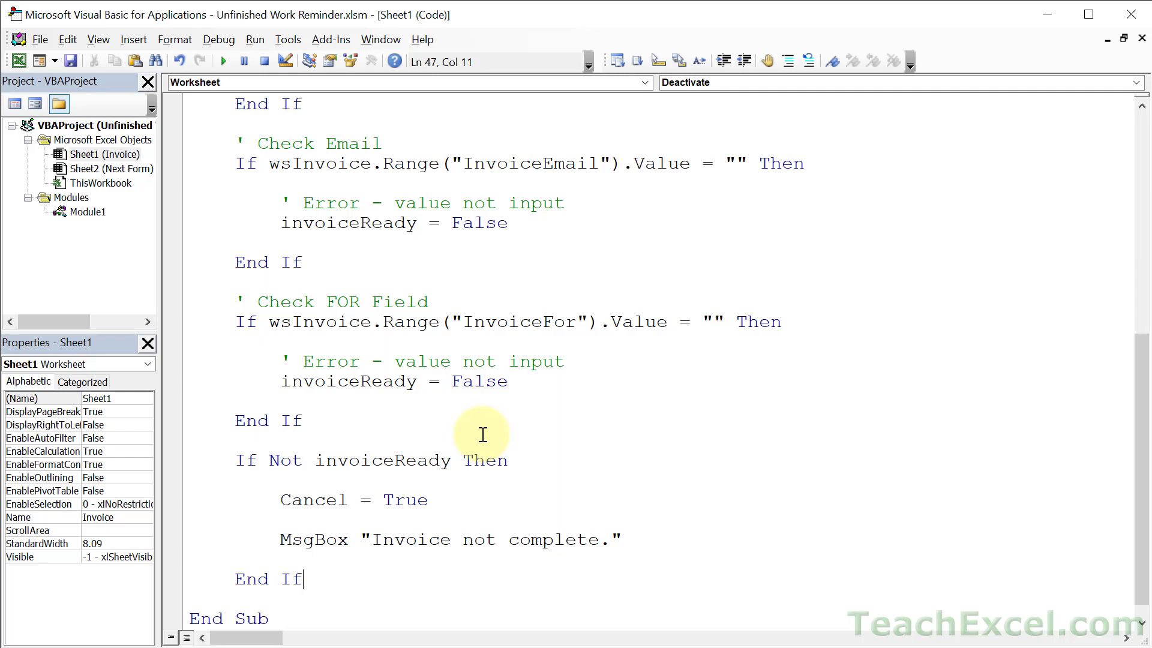
{"action": "mouse_move", "coordinate": [474, 430]}
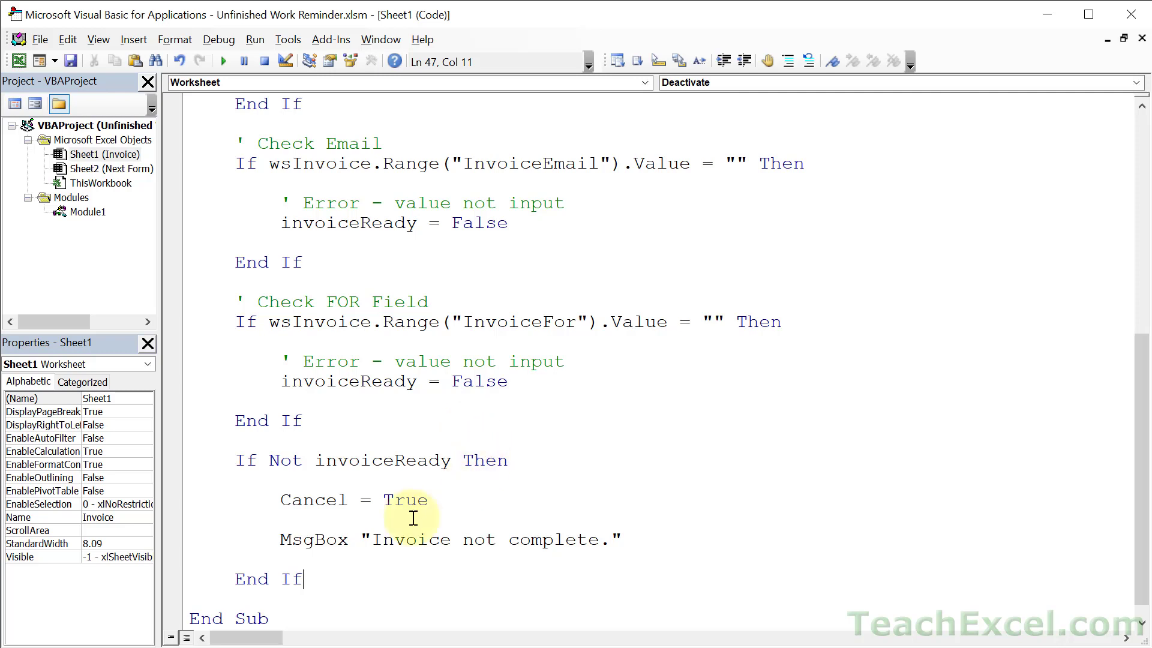
{"action": "left_click_drag", "start_coordinate": [279, 499], "coordinate": [381, 499]}
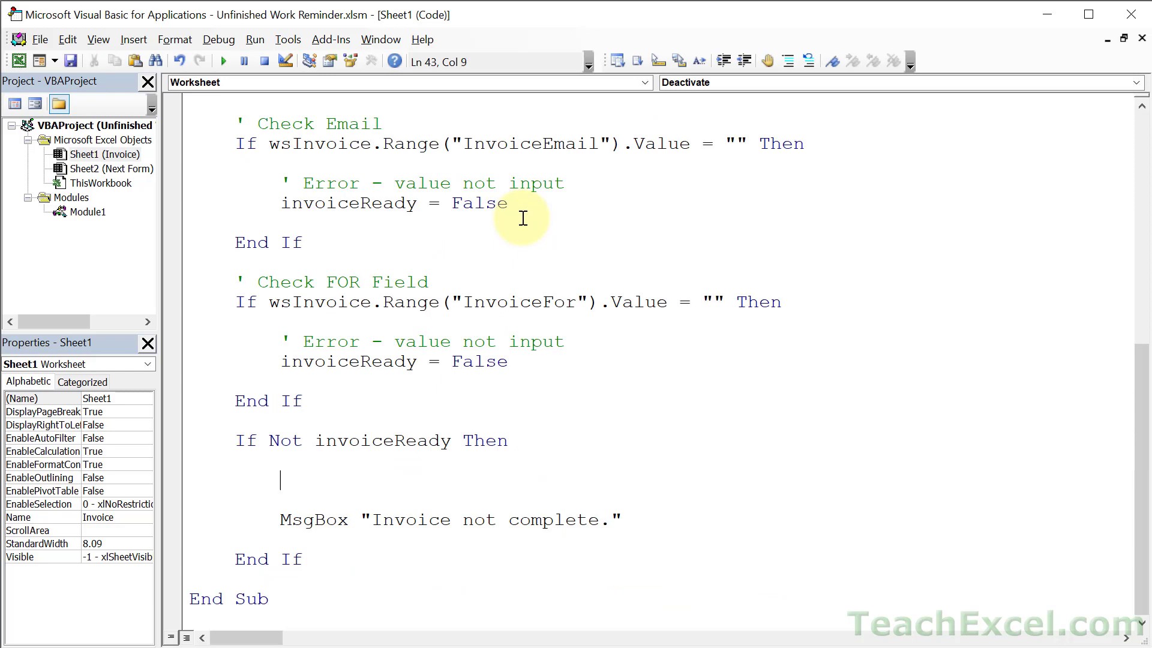
{"action": "type", "text": "Me"}
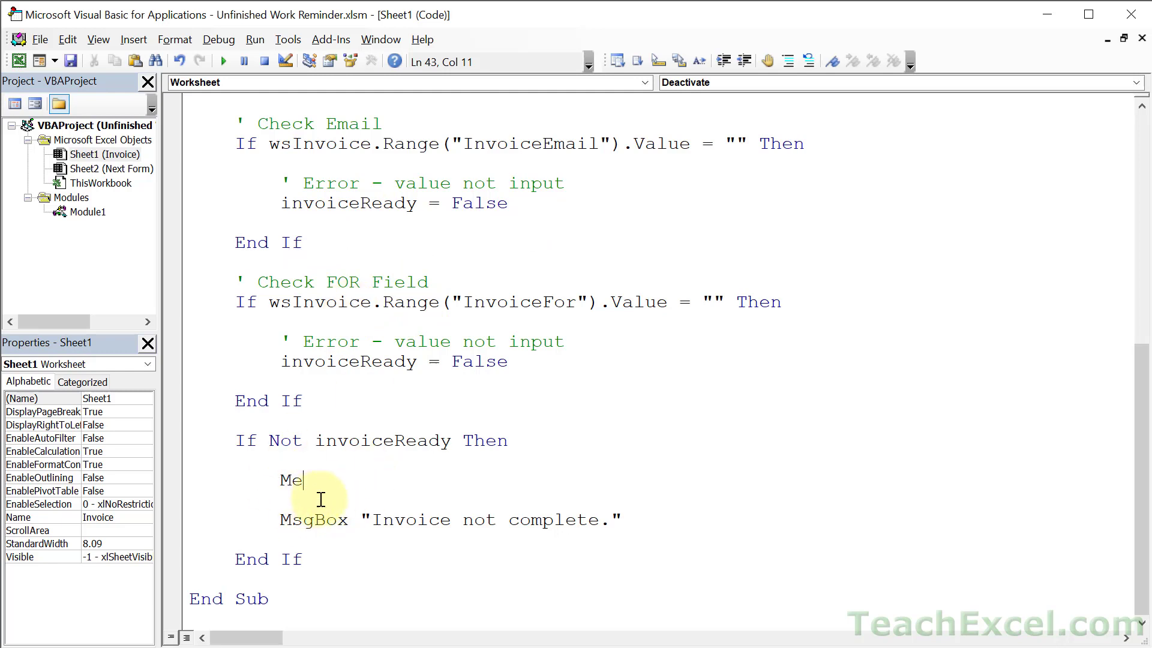
{"action": "type", "text": ".a"}
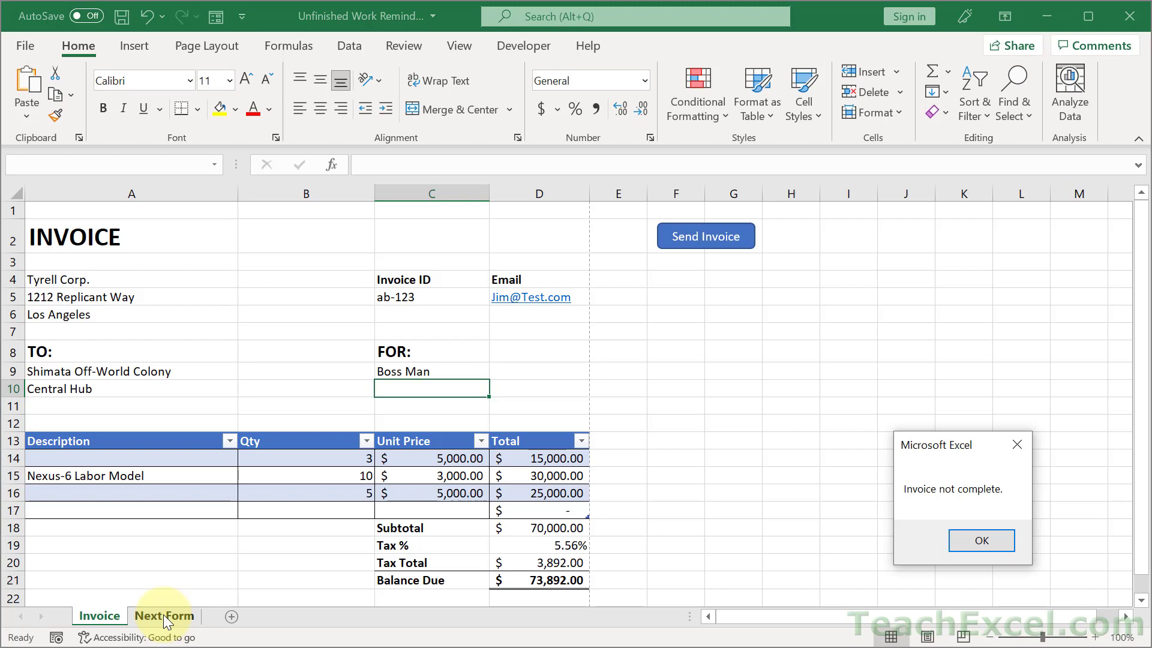
- Dismiss the 'Invoice not complete.' warning shown when leaving for the Next Form sheet
{"action": "left_click", "coordinate": [981, 540]}
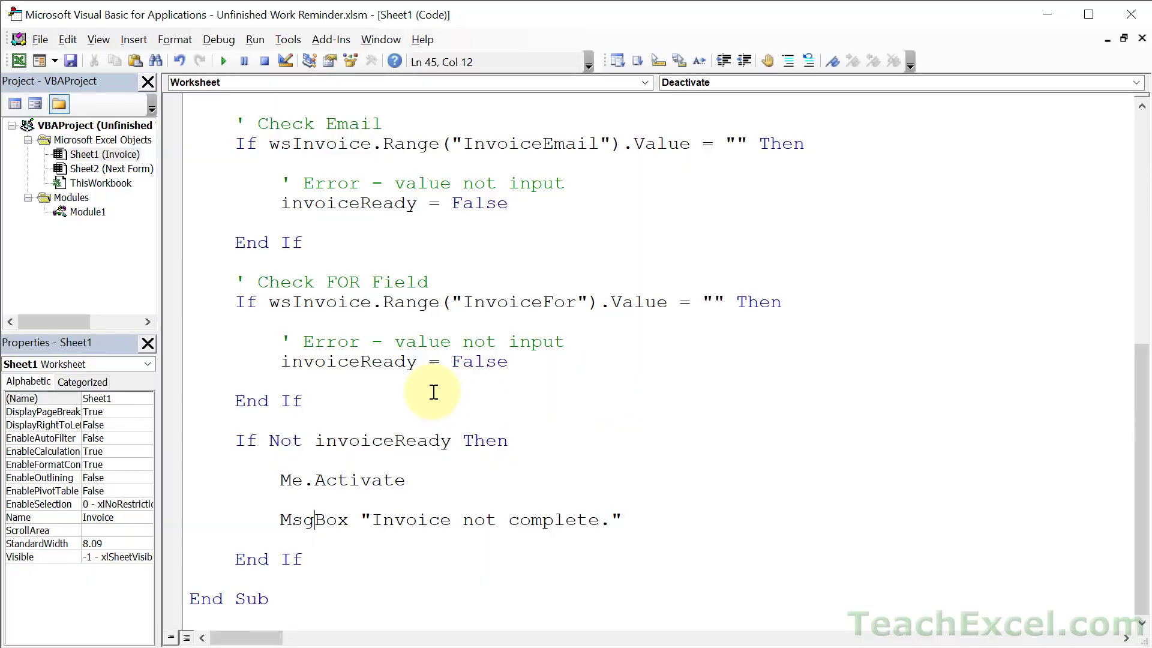
{"action": "mouse_move", "coordinate": [336, 558]}
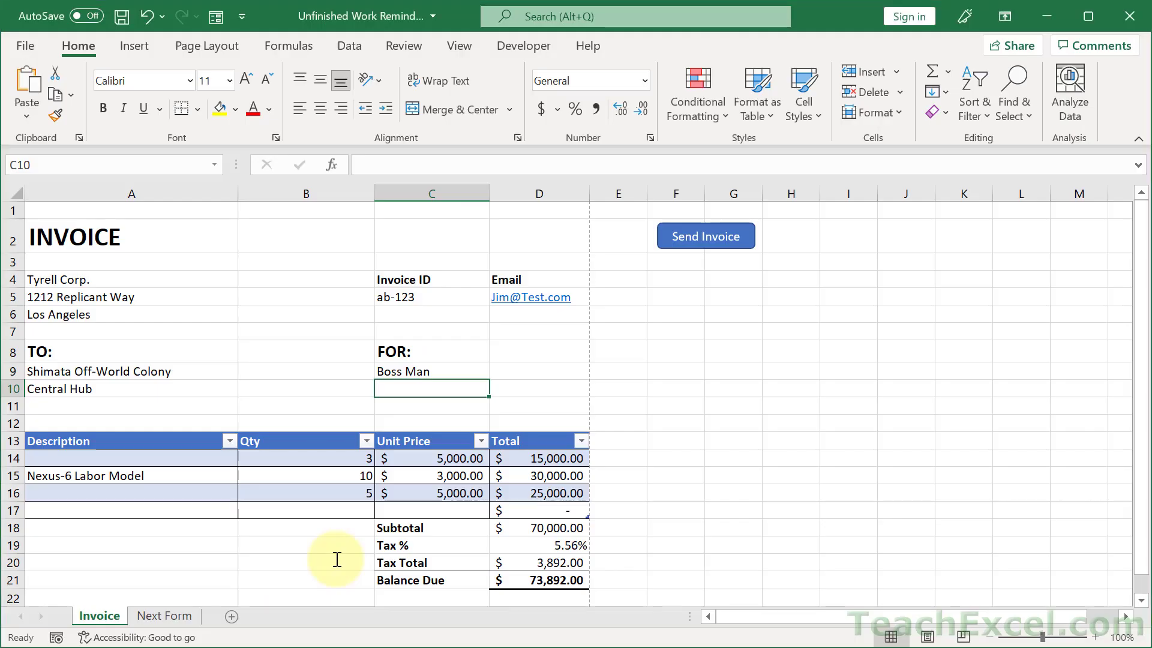
{"action": "mouse_move", "coordinate": [630, 296]}
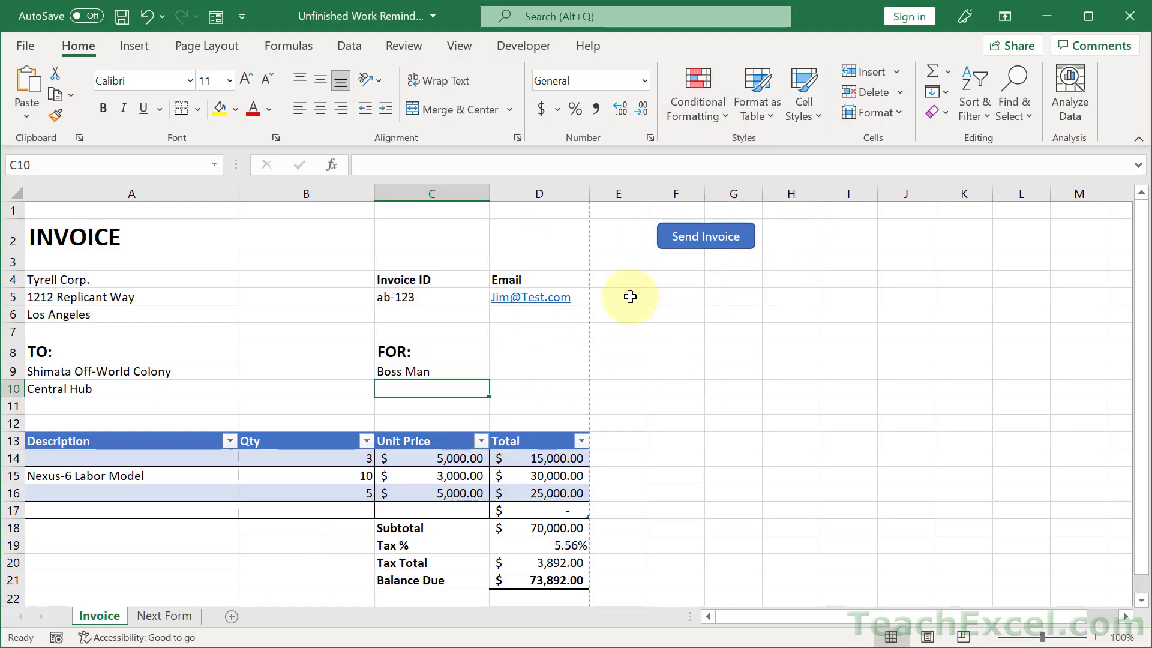
{"action": "mouse_move", "coordinate": [668, 342]}
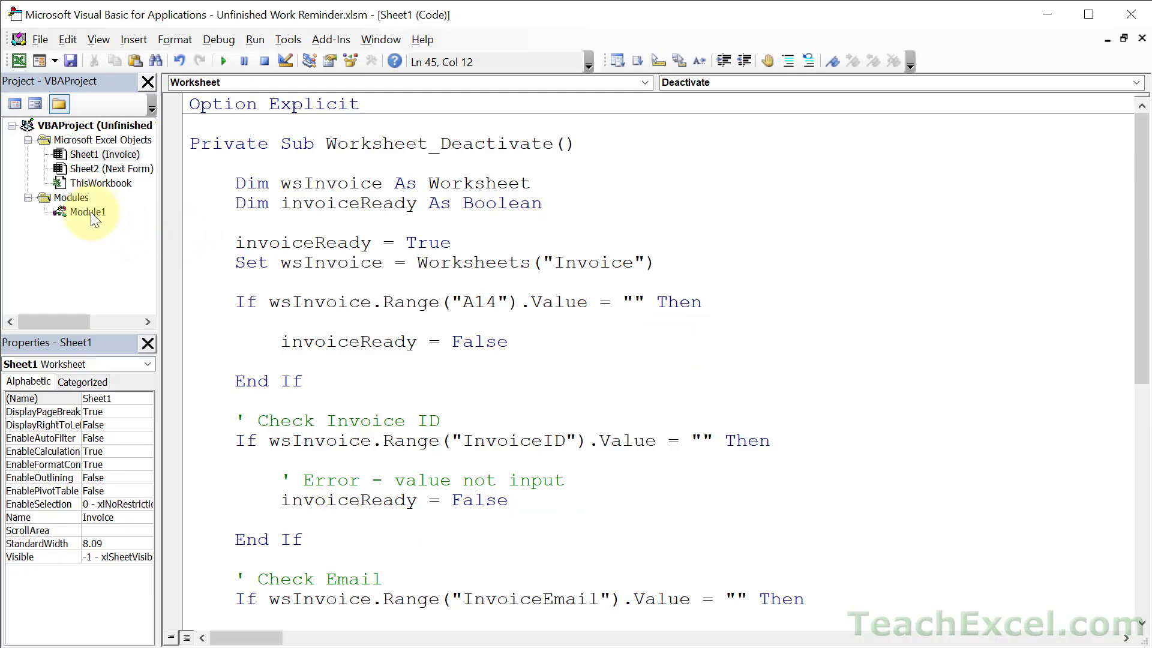
- Start a new Sub CheckInvoice in Module1 above the SendEmailInvoicePDF routine
{"action": "double_click", "coordinate": [90, 211]}
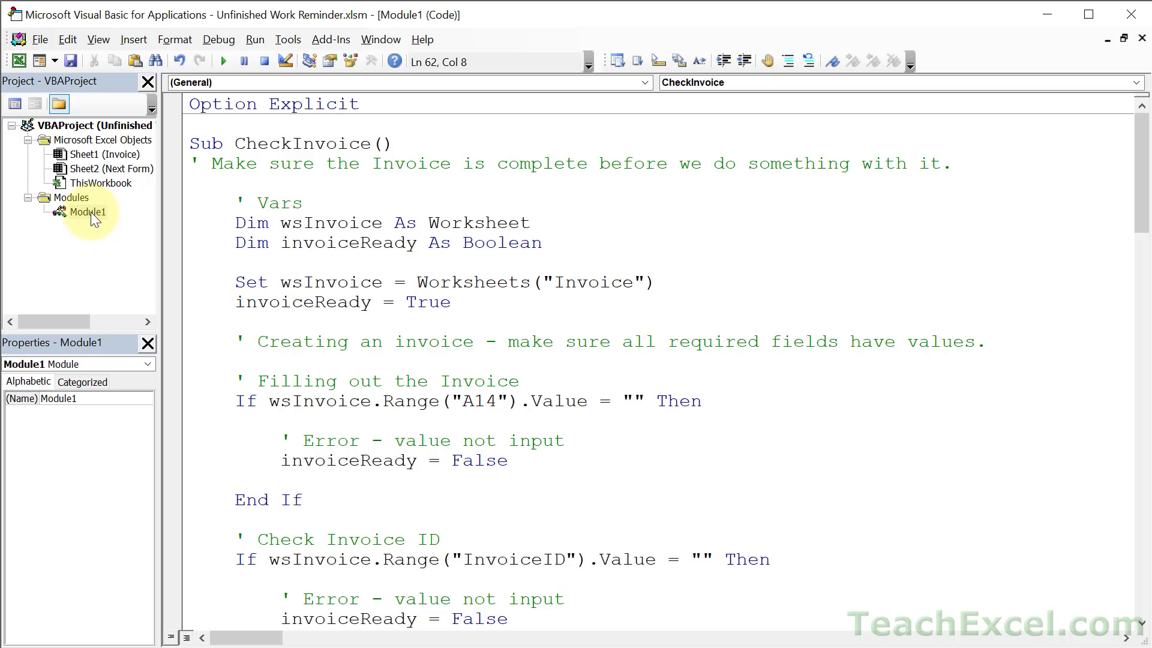
{"action": "scroll", "scroll_direction": "down", "scroll_amount": 3}
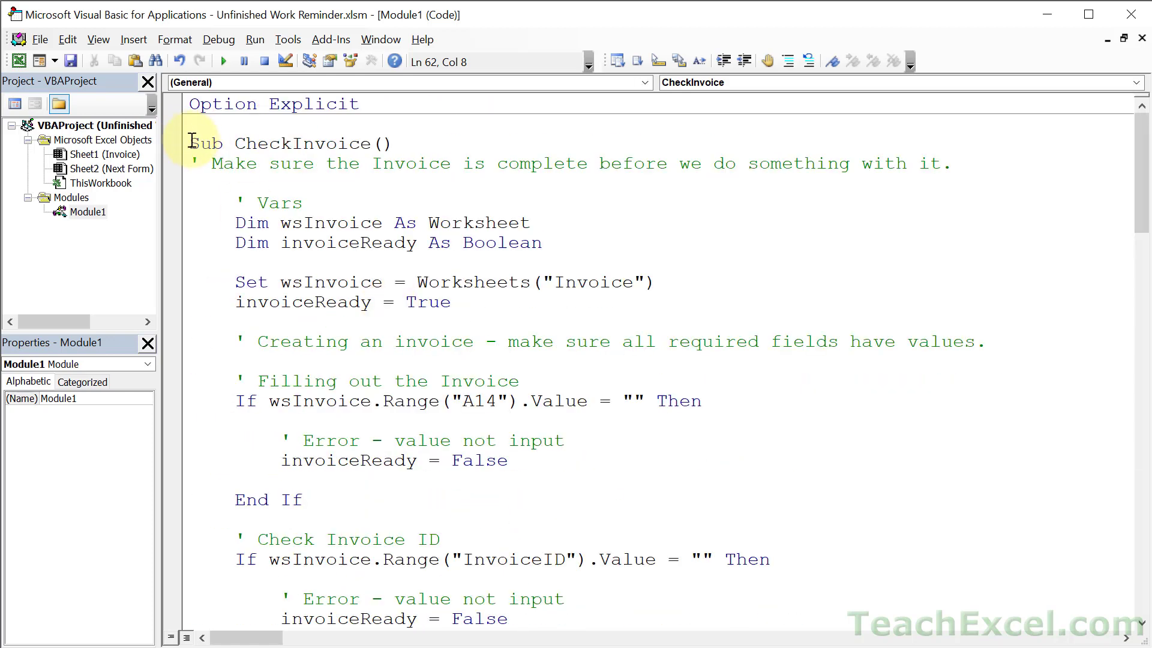
{"action": "scroll", "scroll_direction": "down", "scroll_amount": 3}
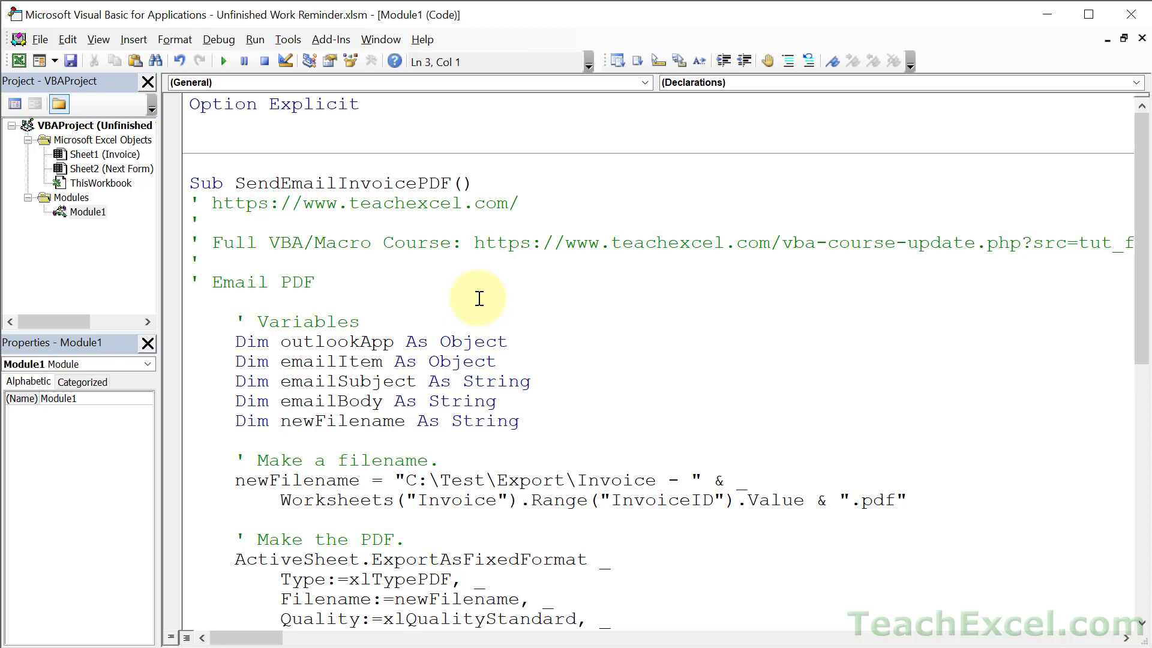
{"action": "type", "text": "sub"}
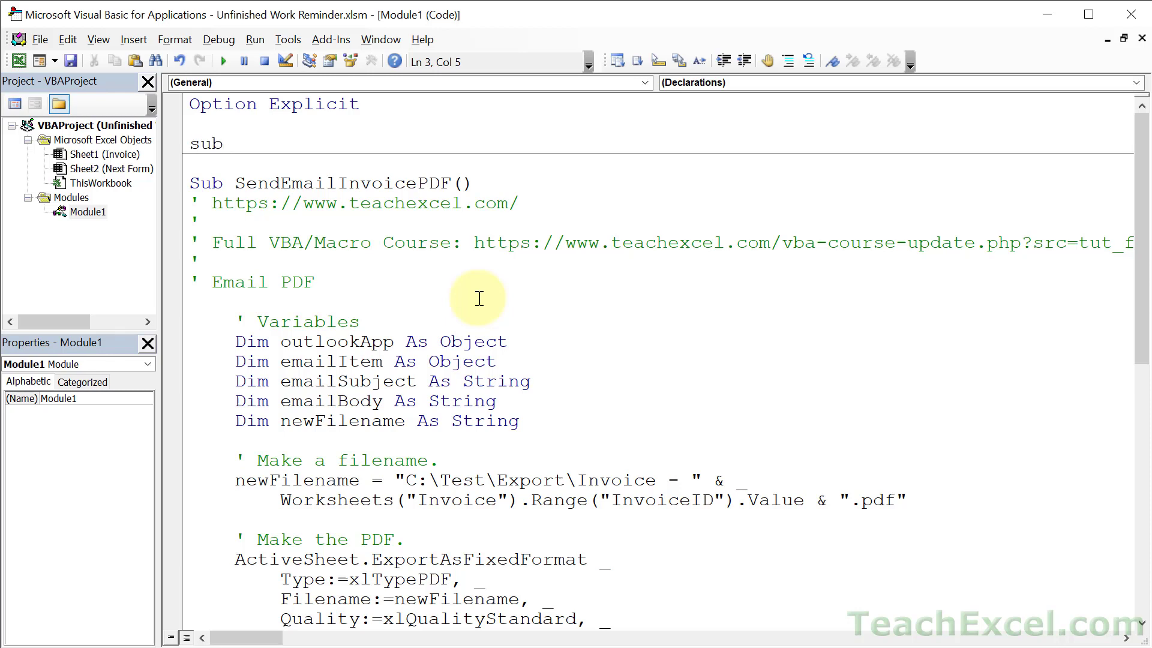
{"action": "type", "text": "CheckInvoice("}
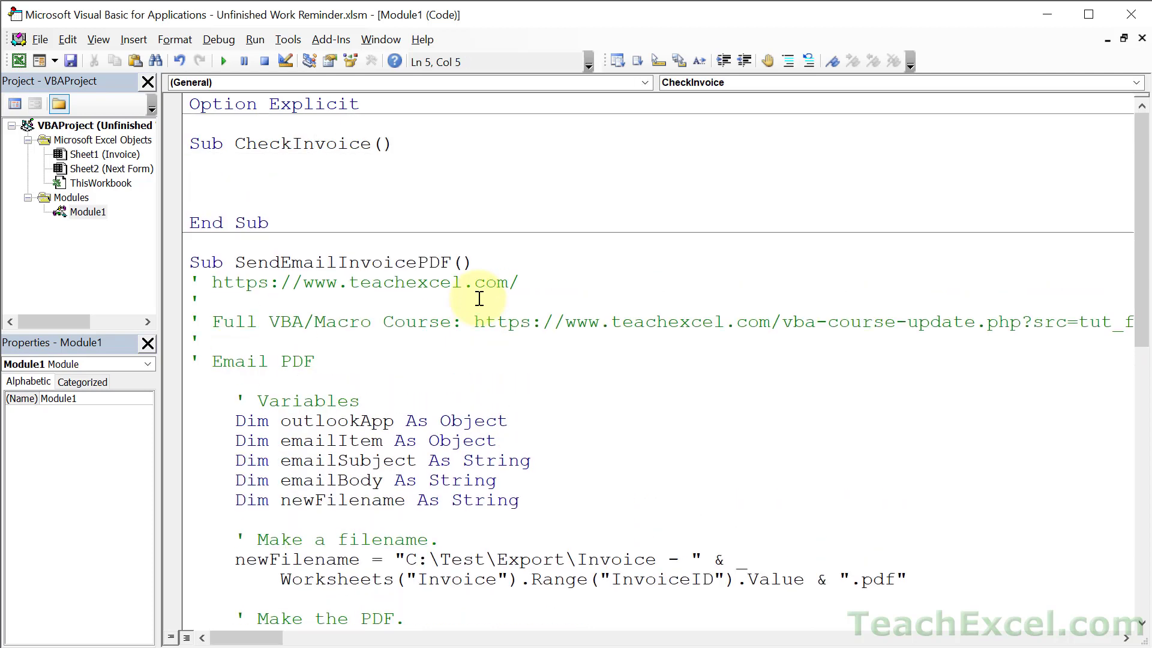
{"action": "scroll", "scroll_direction": "down", "scroll_amount": 3}
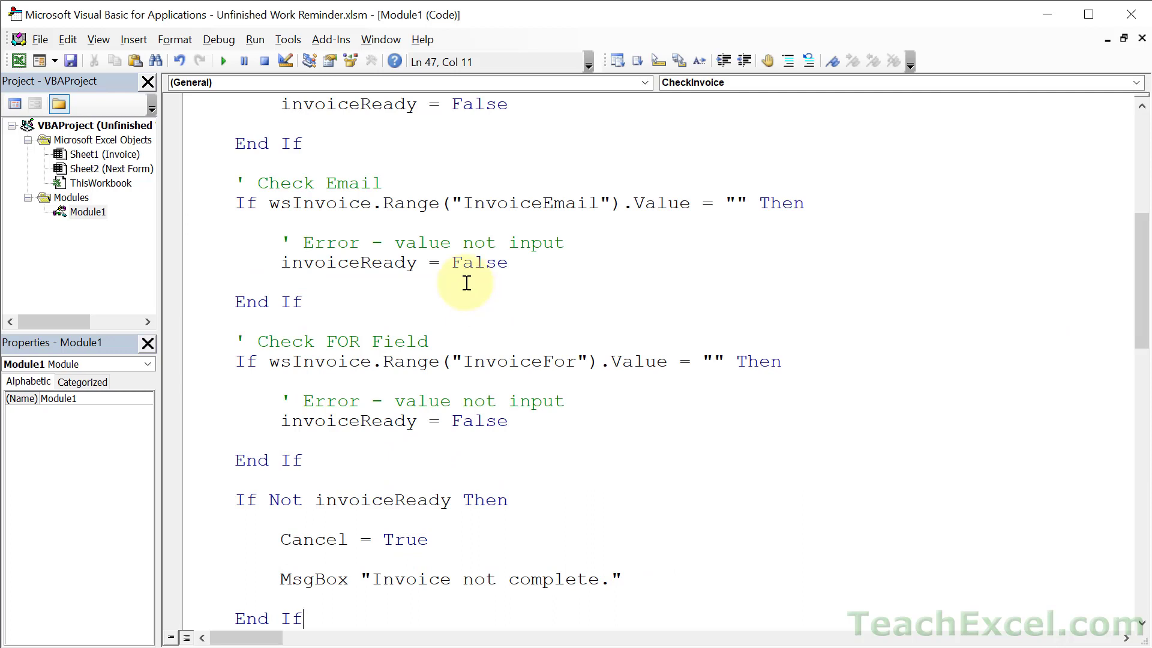
{"action": "scroll", "scroll_direction": "down", "scroll_amount": 3}
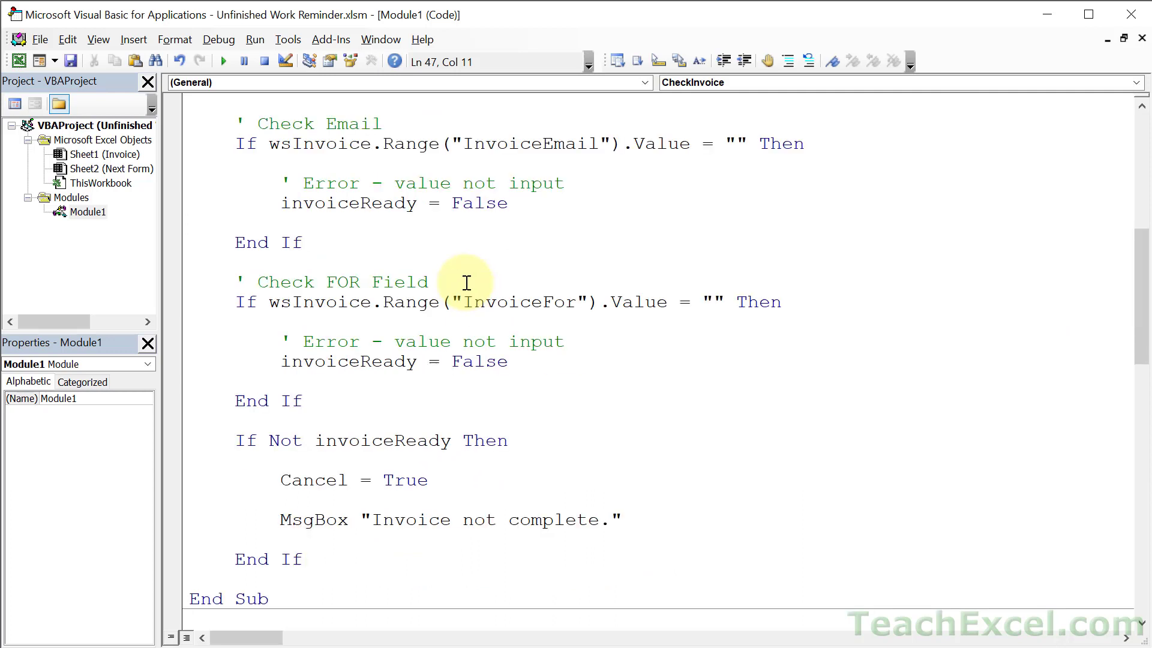
{"action": "mouse_move", "coordinate": [562, 424]}
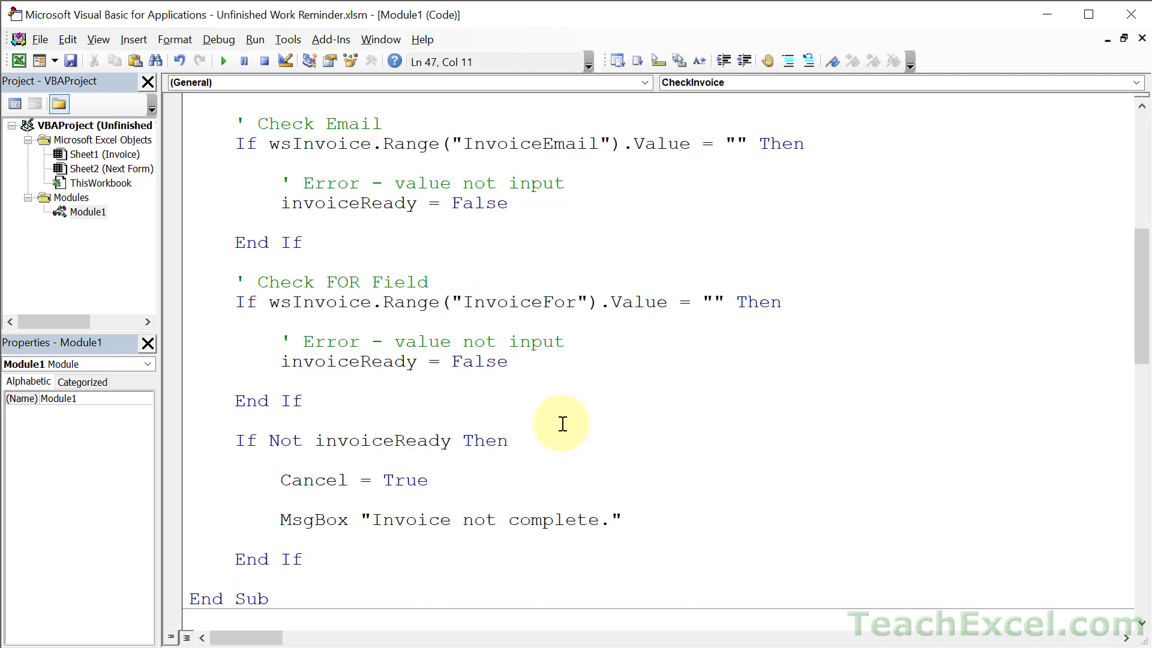
- Move the required-field checks into CheckInvoice, ending at the If invoiceReady condition
{"action": "left_click", "coordinate": [303, 558]}
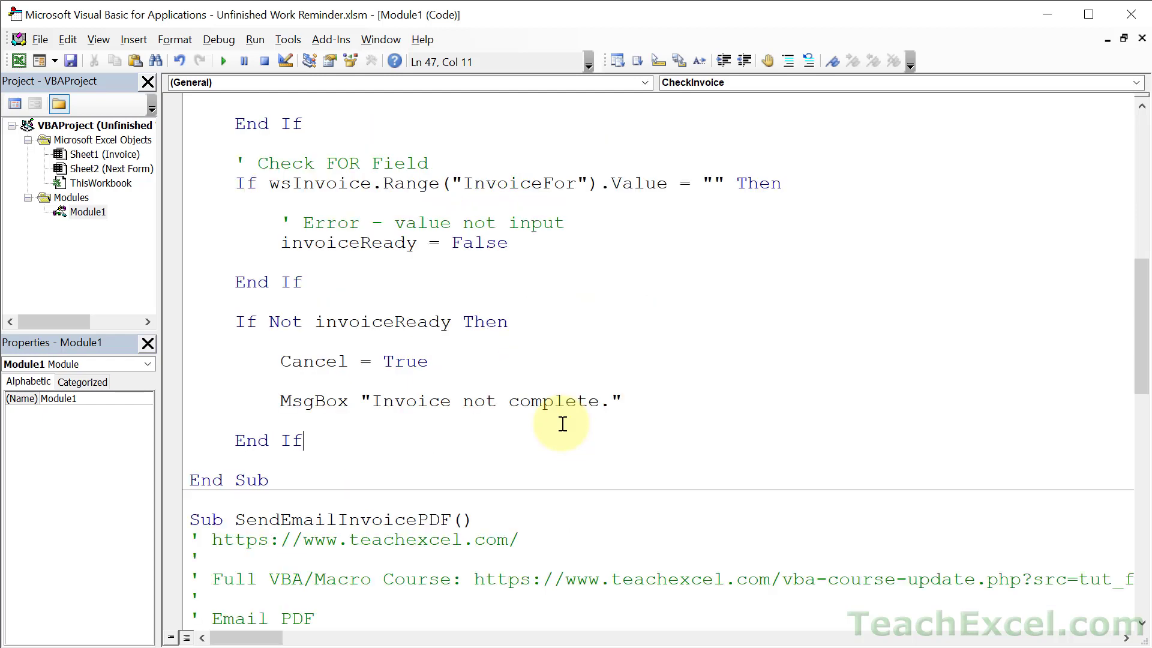
{"action": "double_click", "coordinate": [349, 262]}
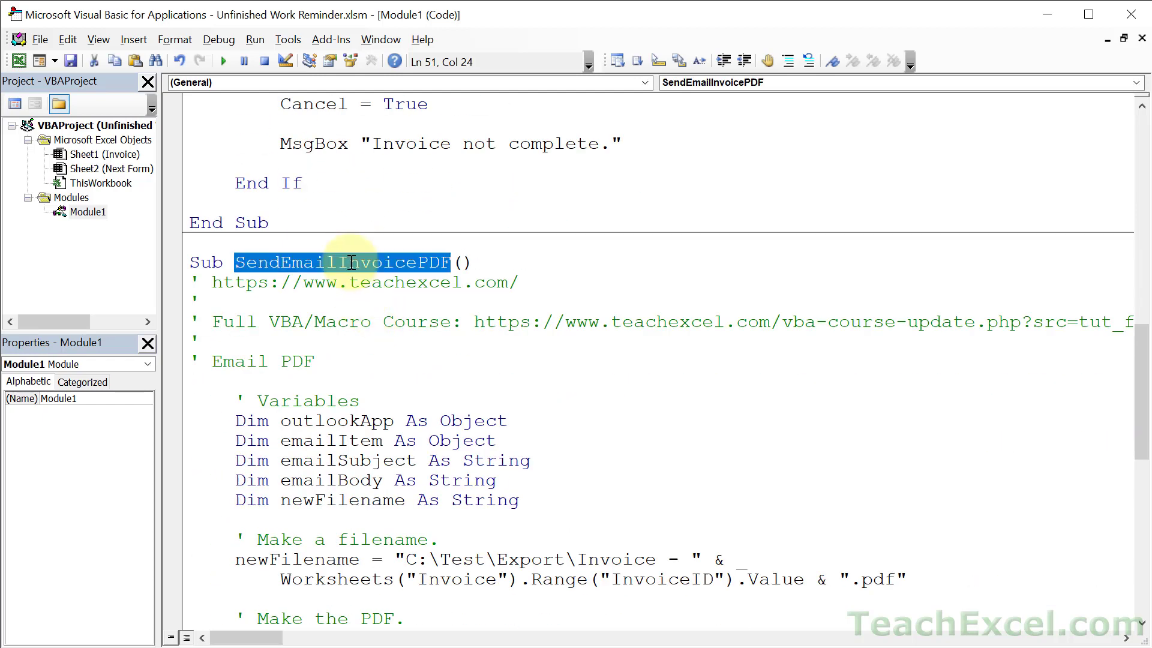
{"action": "mouse_move", "coordinate": [491, 483]}
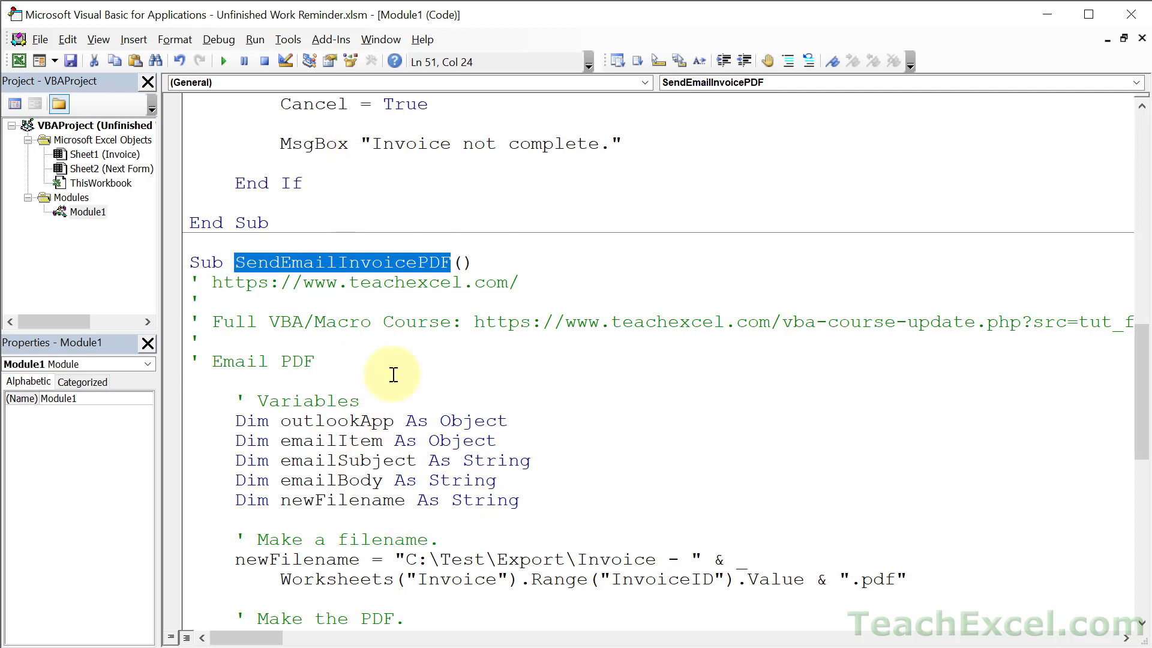
{"action": "mouse_move", "coordinate": [434, 405]}
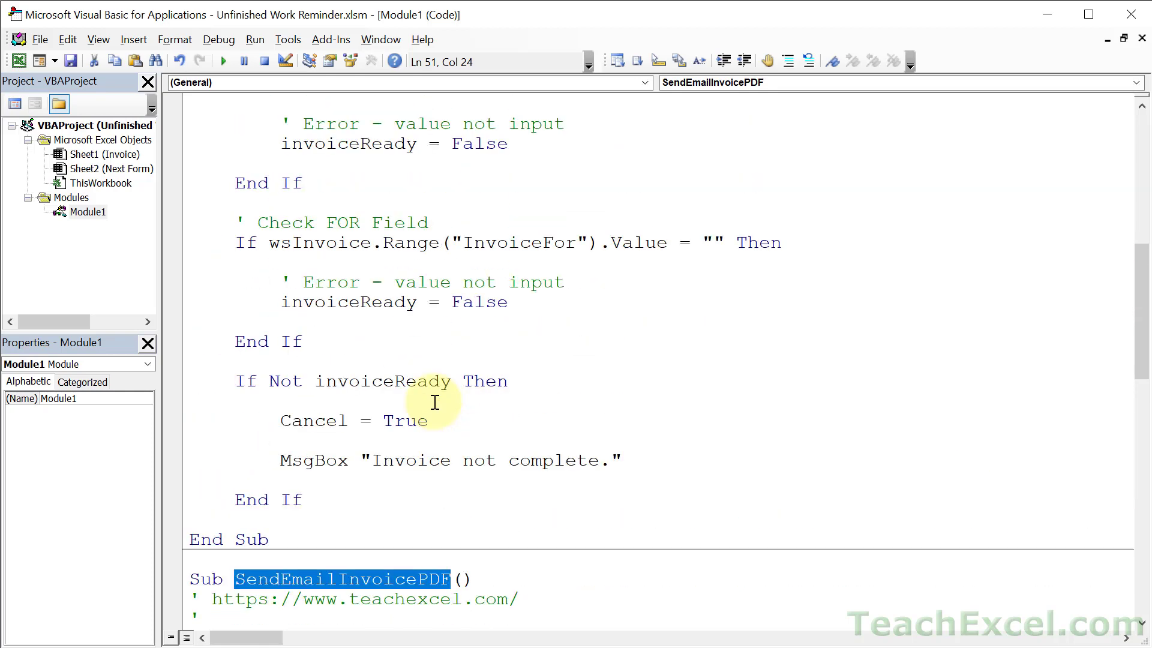
{"action": "mouse_move", "coordinate": [489, 441]}
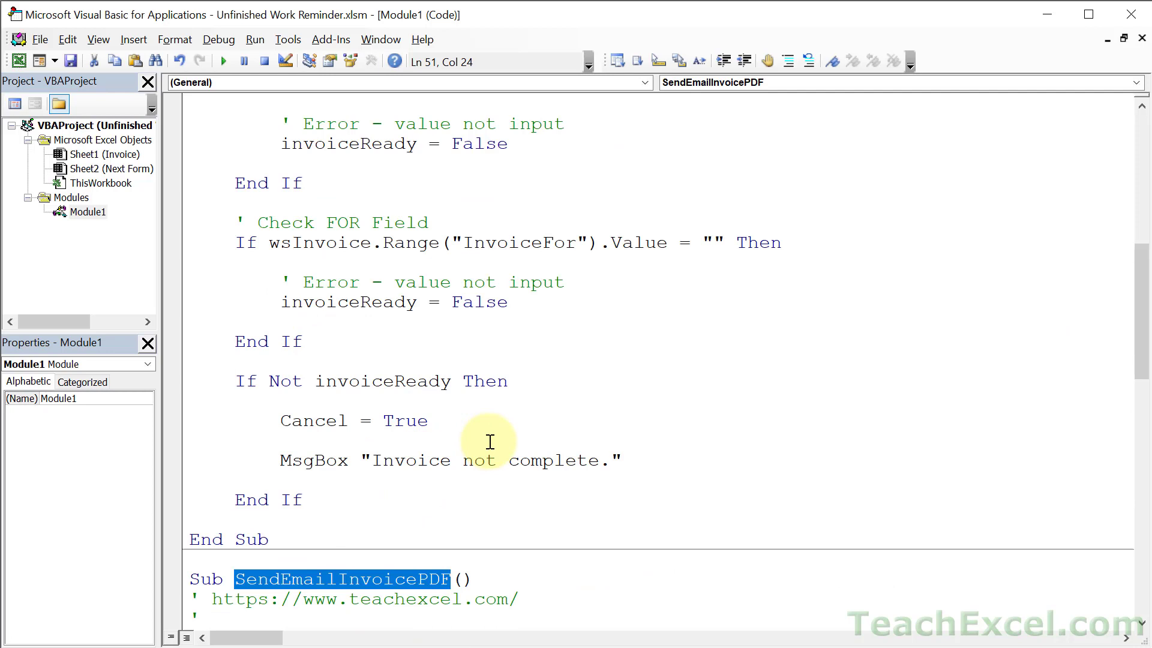
{"action": "double_click", "coordinate": [283, 381]}
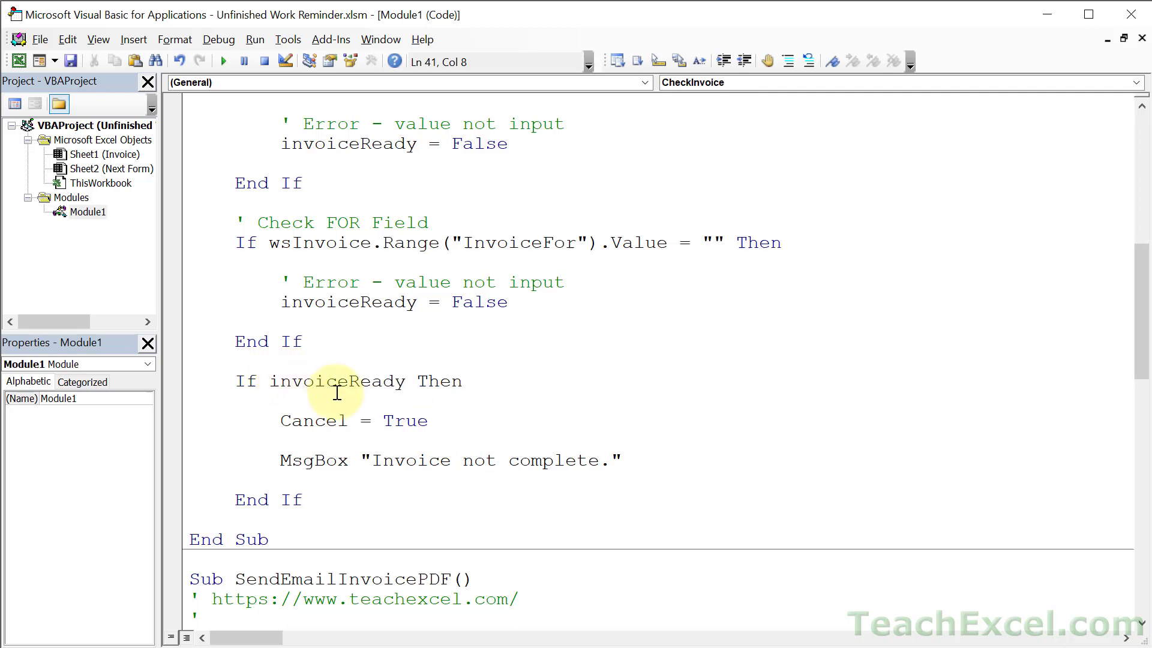
- Split the readiness check into Else branches commented ' Ready and ' Not ready
{"action": "left_click", "coordinate": [466, 382]}
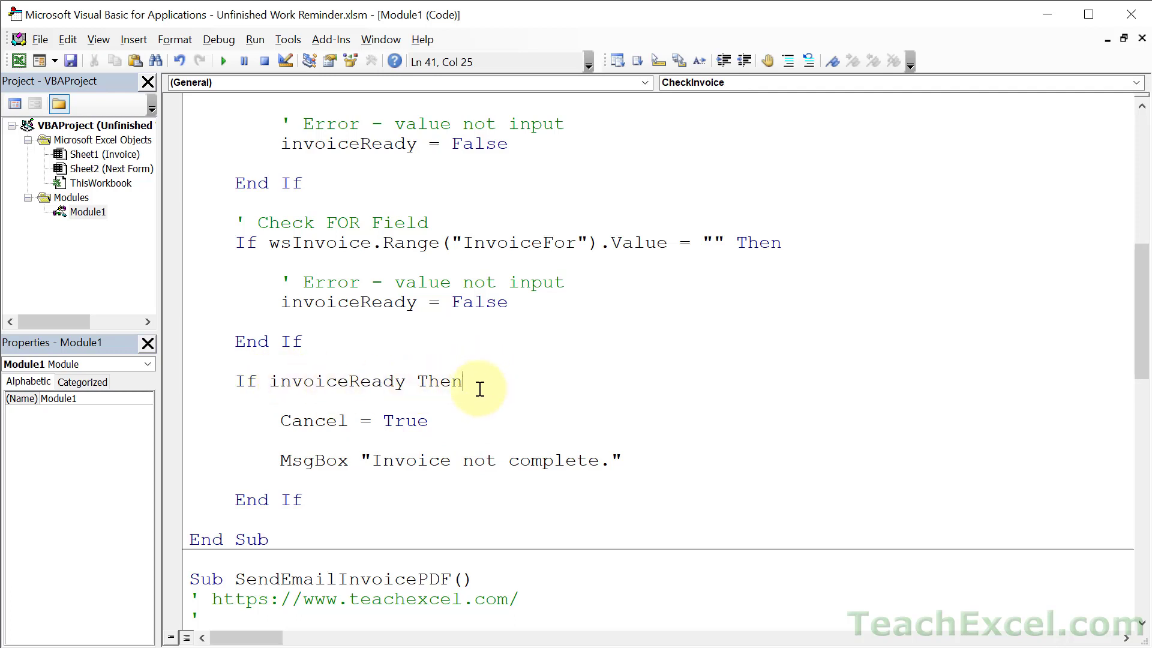
{"action": "type", "text": "else"}
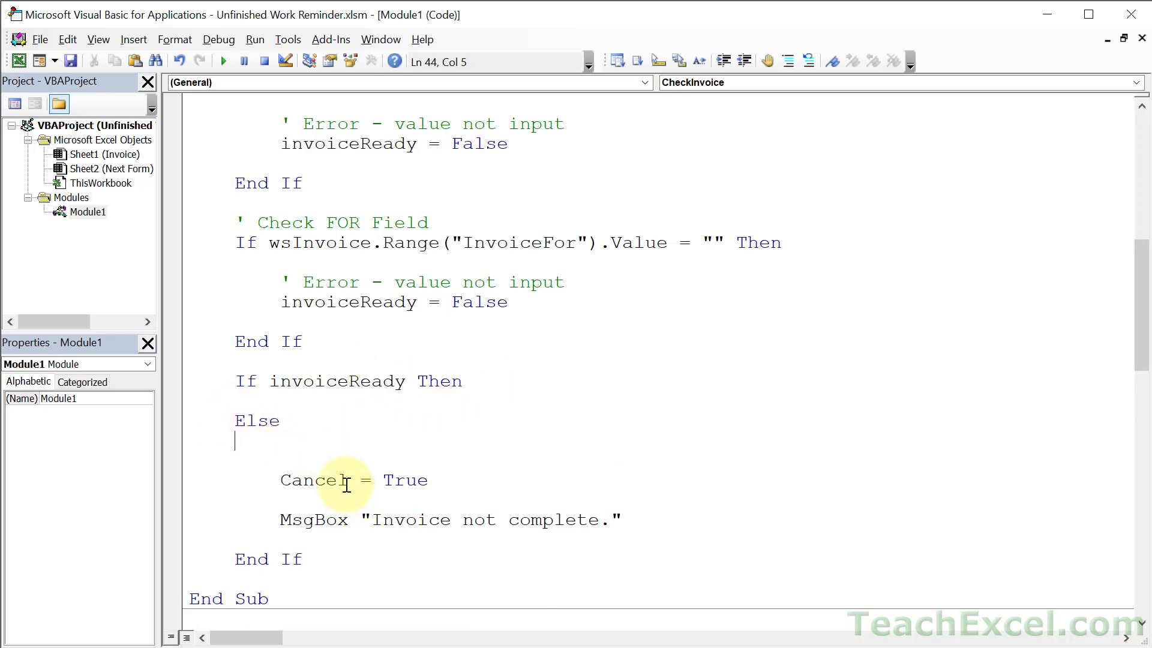
{"action": "type", "text": "' Not ready"}
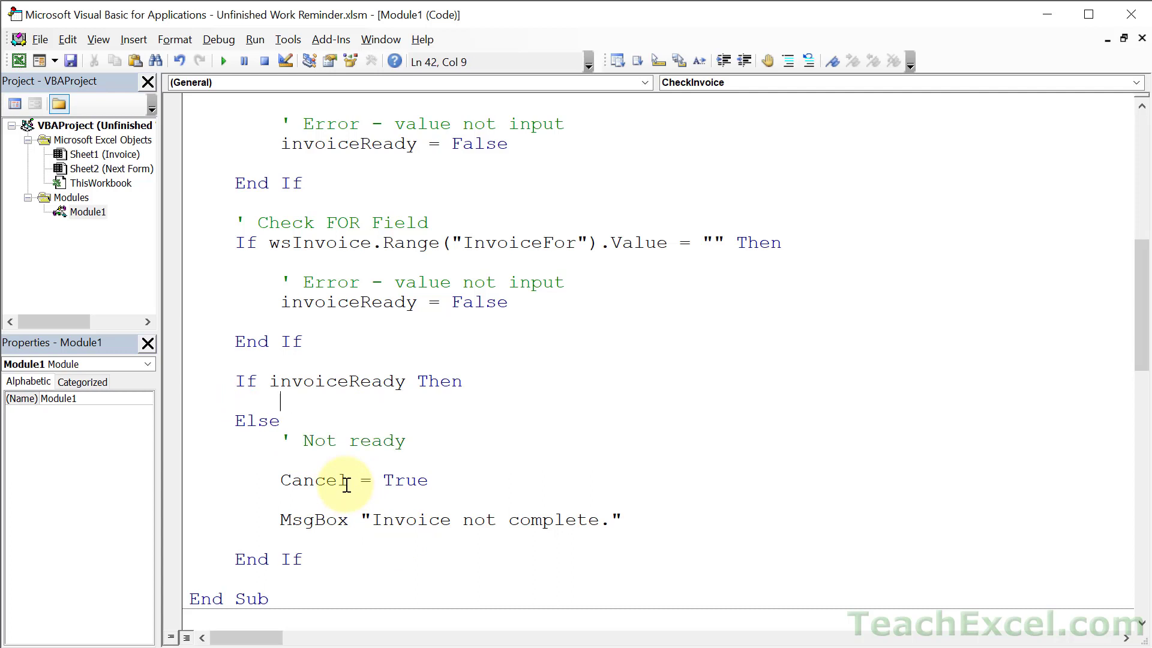
{"action": "type", "text": "' Ready"}
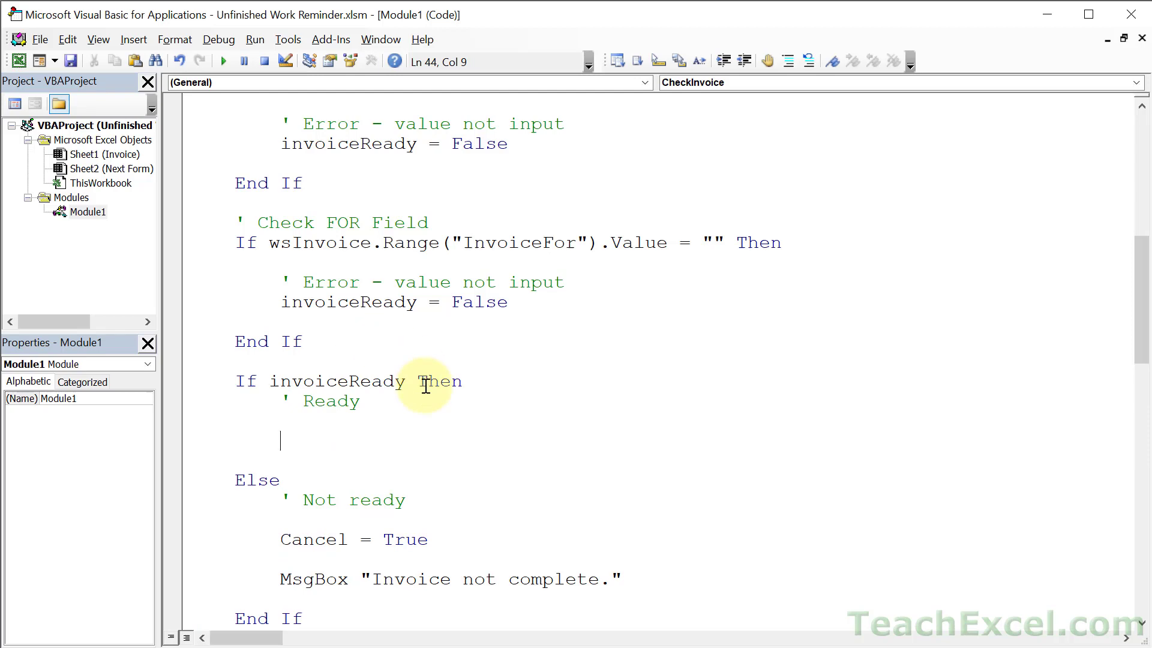
{"action": "scroll", "scroll_direction": "down", "scroll_amount": 3}
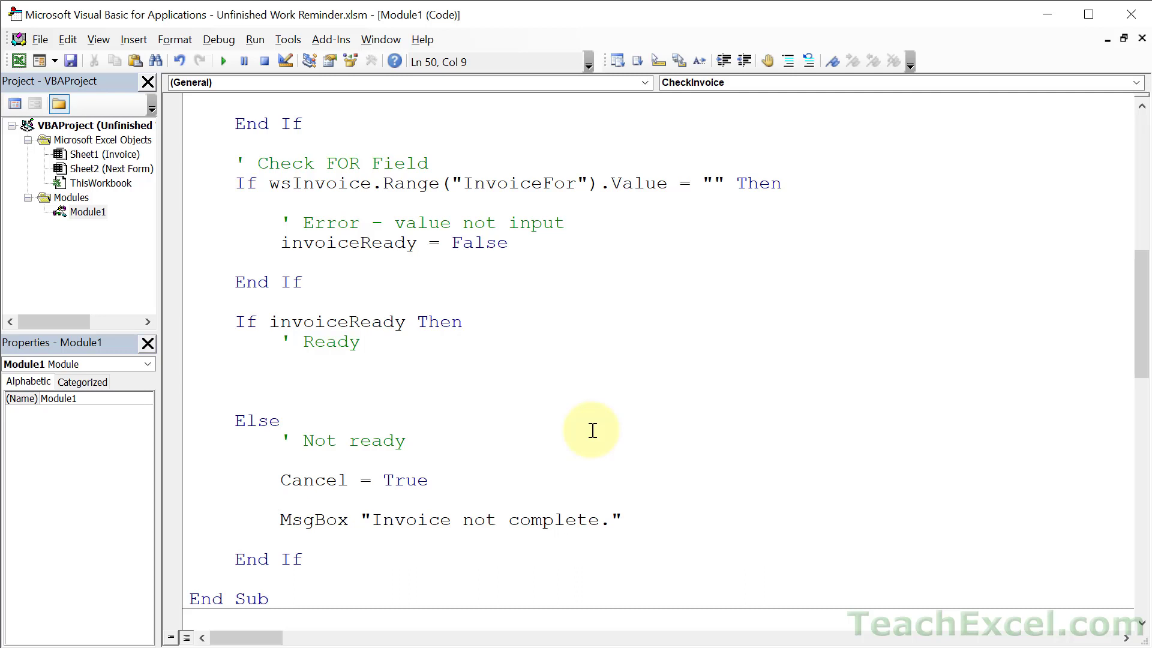
- Call SendEmailInvoicePDF from the Ready branch, leaving only the warning in Not ready
{"action": "left_click", "coordinate": [280, 499]}
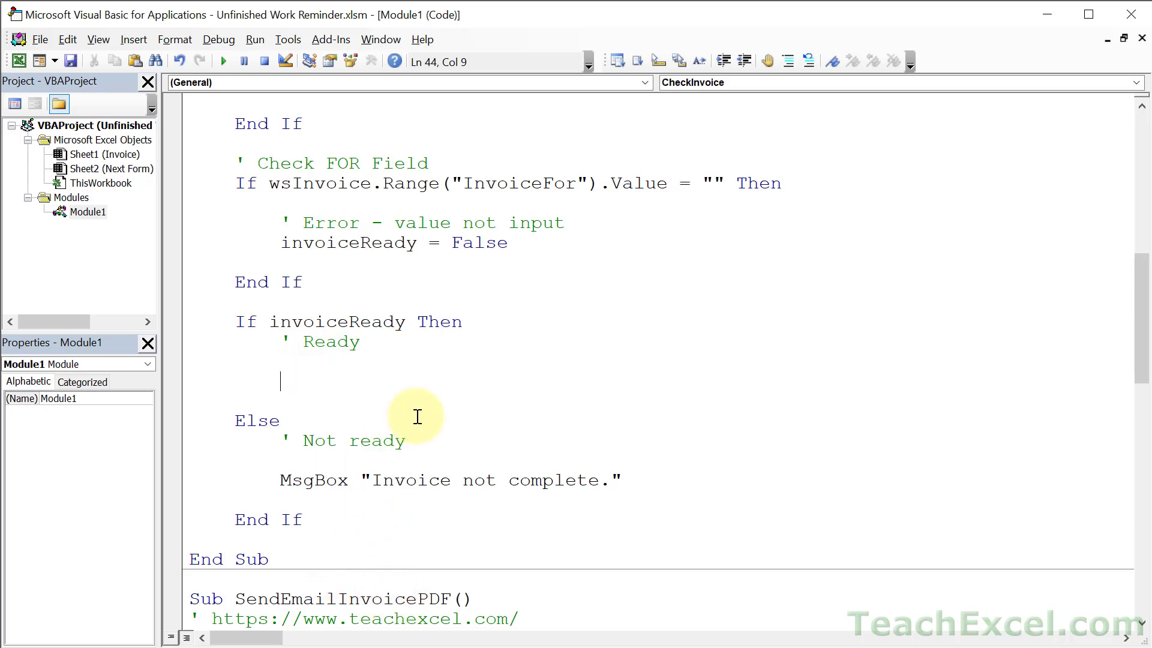
{"action": "type", "text": "SendE"}
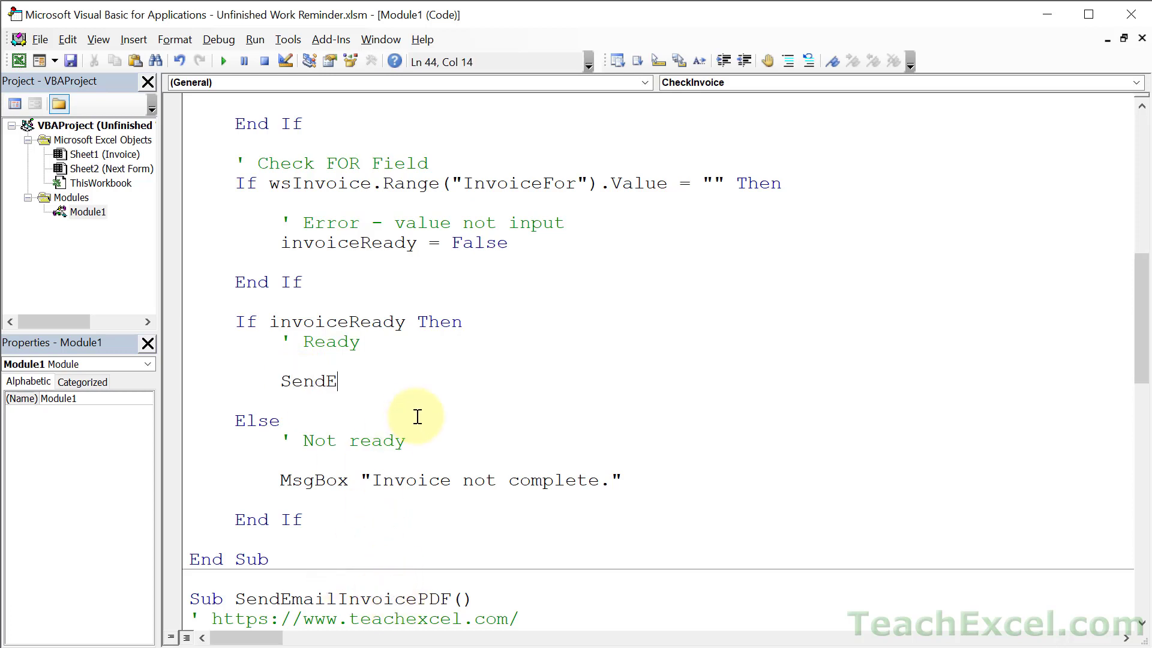
{"action": "type", "text": "mailInvoicePDF"}
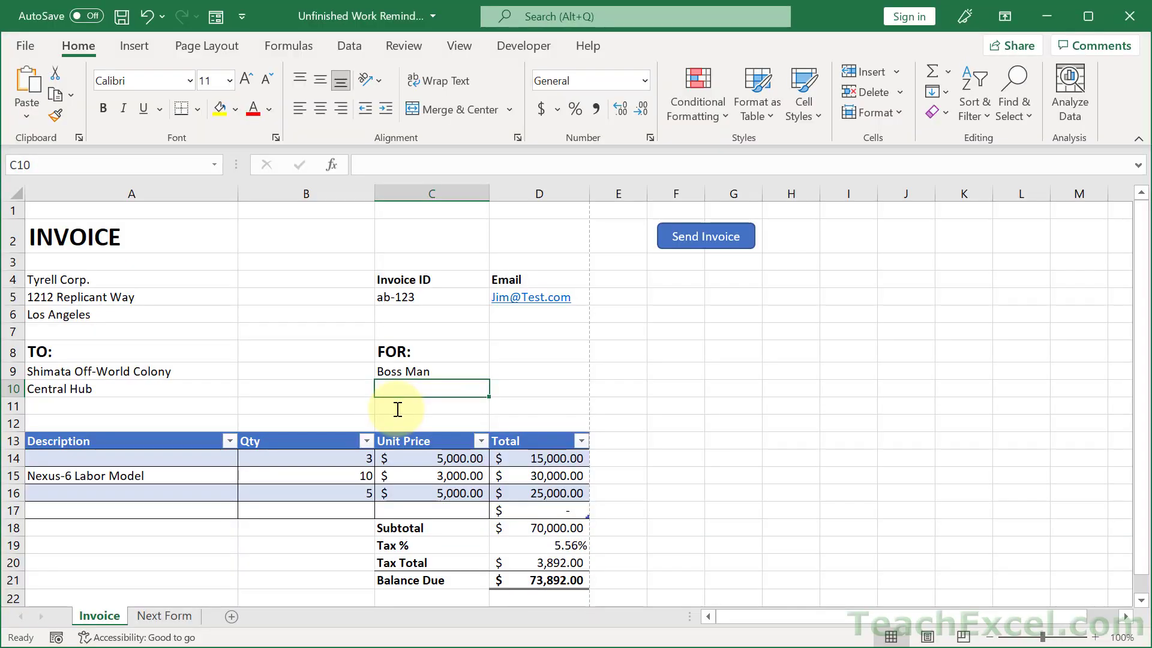
{"action": "mouse_move", "coordinate": [682, 259]}
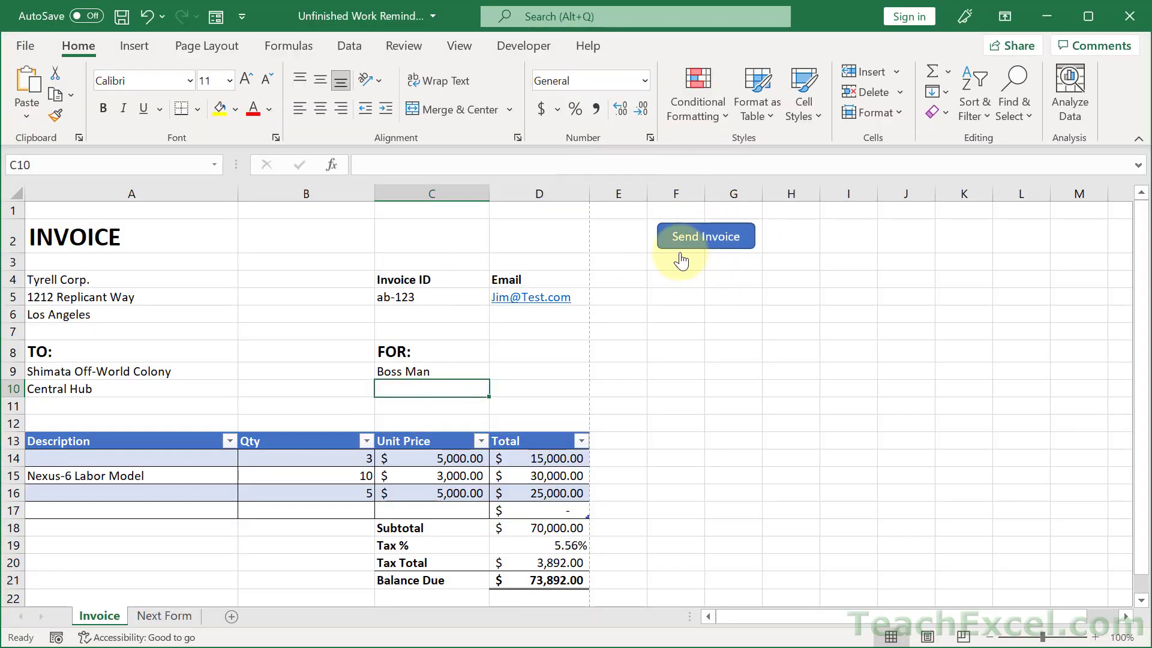
- Assign the CheckInvoice macro to the Send Invoice button
{"action": "left_click", "coordinate": [704, 237]}
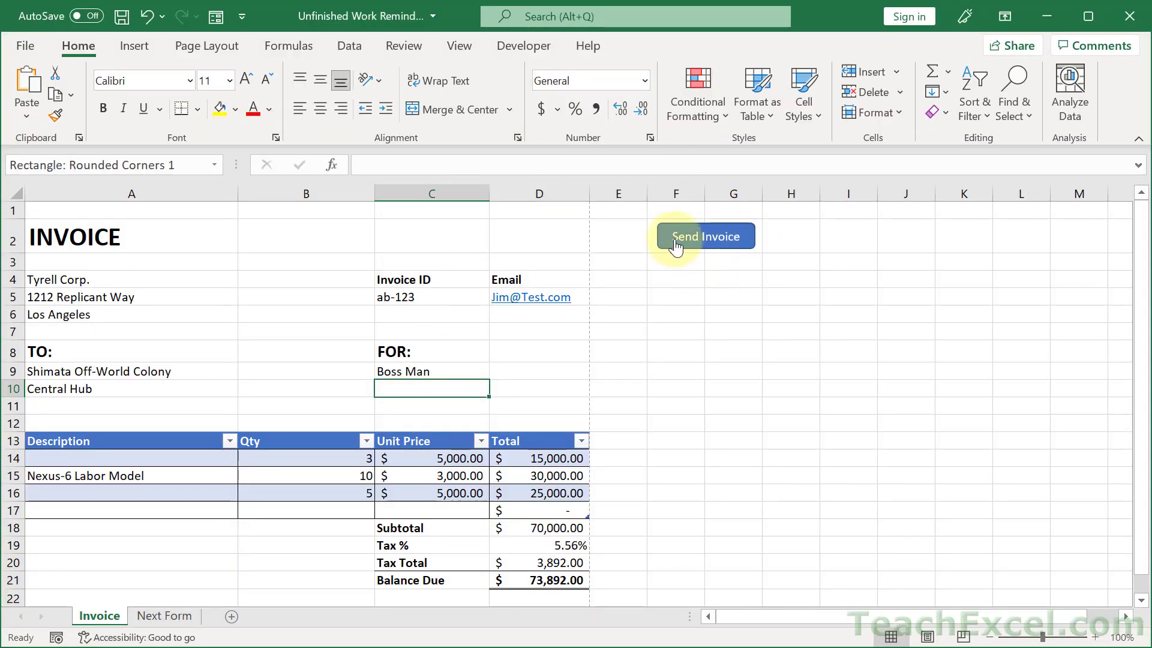
{"action": "right_click", "coordinate": [704, 237]}
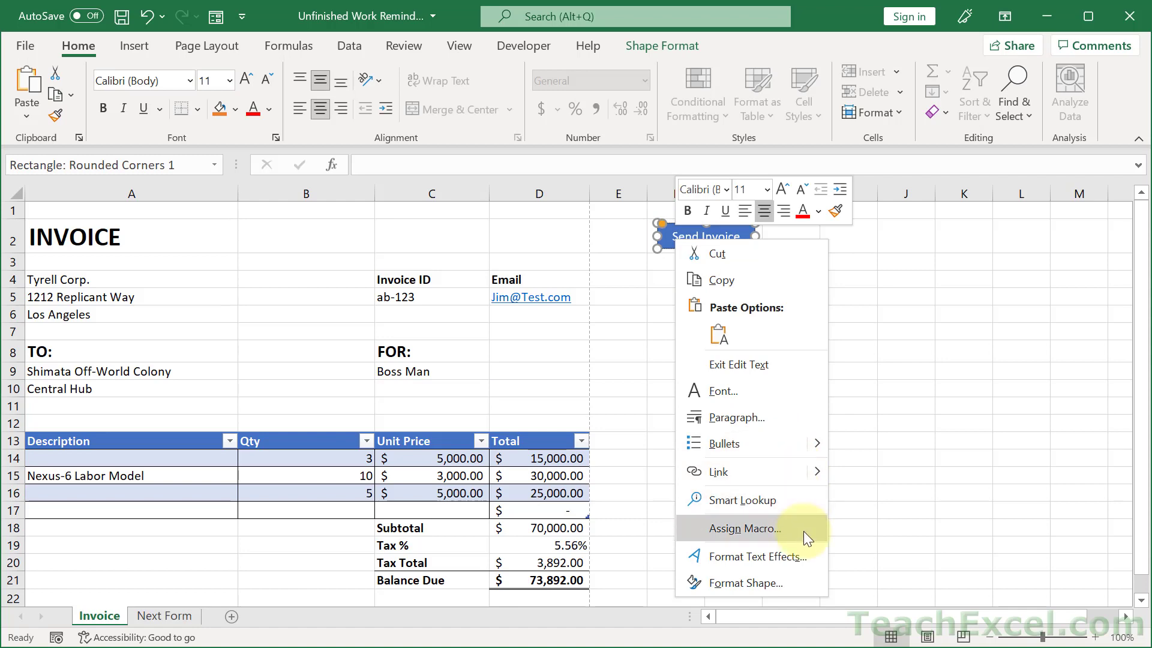
{"action": "left_click", "coordinate": [744, 528]}
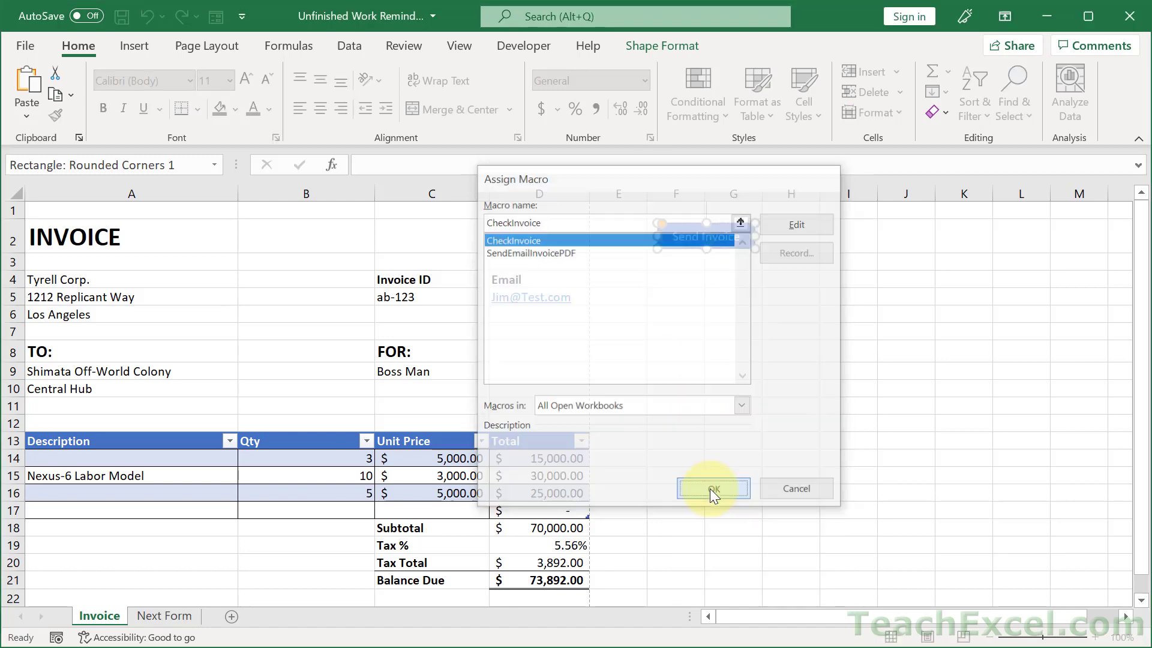
{"action": "left_click", "coordinate": [712, 490]}
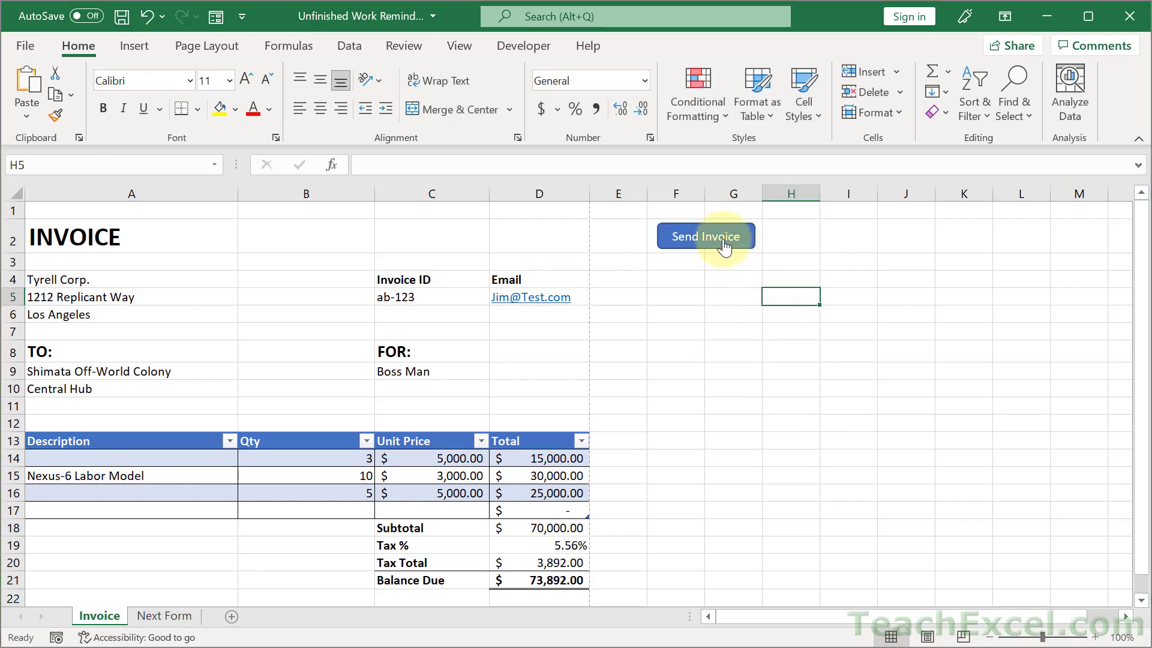
- Run Send Invoice on the incomplete invoice and acknowledge the not-complete warning
{"action": "left_click", "coordinate": [704, 237]}
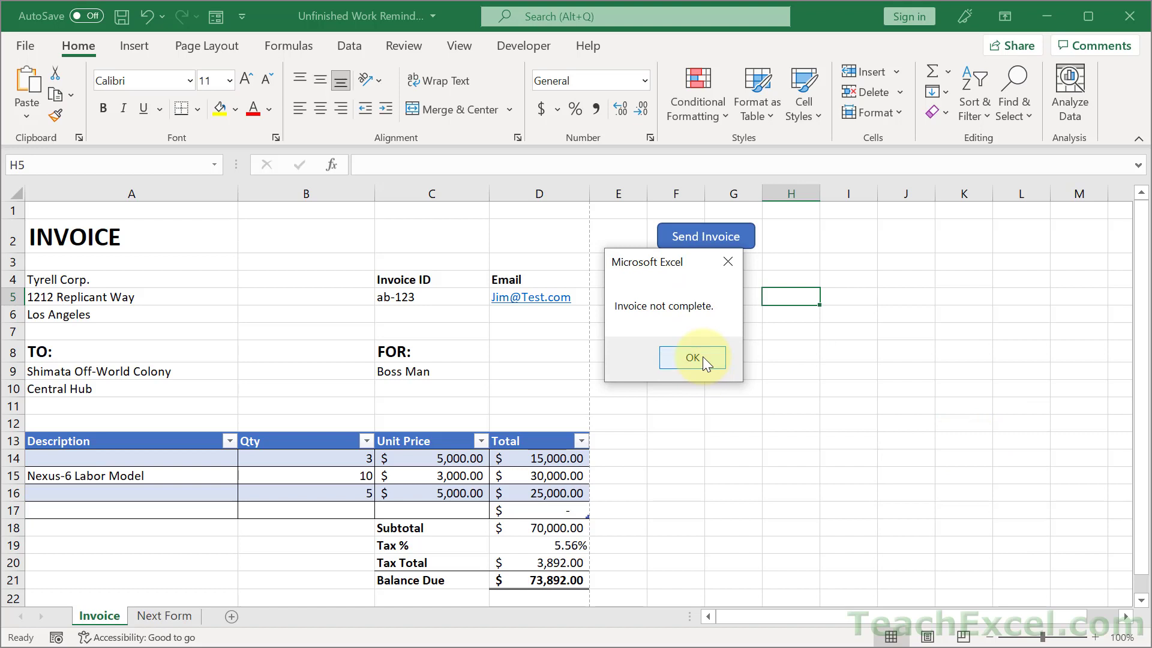
{"action": "left_click", "coordinate": [691, 357]}
{"action": "type", "text": "Something"}
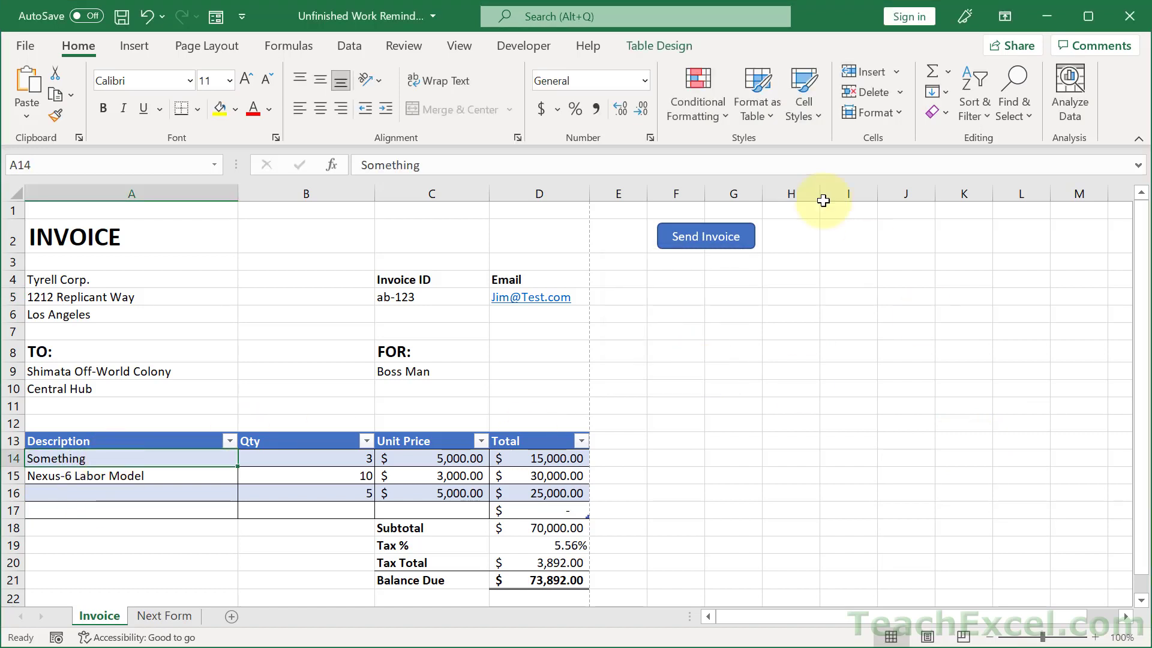
- View the Next Form sheet, then return to the Invoice sheet with A14 reading Something
{"action": "left_click", "coordinate": [164, 616]}
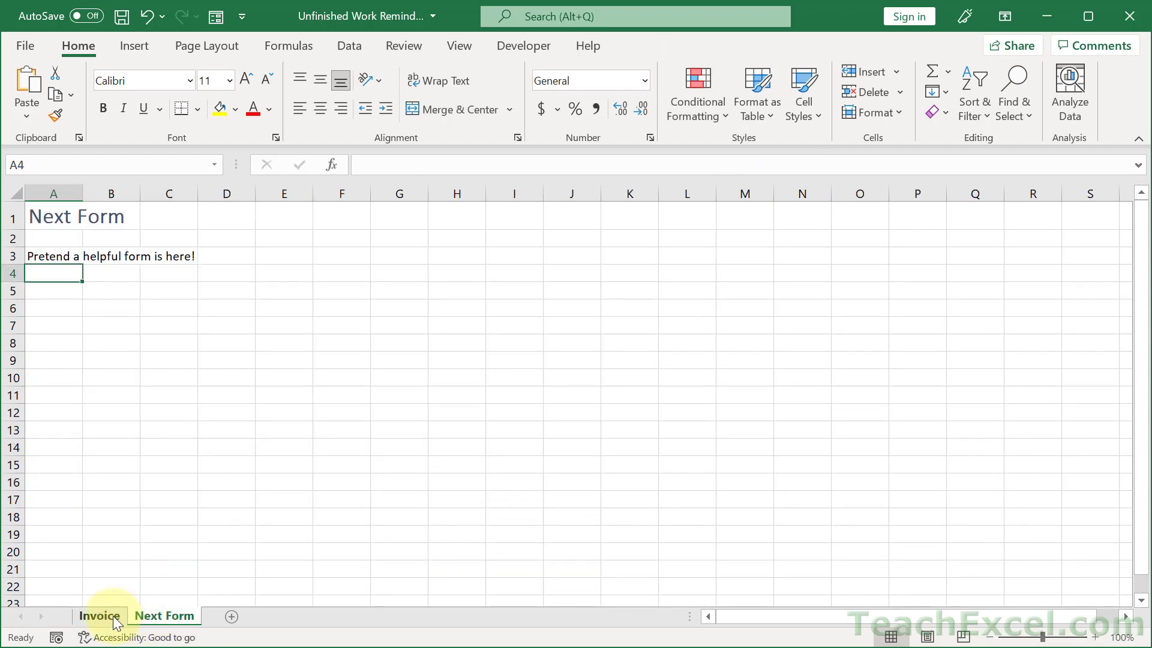
{"action": "left_click", "coordinate": [100, 616]}
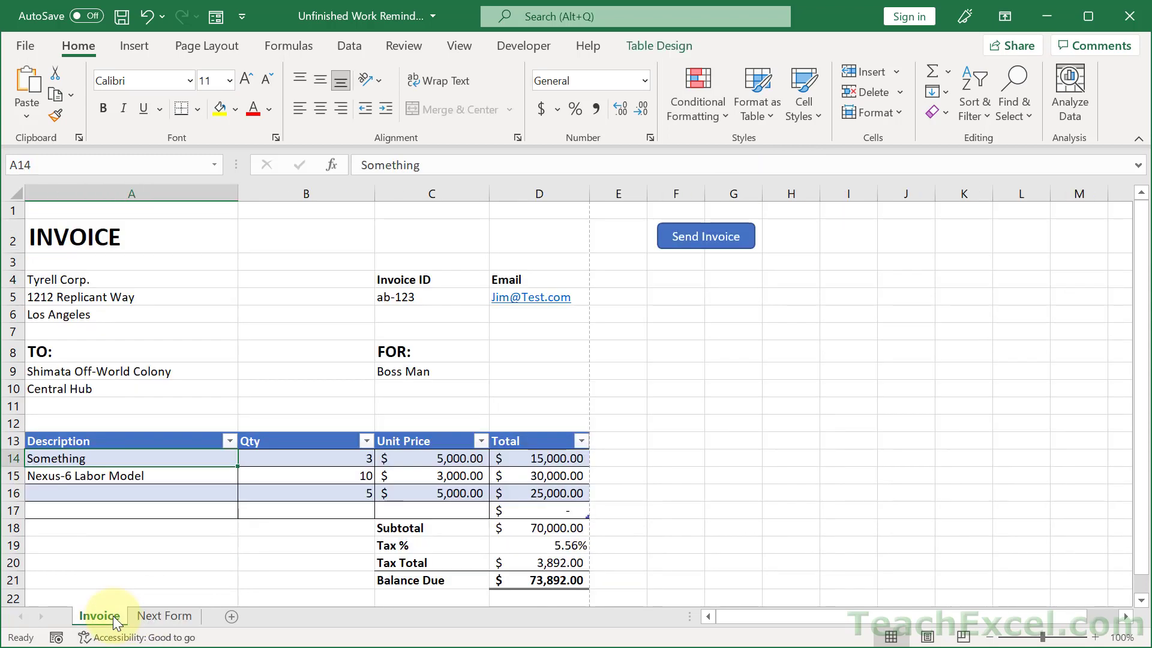
{"action": "mouse_move", "coordinate": [735, 316]}
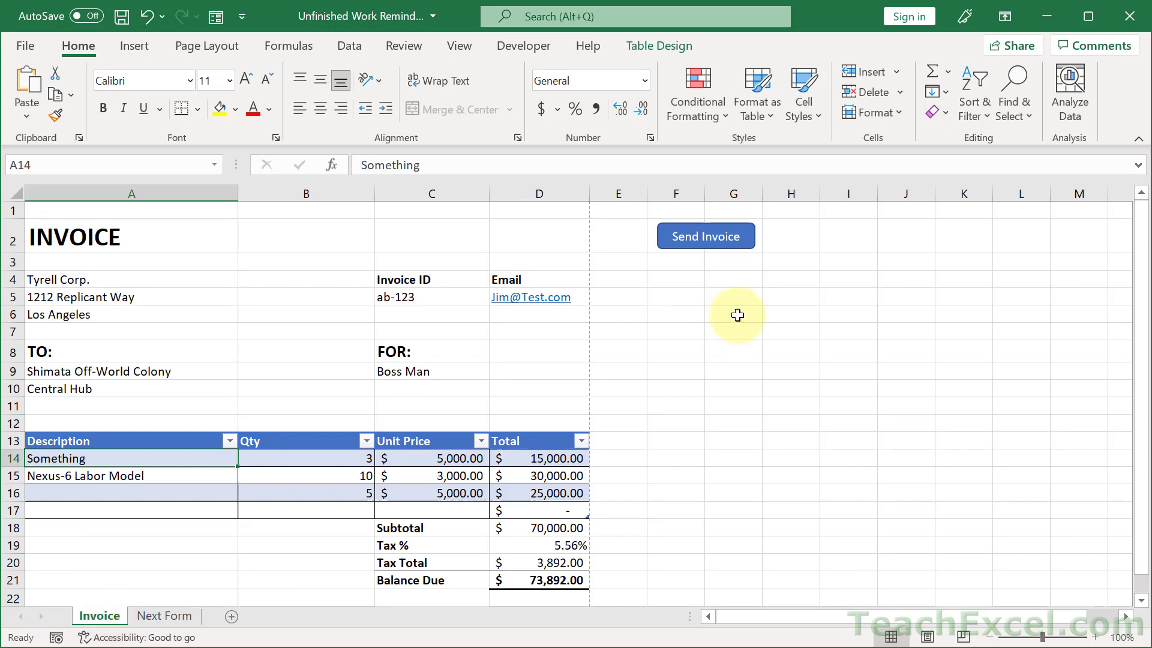
{"action": "mouse_move", "coordinate": [705, 237]}
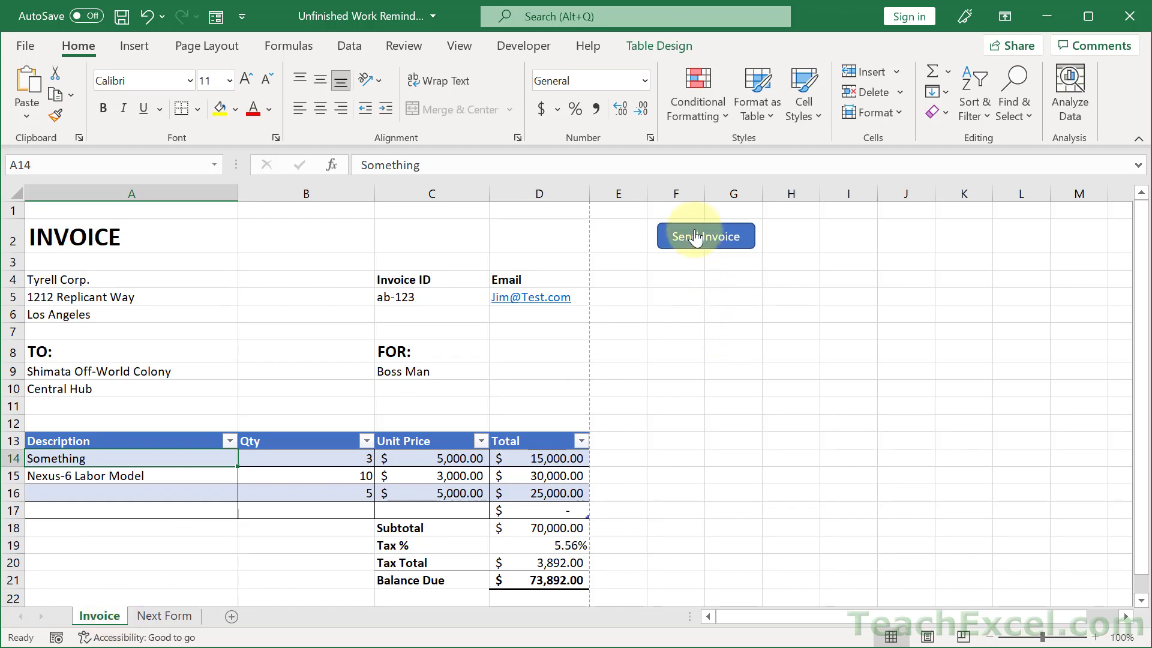
{"action": "left_click", "coordinate": [705, 237]}
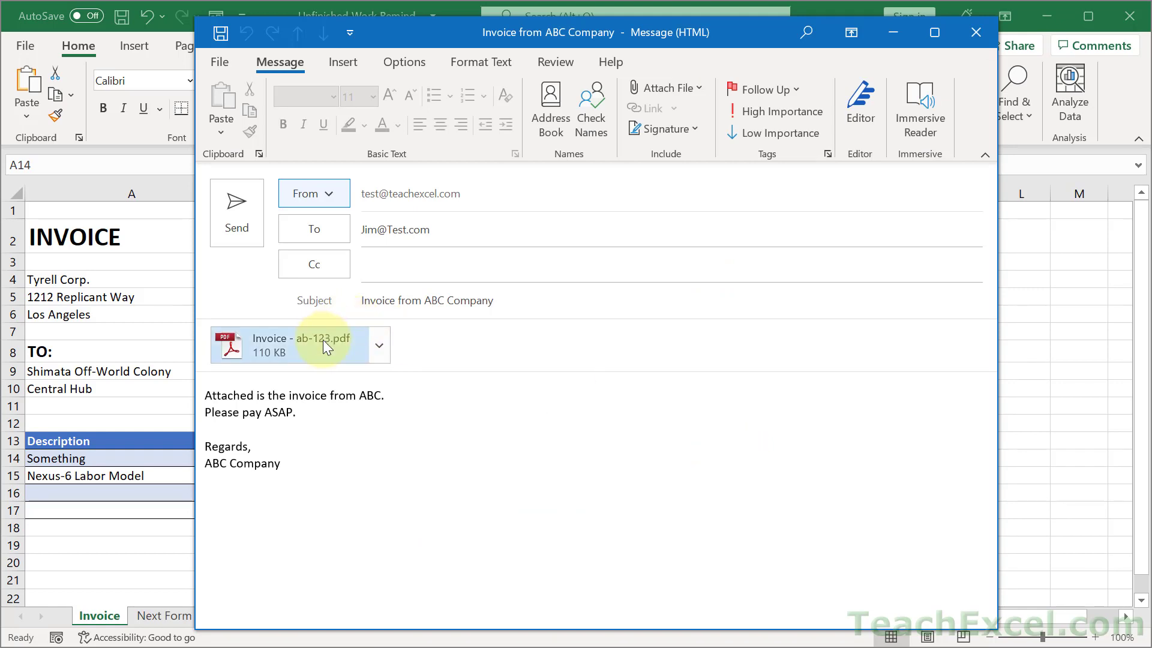
{"action": "mouse_move", "coordinate": [581, 454]}
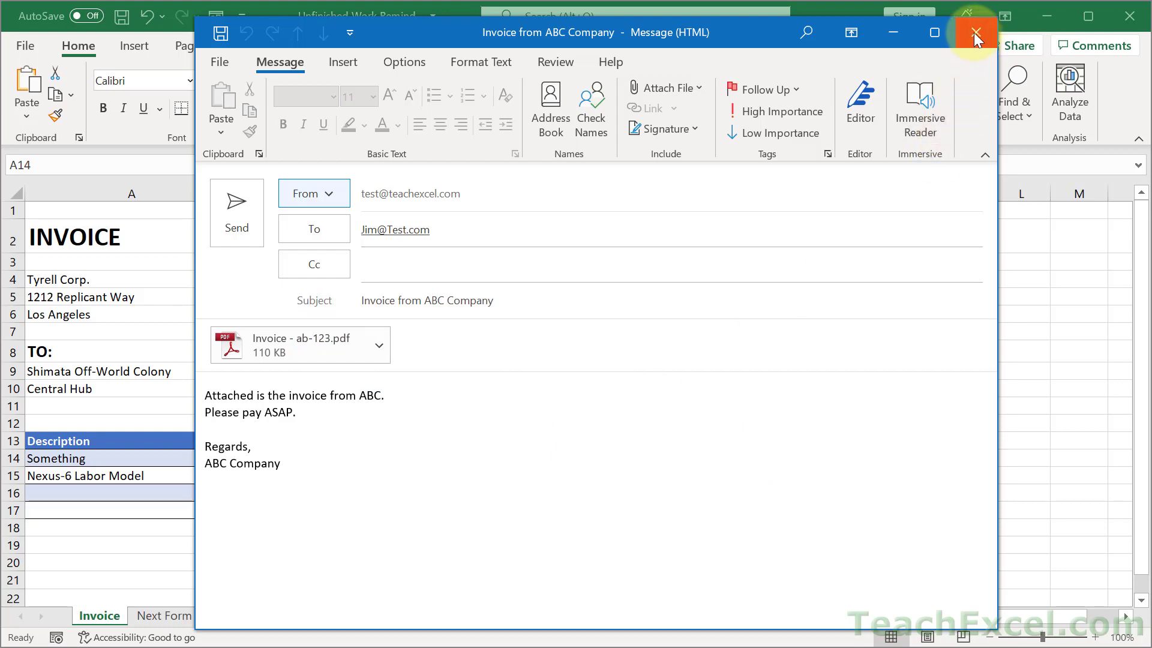
{"action": "left_click", "coordinate": [974, 32]}
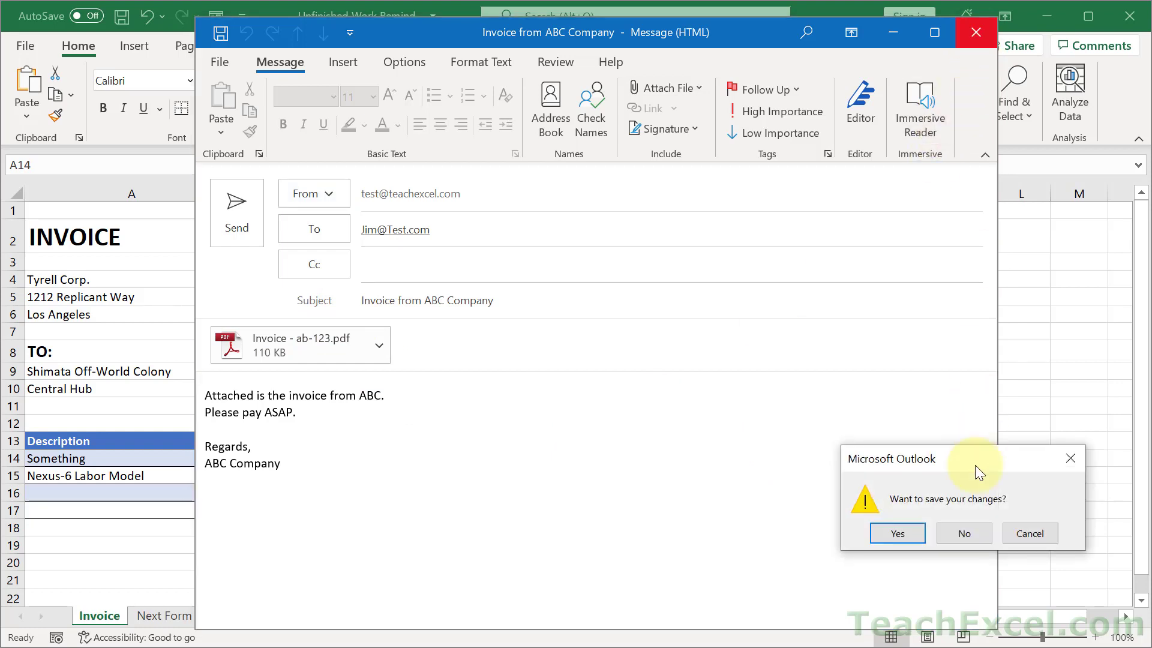
{"action": "left_click", "coordinate": [964, 533]}
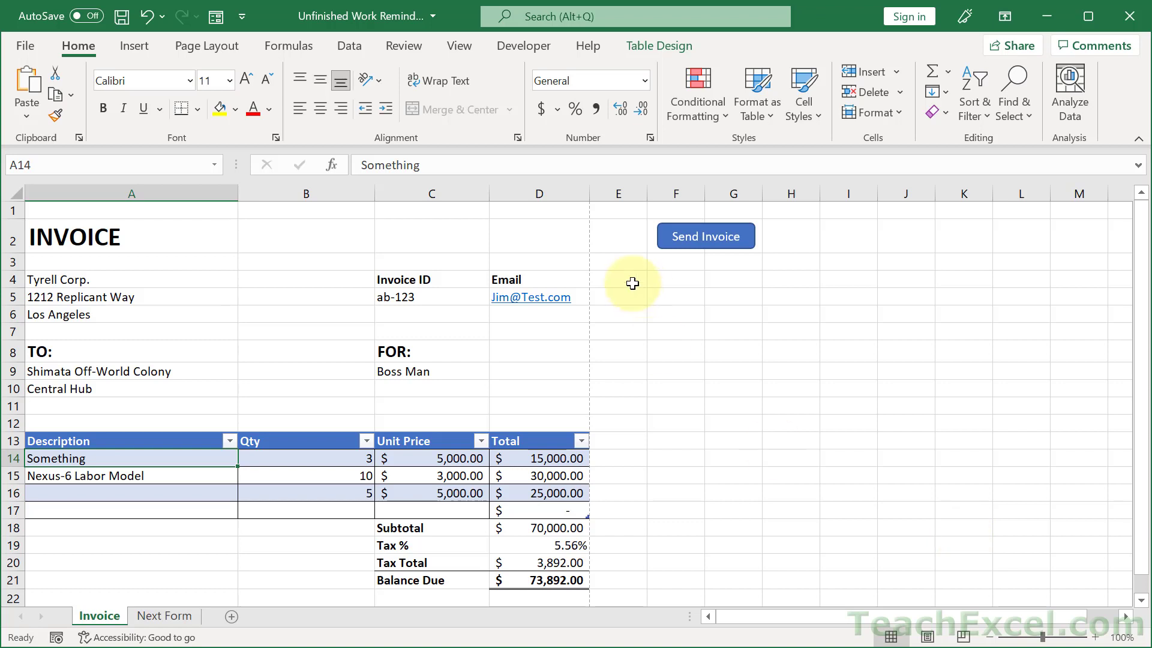
{"action": "mouse_move", "coordinate": [688, 317]}
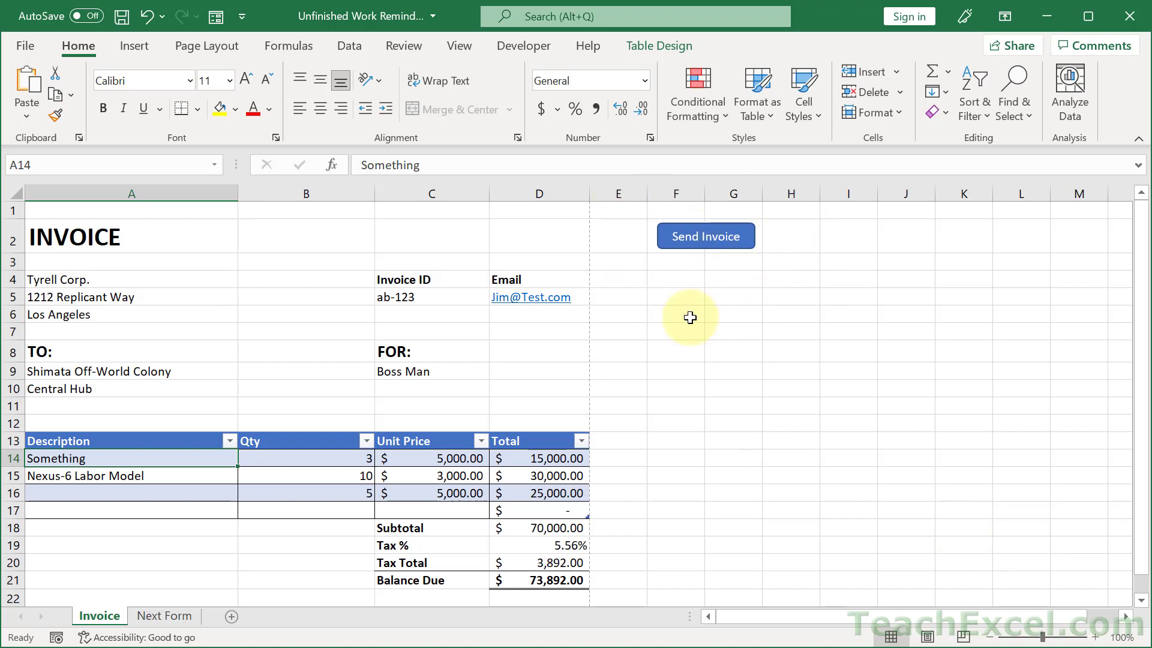
{"action": "mouse_move", "coordinate": [133, 46]}
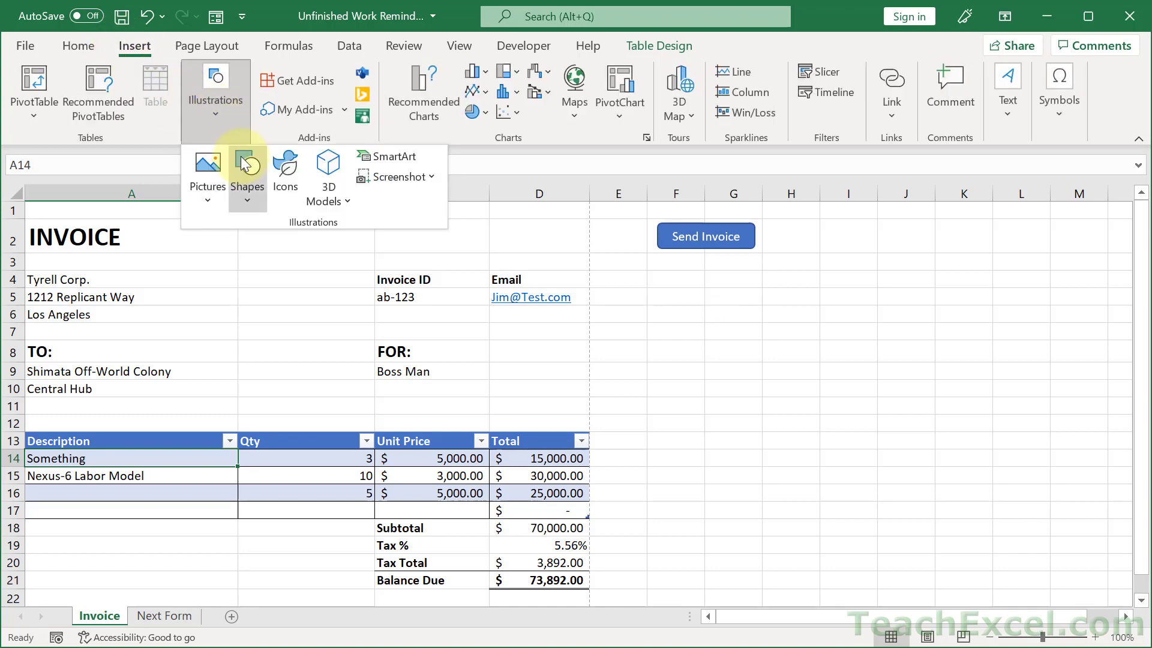
- Draw a rounded-rectangle button labelled Type Something below Send Invoice, widened with centered text
{"action": "left_click", "coordinate": [247, 171]}
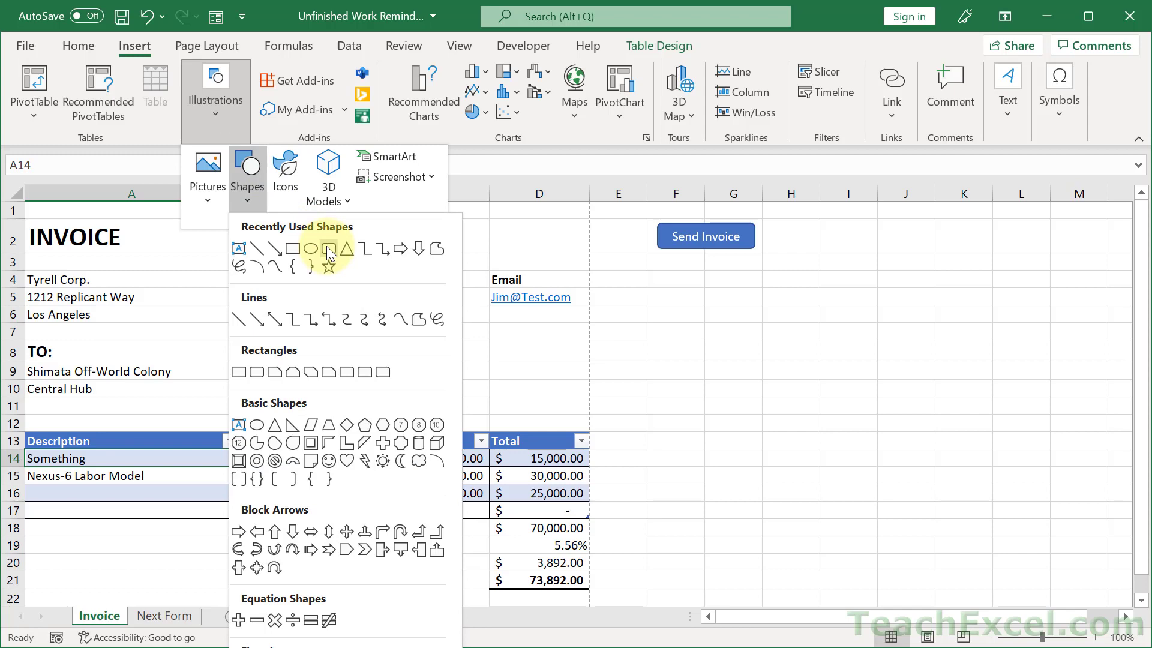
{"action": "left_click", "coordinate": [327, 248]}
{"action": "type", "text": "Type"}
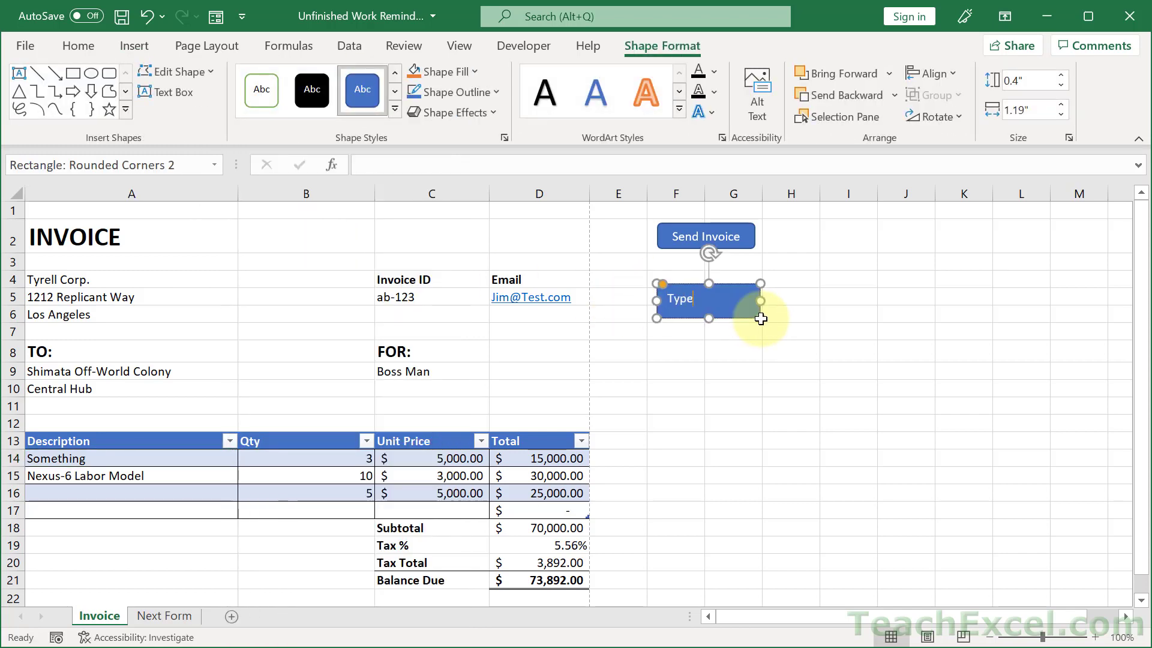
{"action": "type", "text": "Something"}
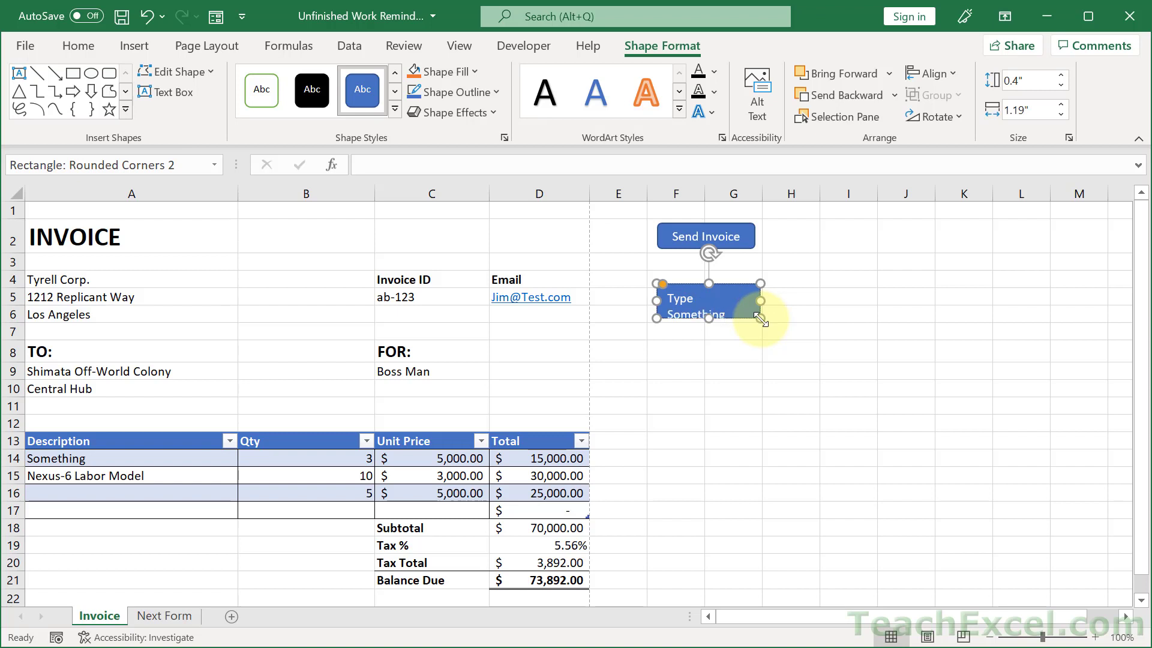
{"action": "left_click_drag", "start_coordinate": [762, 317], "coordinate": [781, 317]}
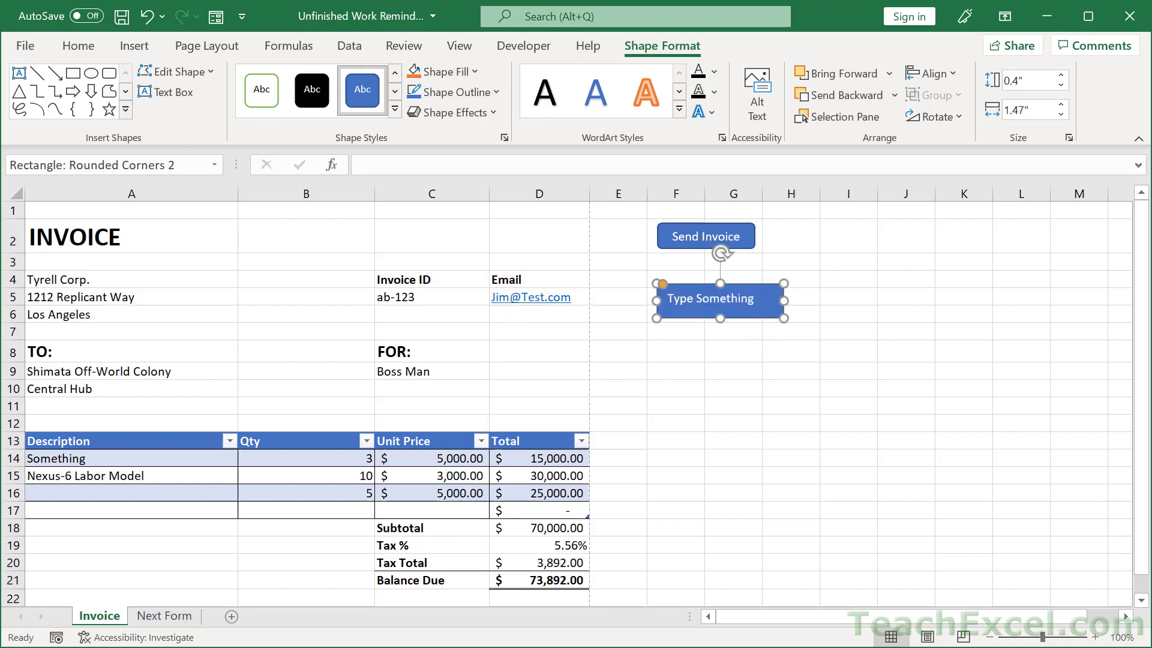
{"action": "left_click", "coordinate": [77, 45]}
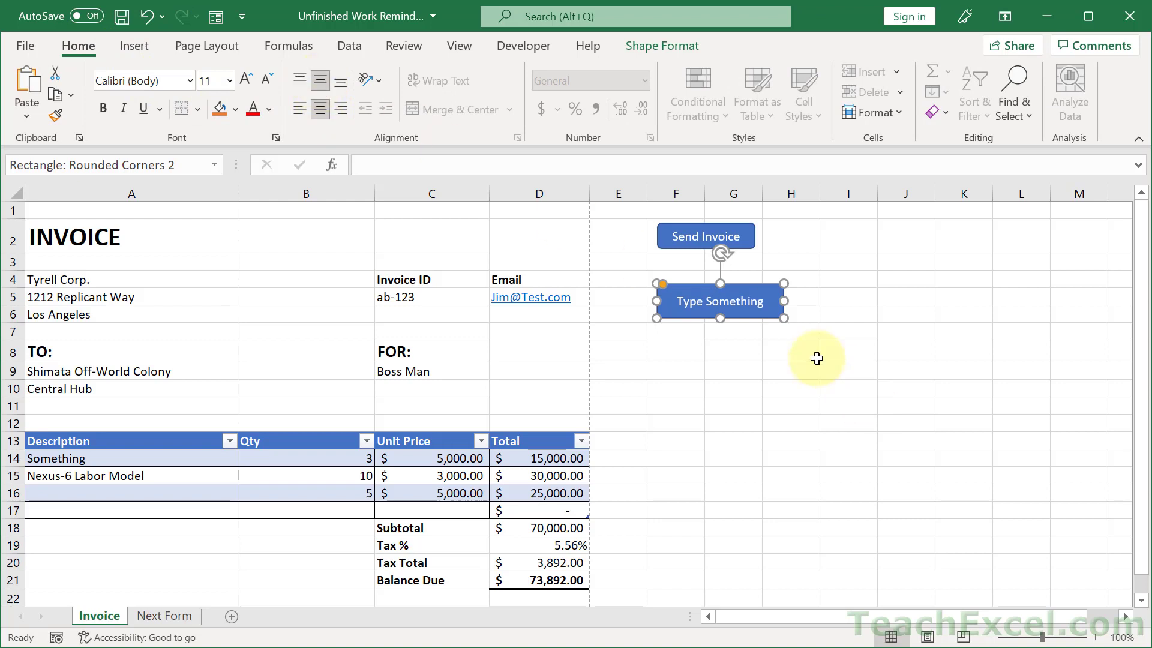
- Assign the CheckInvoice macro to the Type Something button
{"action": "left_click", "coordinate": [791, 352]}
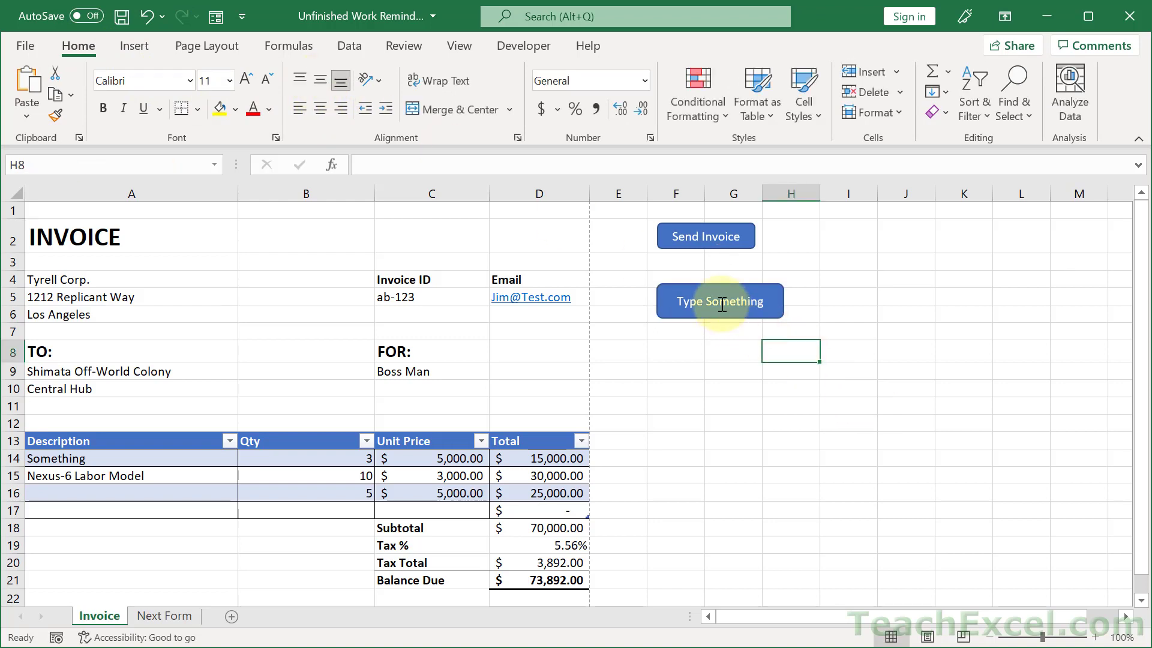
{"action": "right_click", "coordinate": [720, 300]}
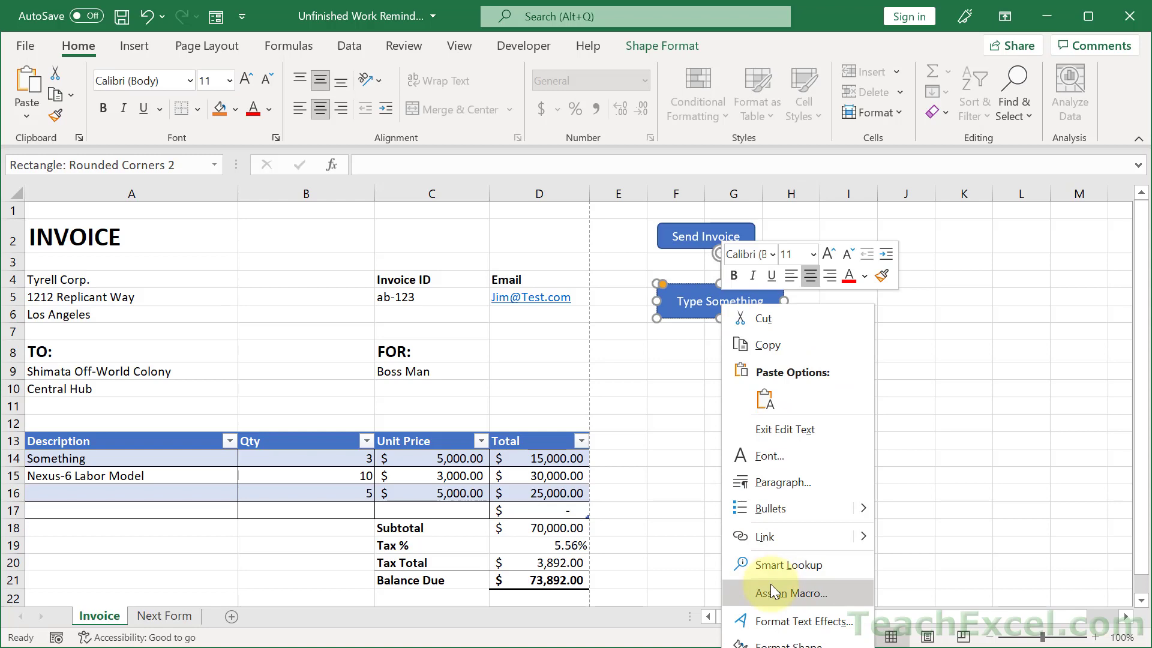
{"action": "left_click", "coordinate": [790, 593]}
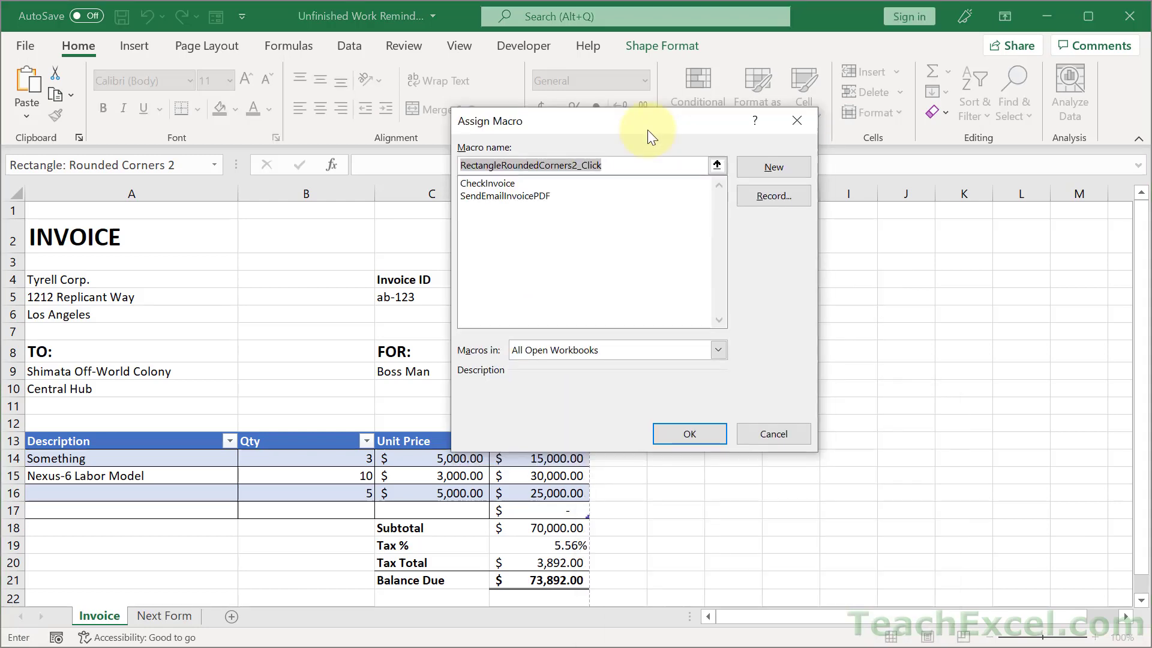
{"action": "left_click", "coordinate": [487, 183]}
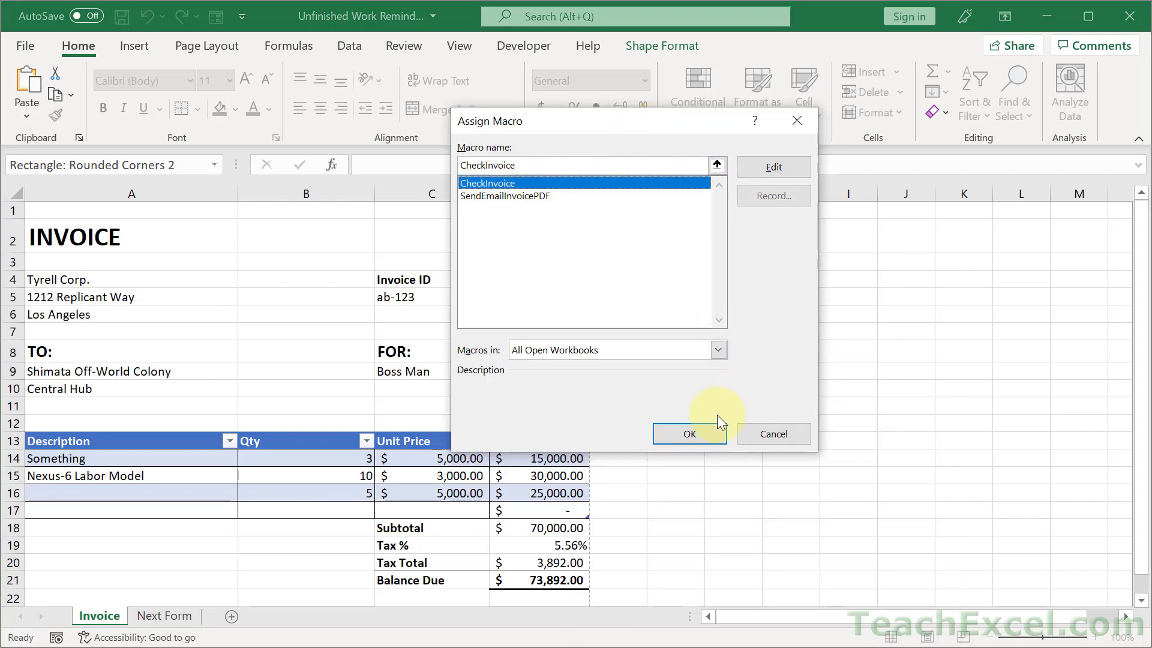
{"action": "left_click", "coordinate": [687, 434]}
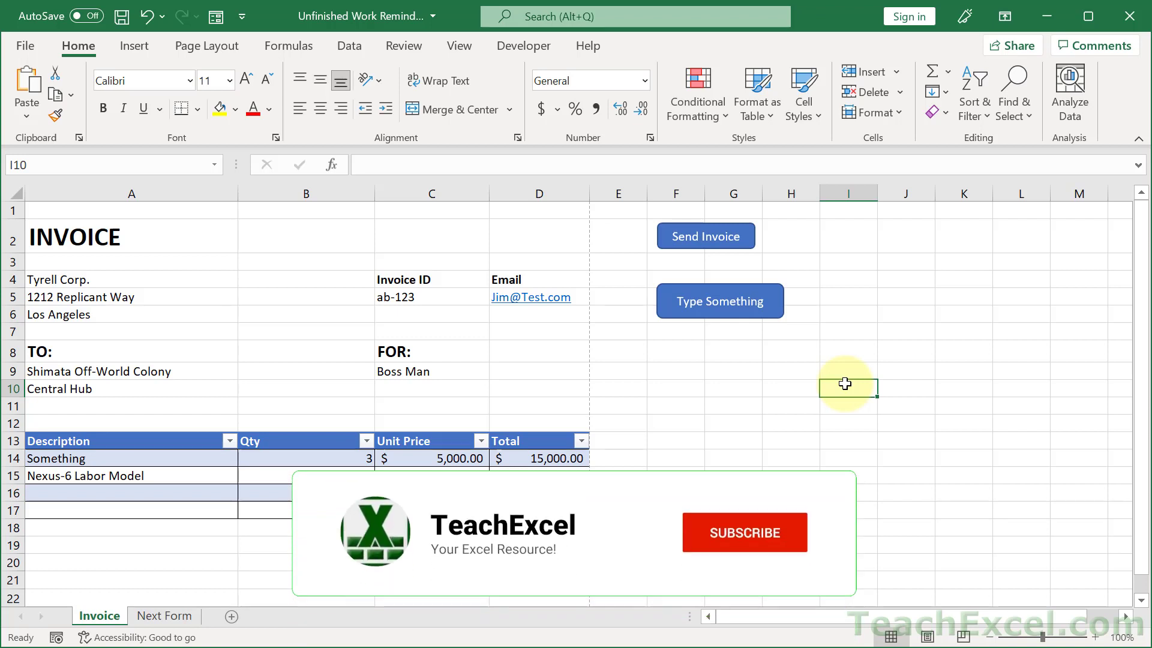
{"action": "left_click", "coordinate": [744, 533]}
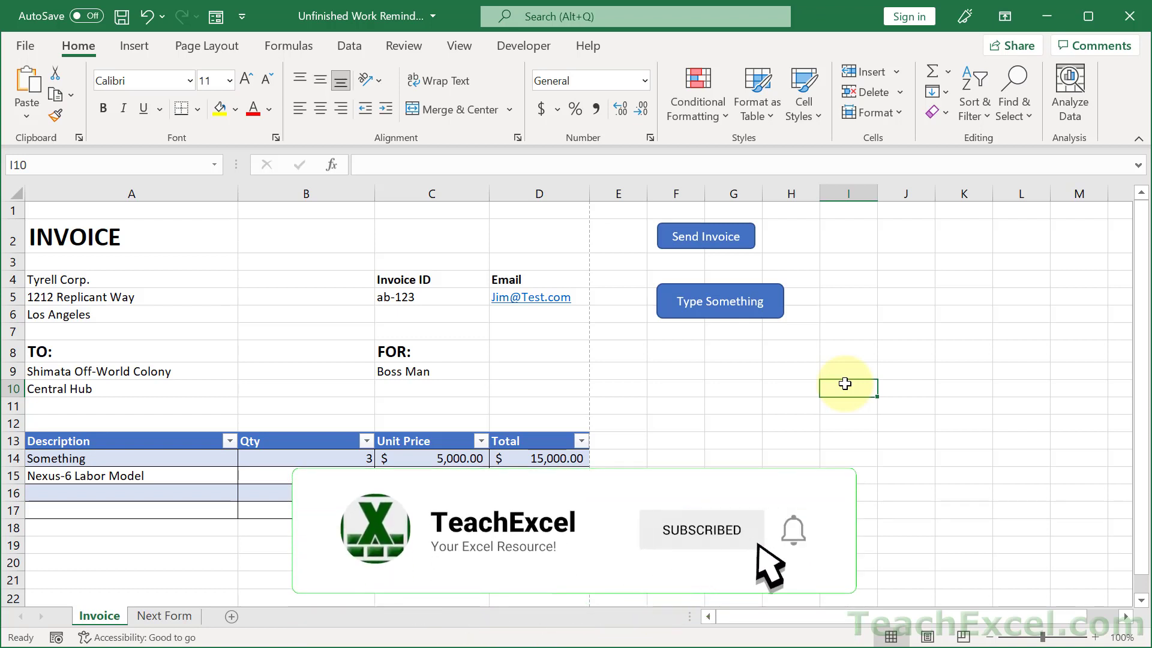